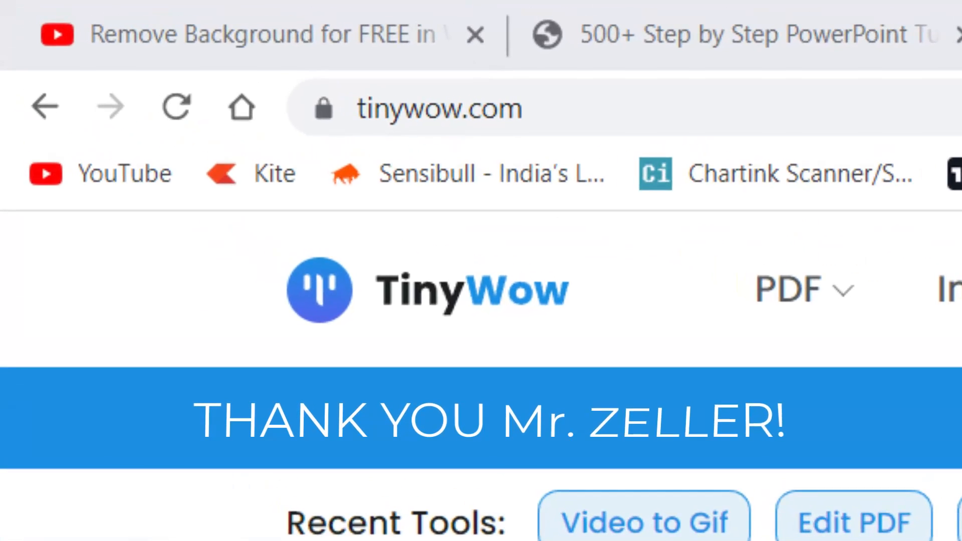
mouse_move(387, 436)
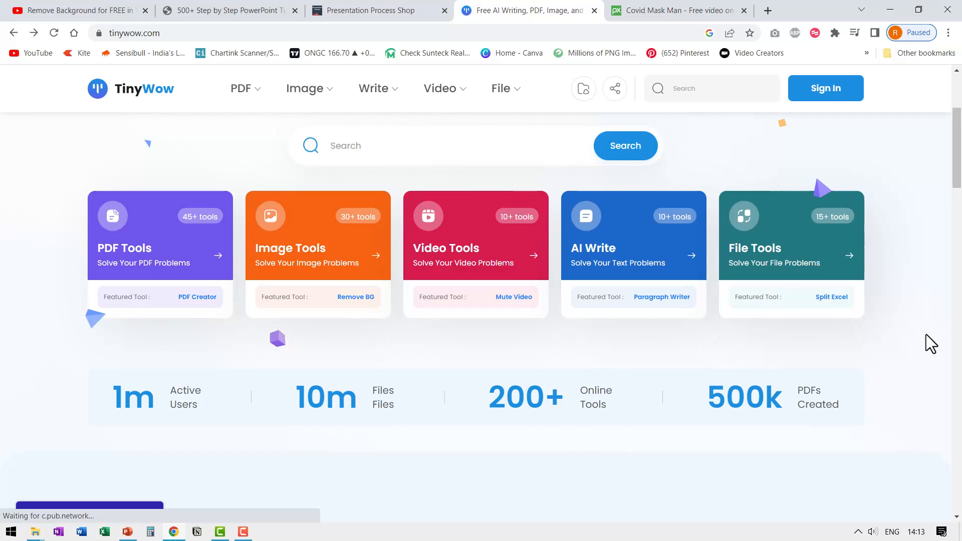
mouse_move(812, 298)
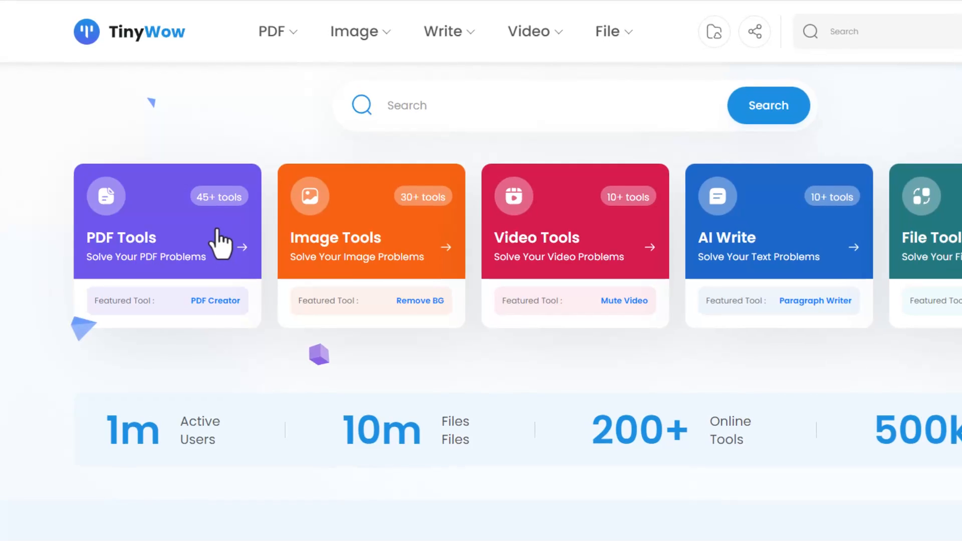
mouse_move(318, 270)
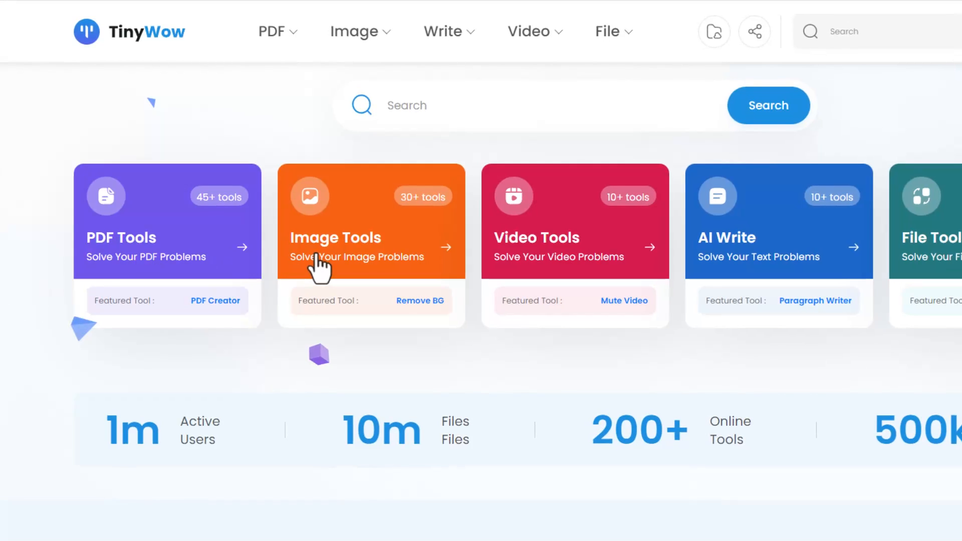
mouse_move(448, 231)
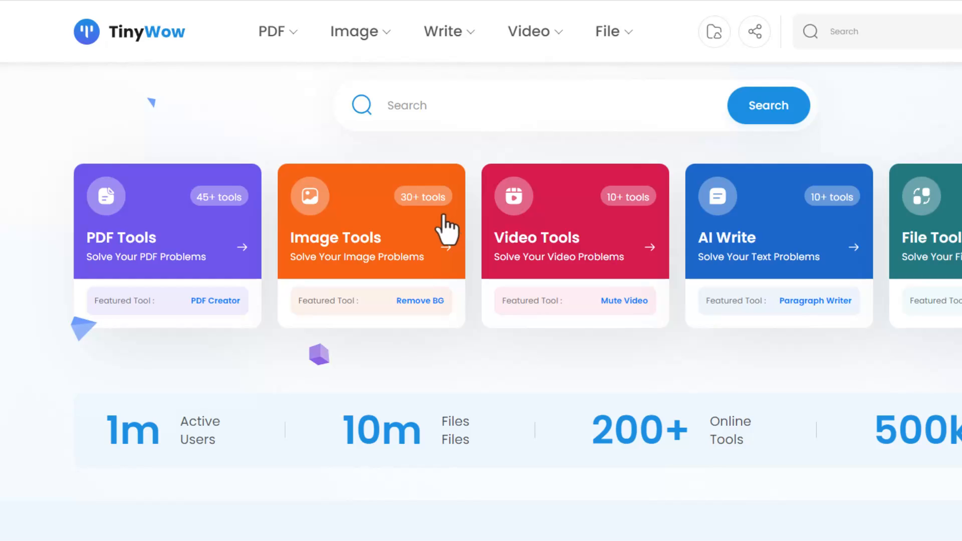
mouse_move(755, 263)
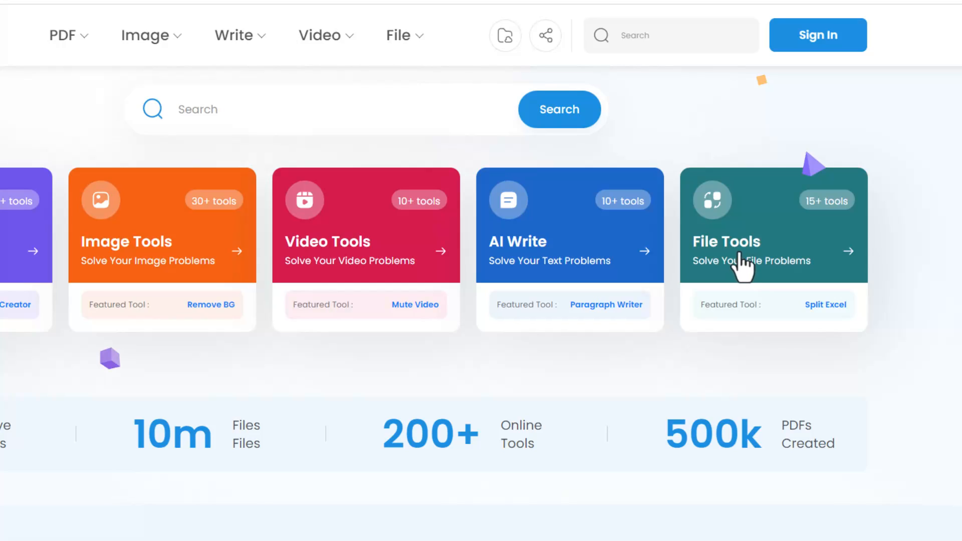
mouse_move(896, 352)
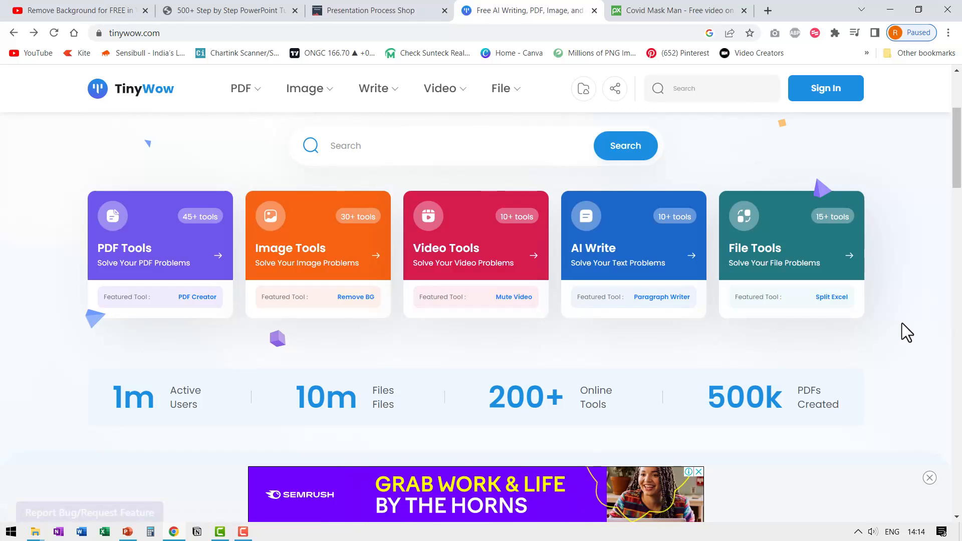
mouse_move(624, 258)
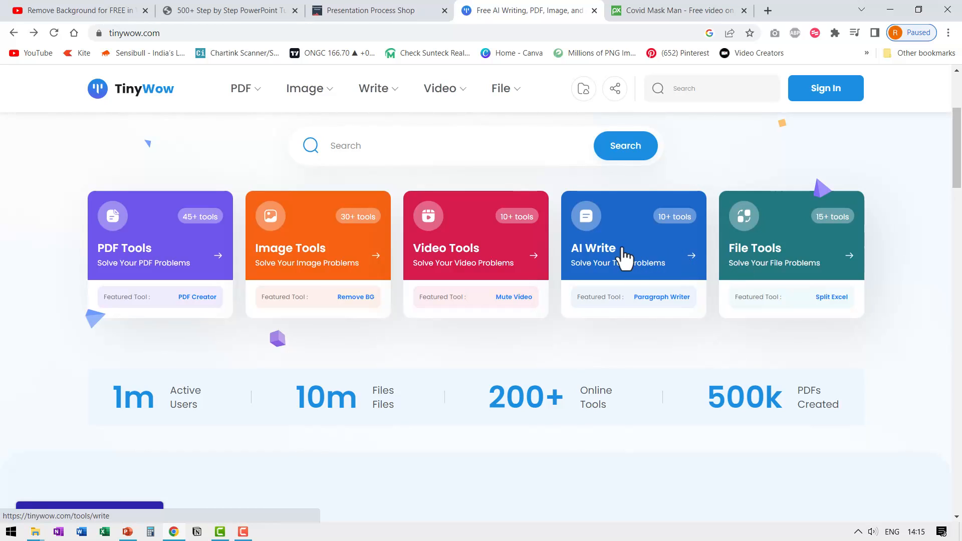
mouse_move(632, 267)
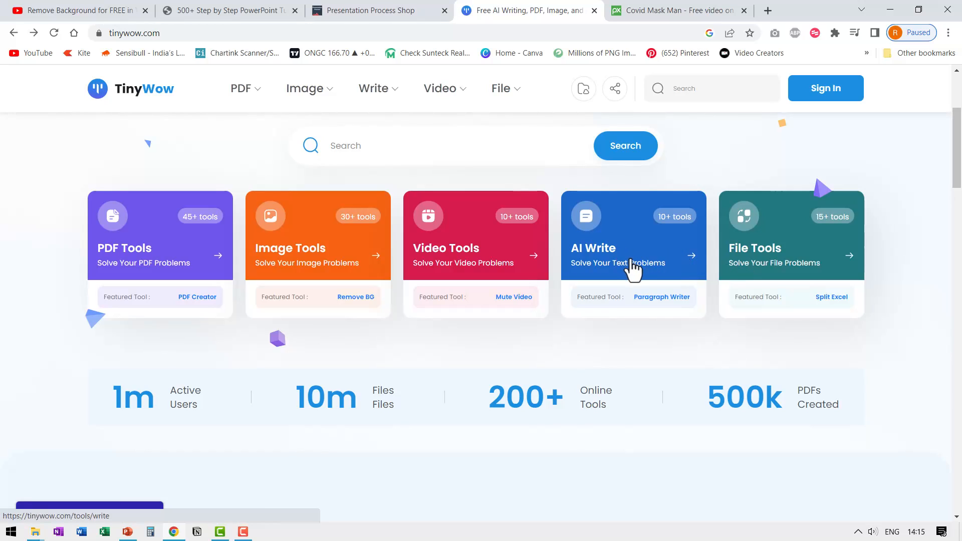
- Browse the AI Write tool collection and choose the Content Improver tool
left_click(616, 262)
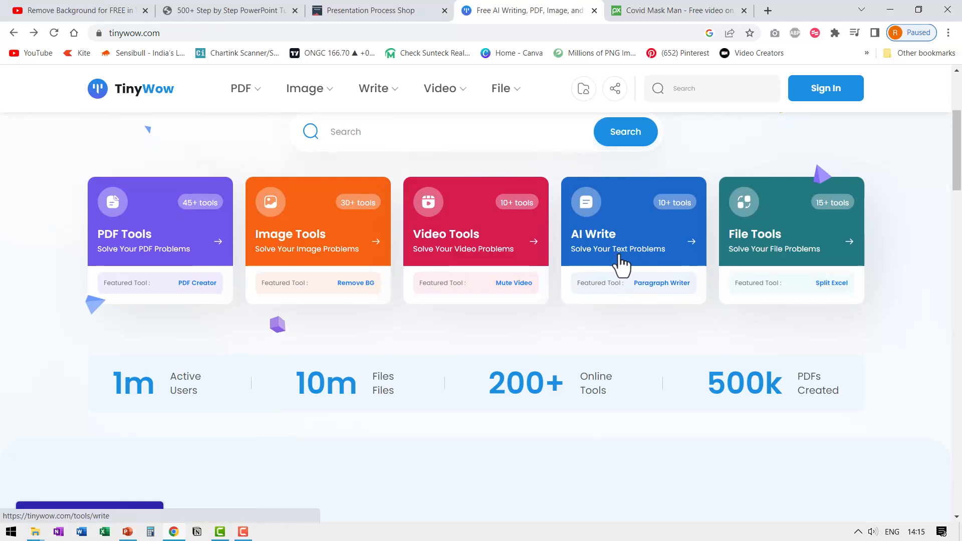
left_click(632, 240)
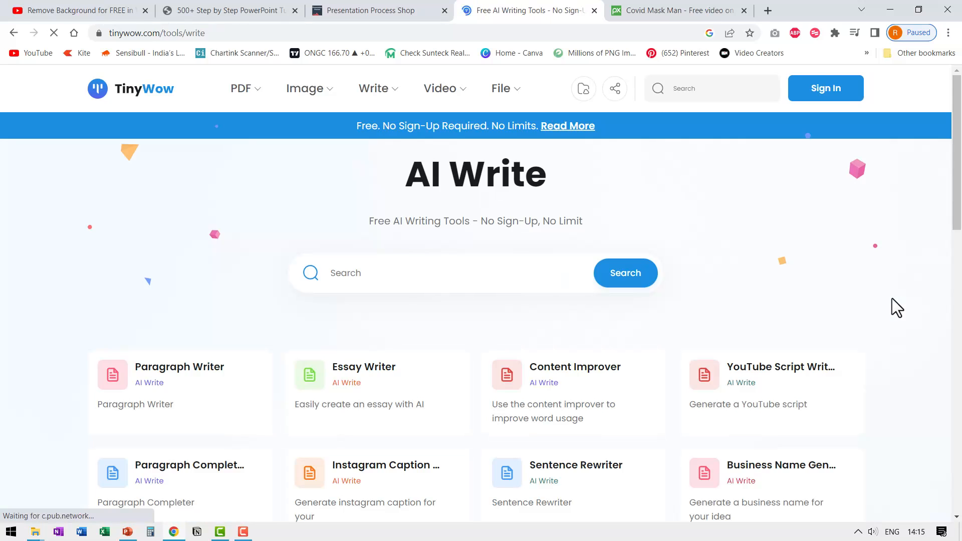
scroll("down", 3)
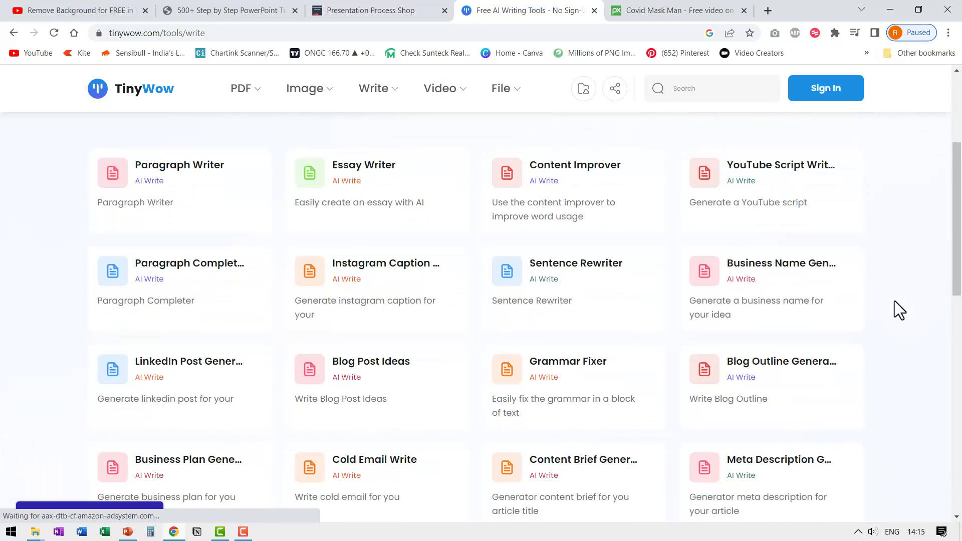
mouse_move(217, 193)
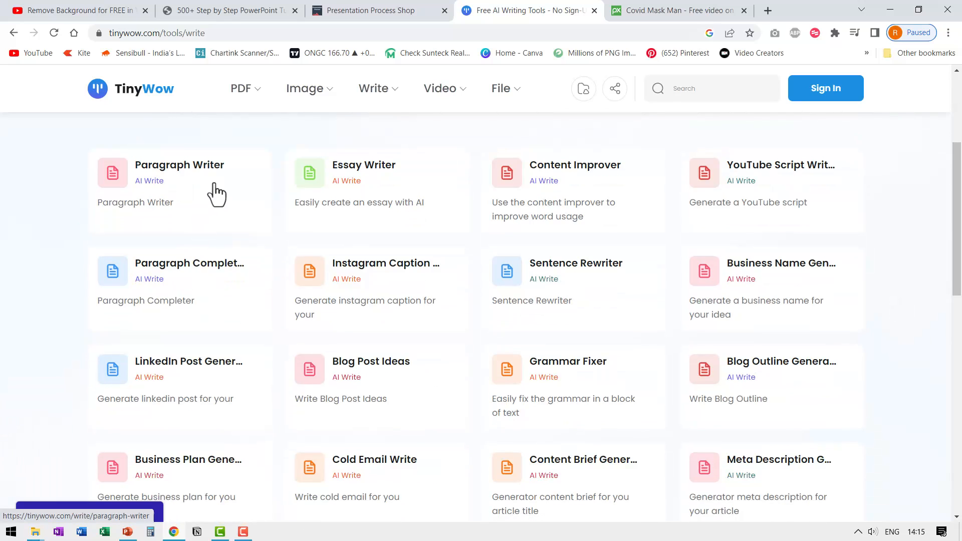
mouse_move(248, 306)
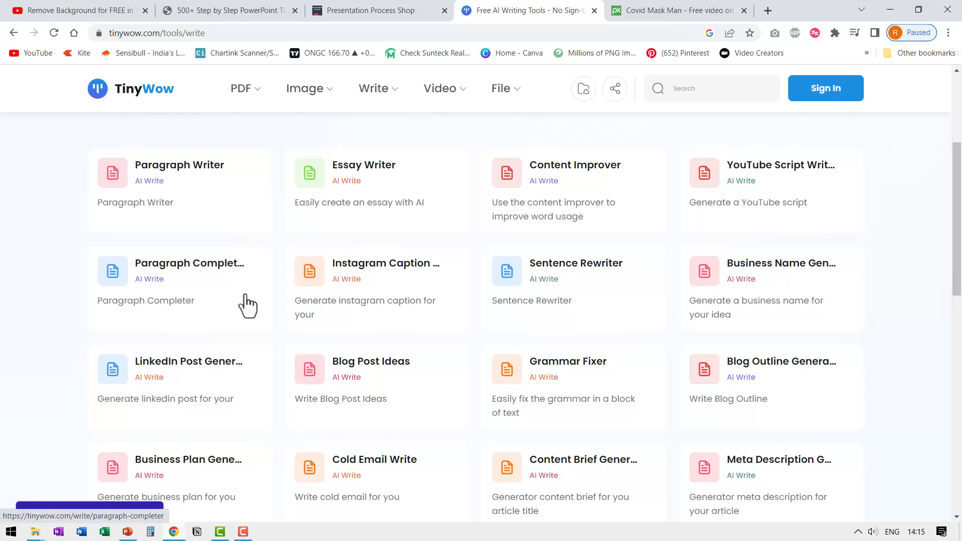
mouse_move(219, 388)
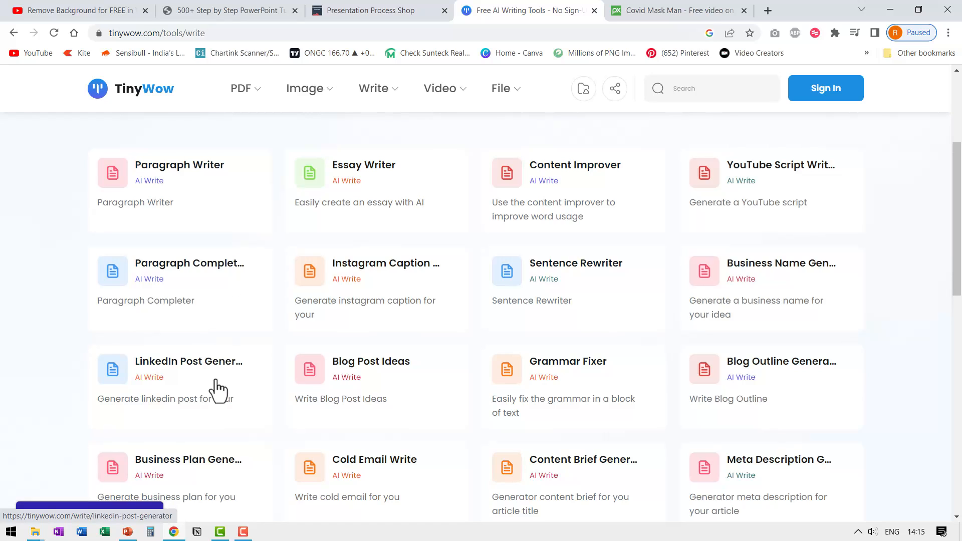
mouse_move(581, 391)
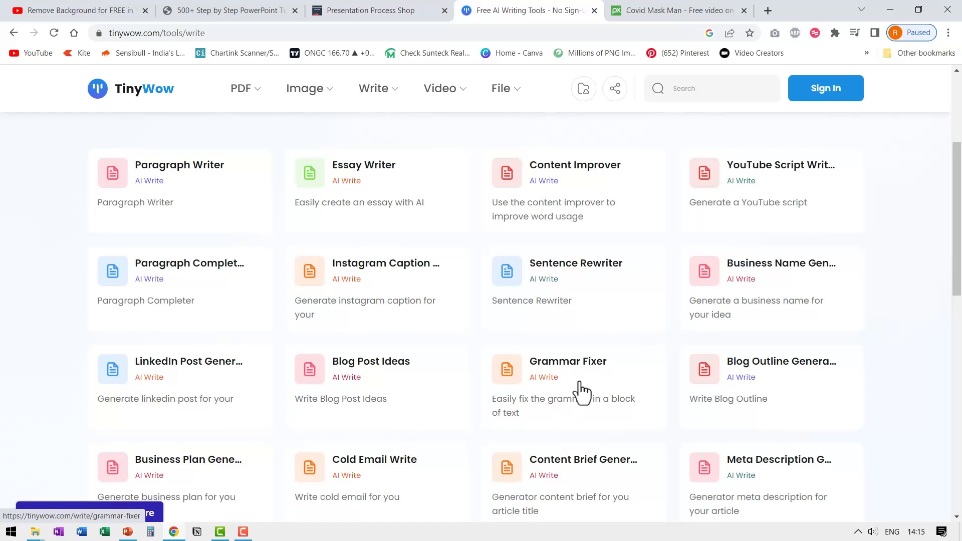
mouse_move(800, 381)
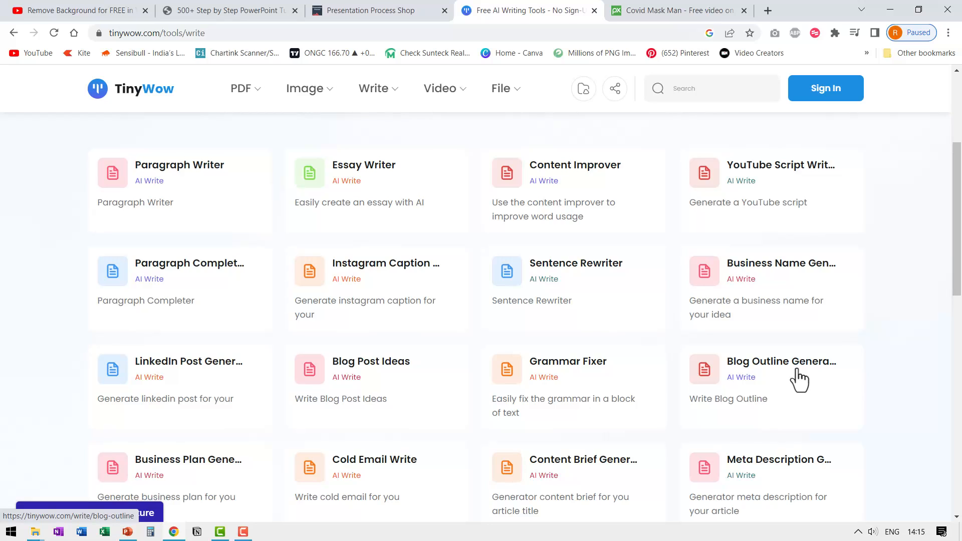
mouse_move(865, 339)
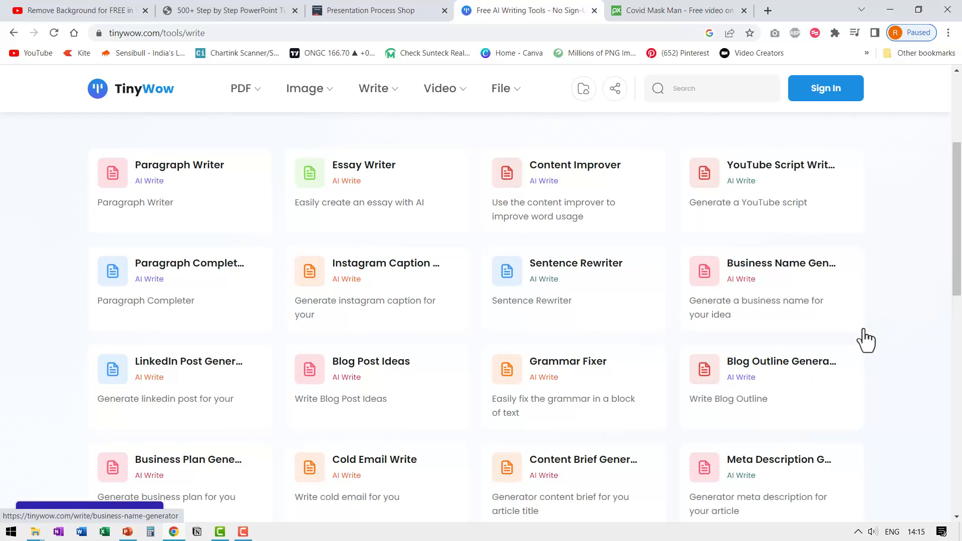
left_click(575, 173)
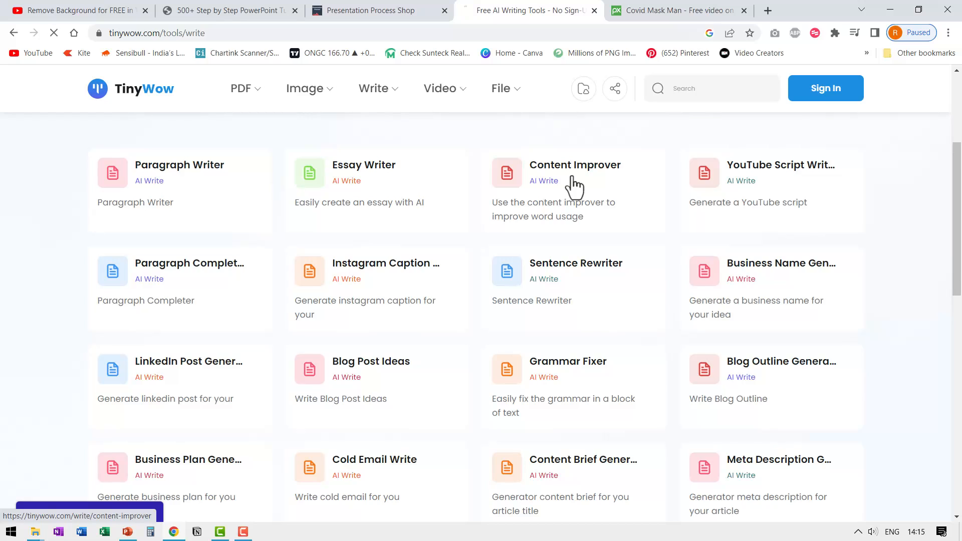
- Select the intro paragraph on presentation-process.com and bring up its copy menu
left_click(574, 164)
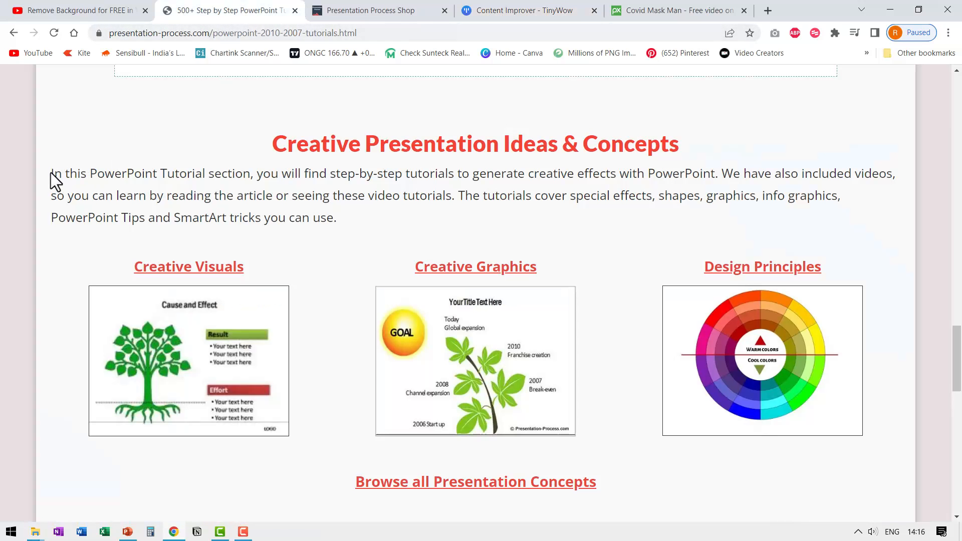
right_click(301, 196)
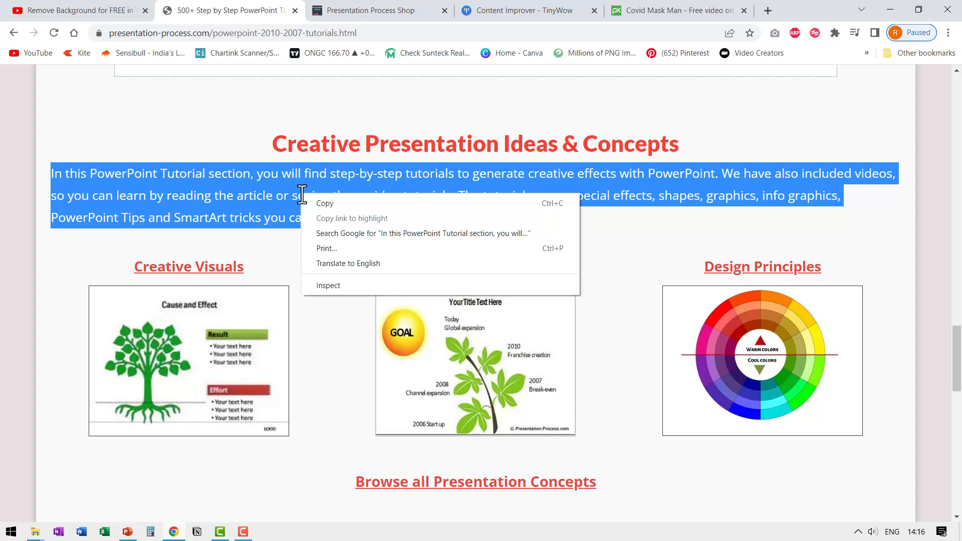
- Paste the copied tutorials paragraph into Content Improver and generate a rewritten version
left_click(528, 10)
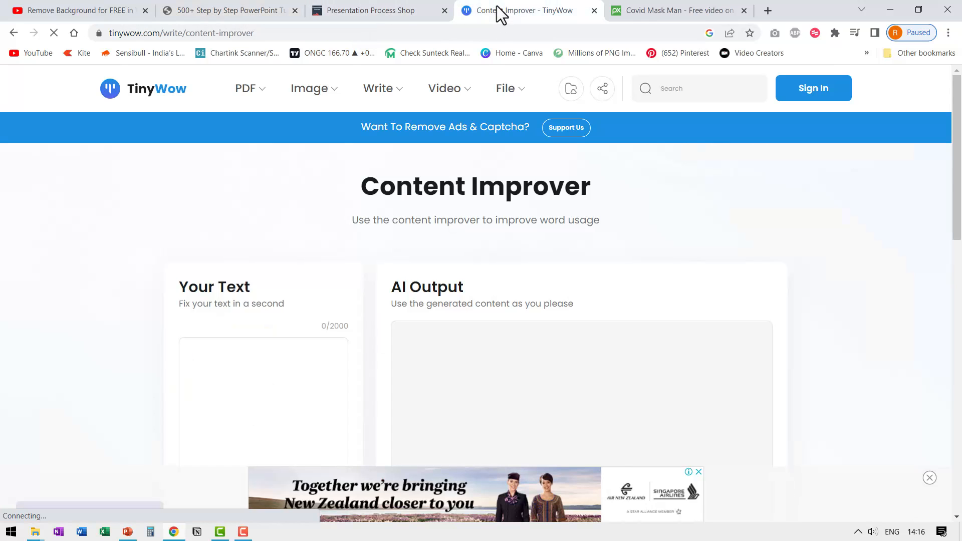
right_click(204, 361)
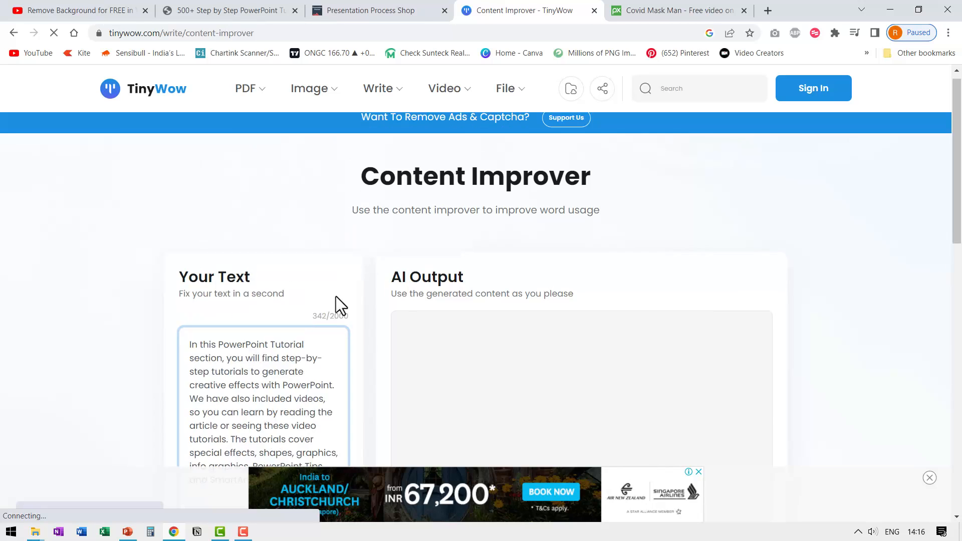
left_click(264, 403)
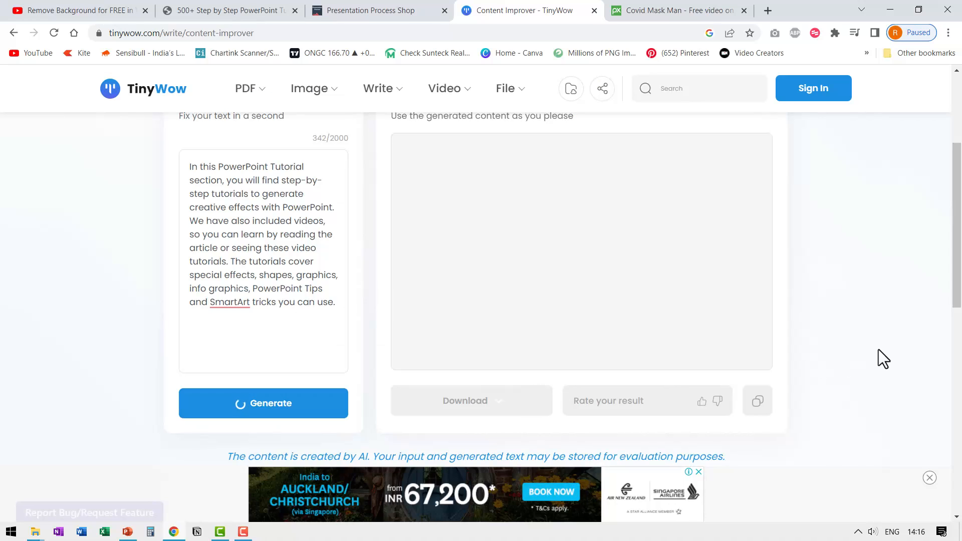
left_click(264, 403)
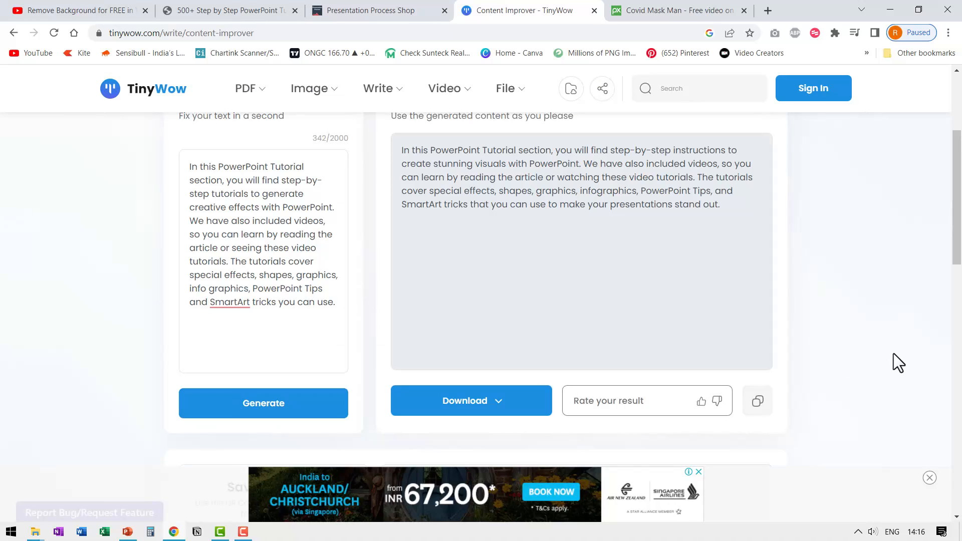
mouse_move(610, 222)
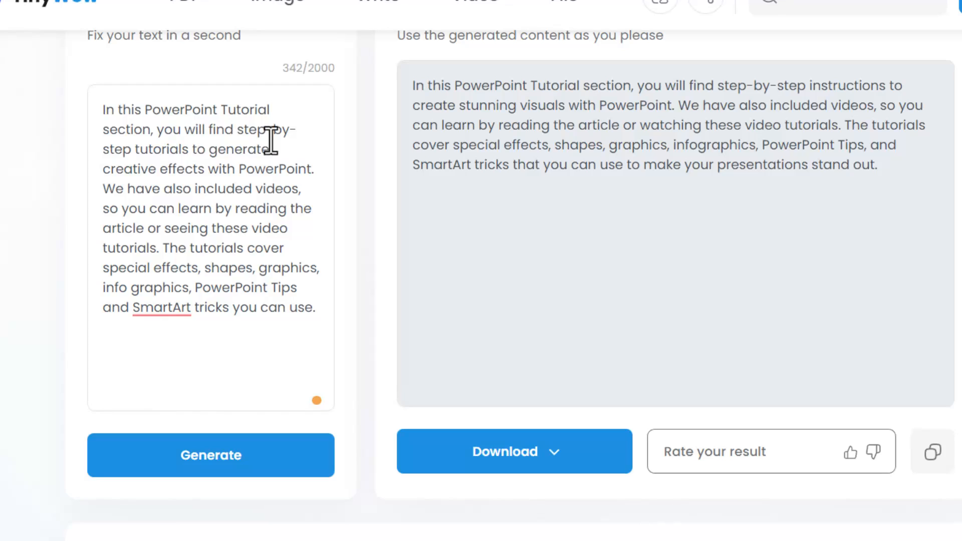
mouse_move(188, 168)
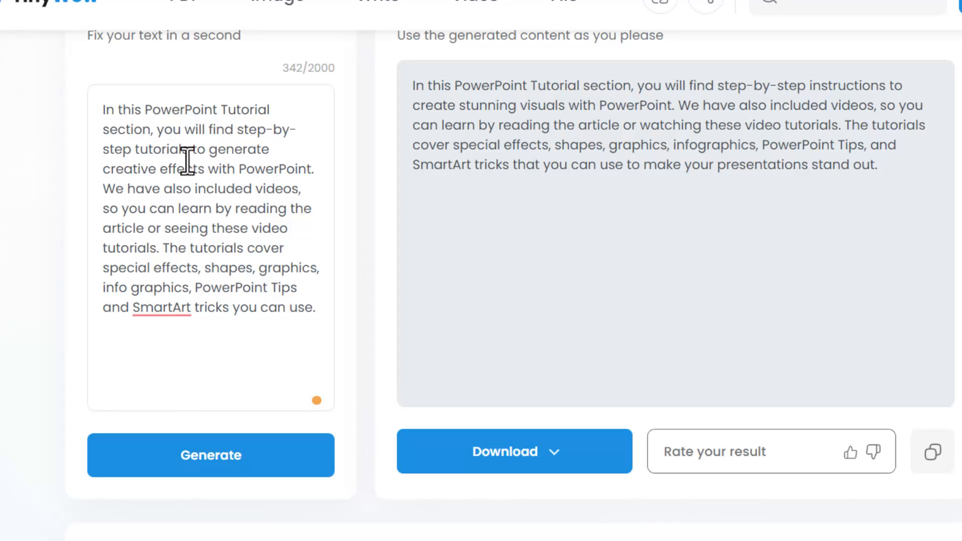
mouse_move(635, 105)
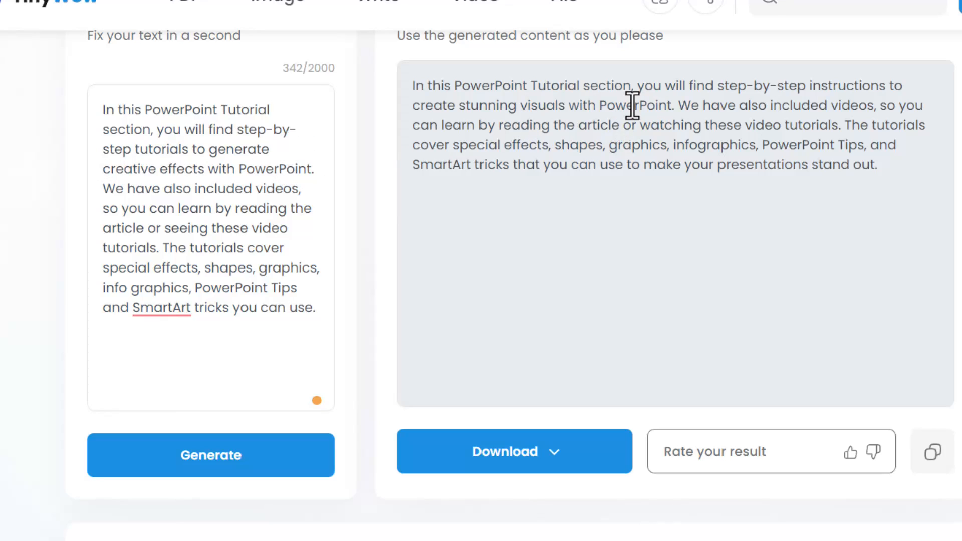
mouse_move(917, 92)
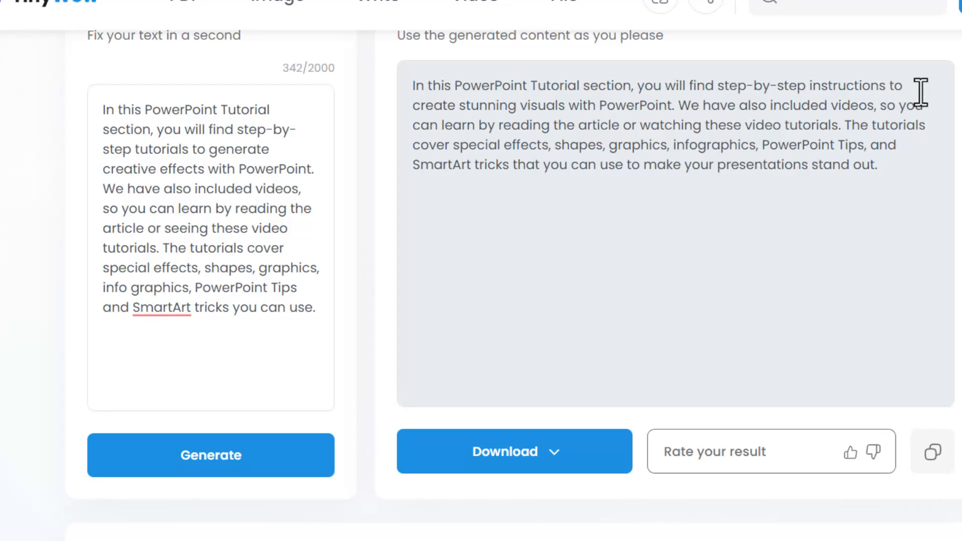
mouse_move(677, 120)
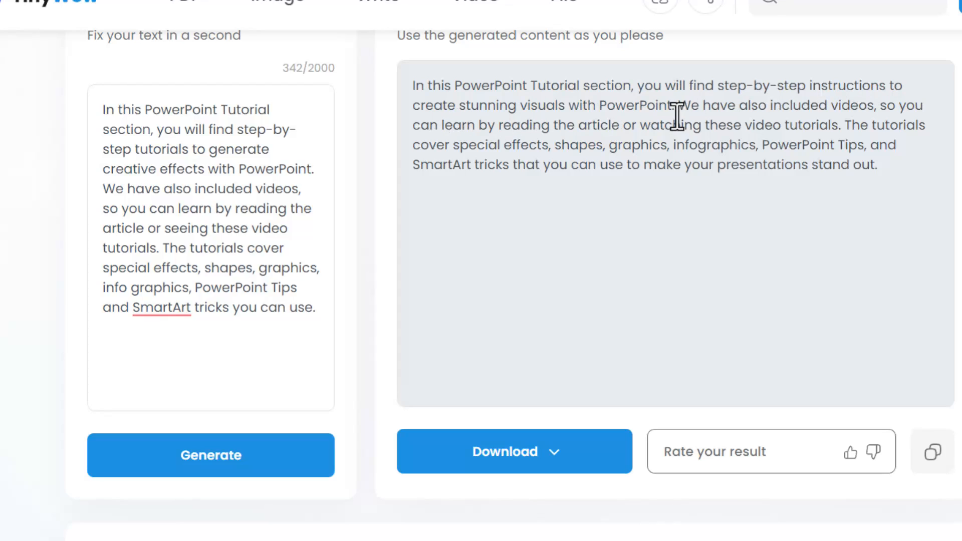
mouse_move(636, 92)
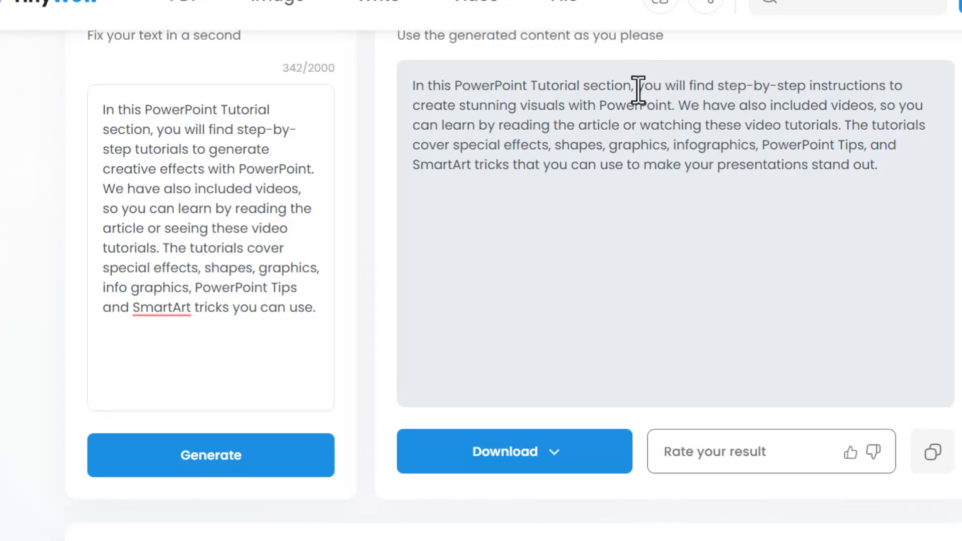
mouse_move(635, 113)
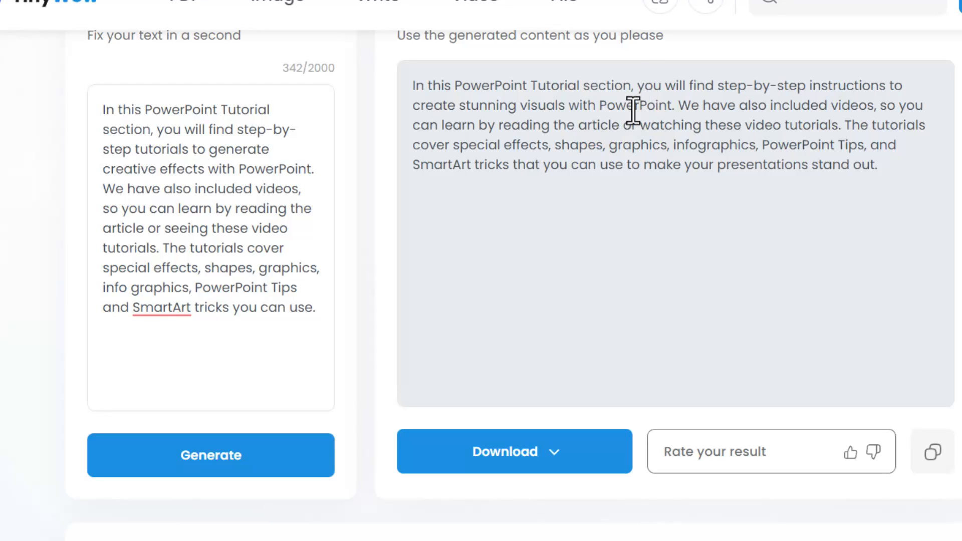
mouse_move(166, 207)
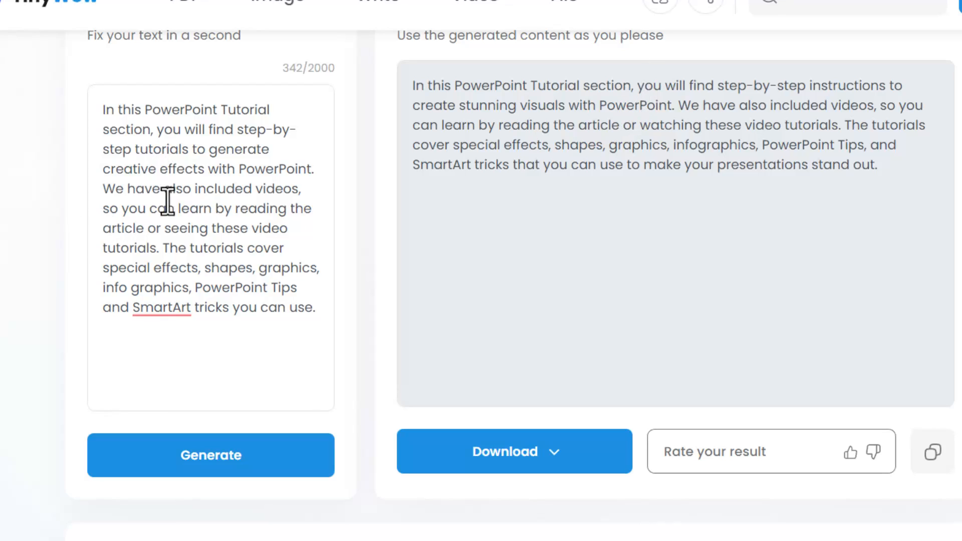
mouse_move(142, 228)
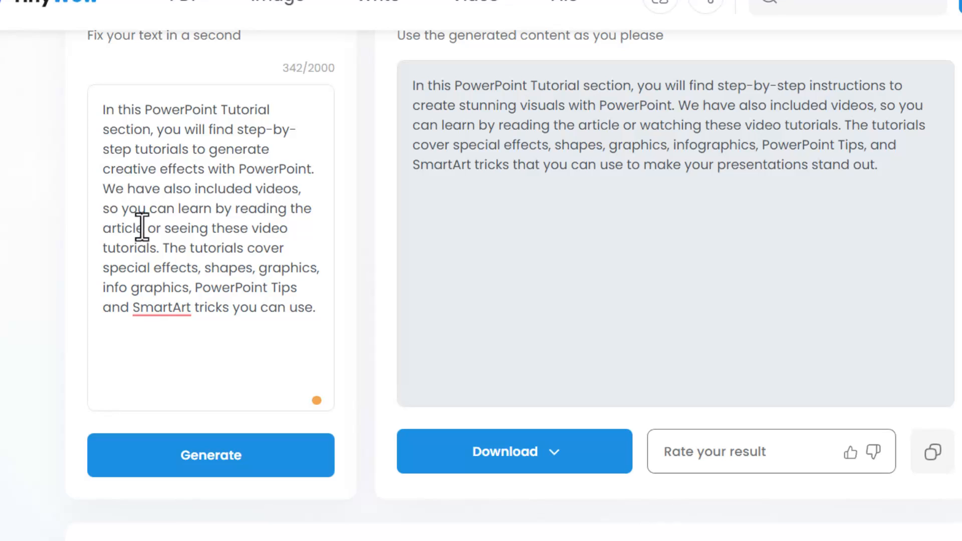
mouse_move(178, 240)
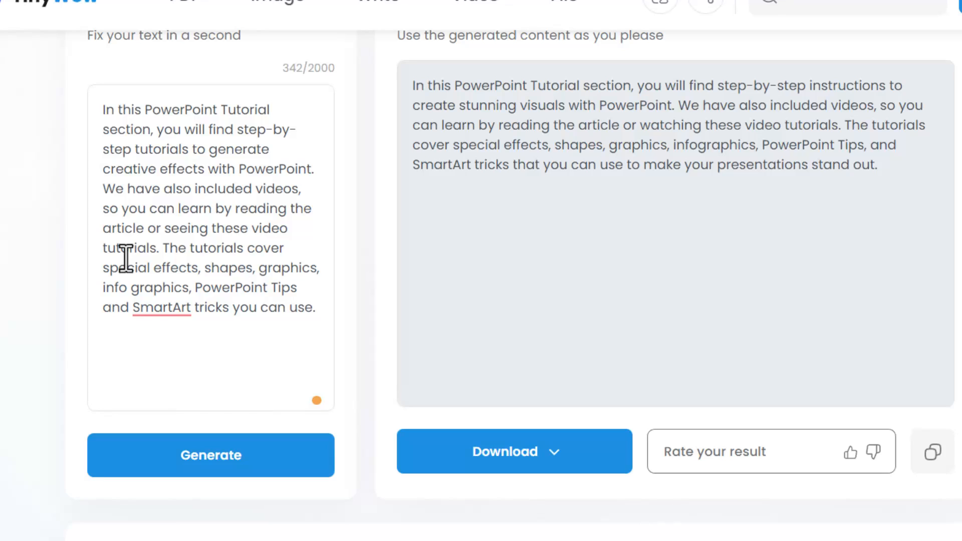
mouse_move(675, 201)
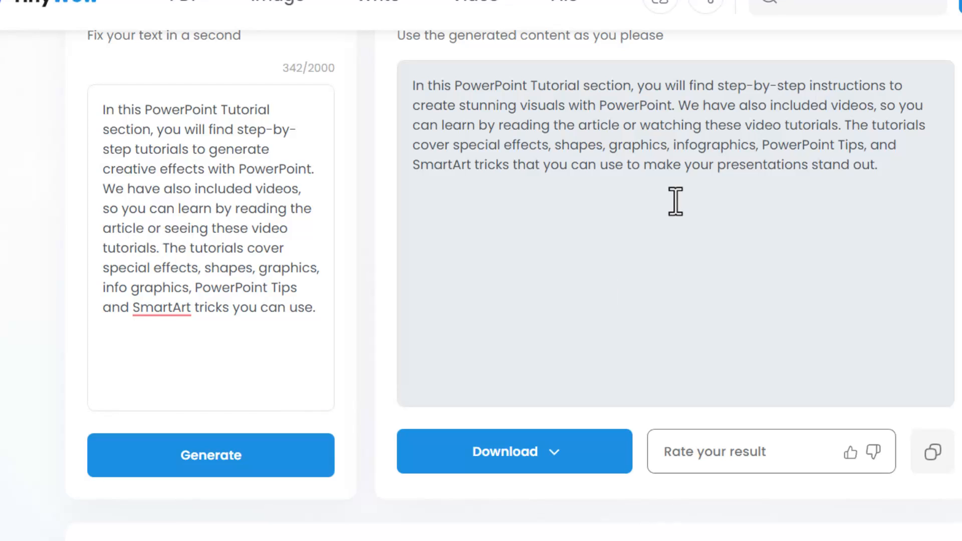
mouse_move(878, 126)
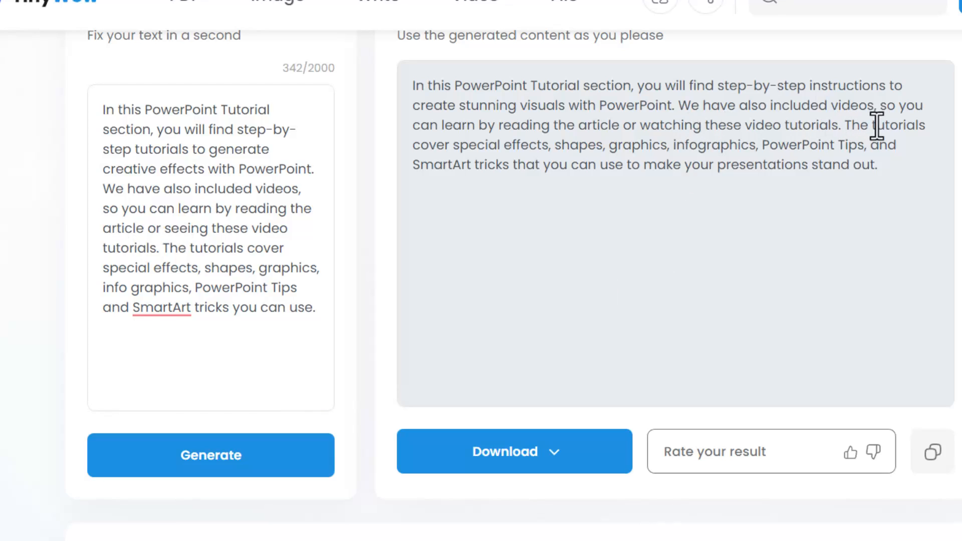
mouse_move(596, 152)
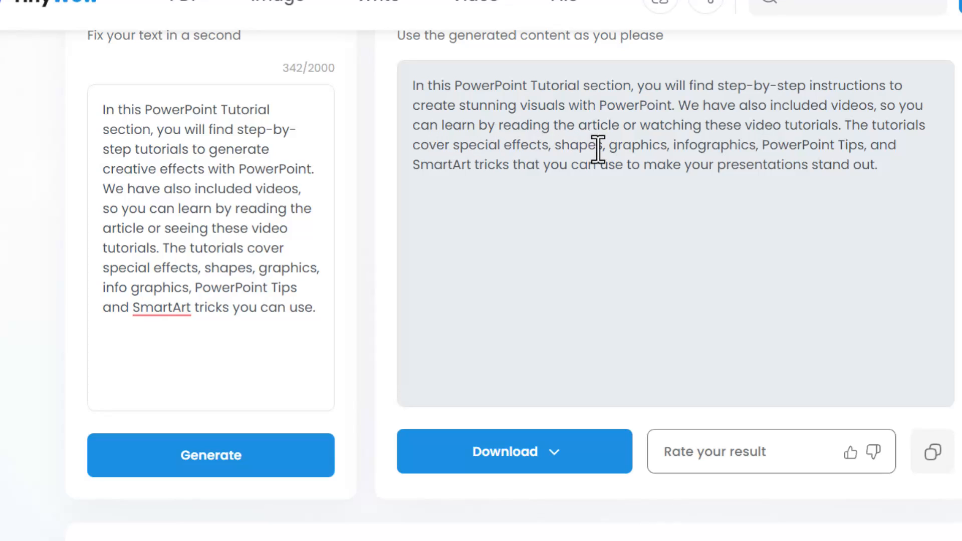
mouse_move(833, 145)
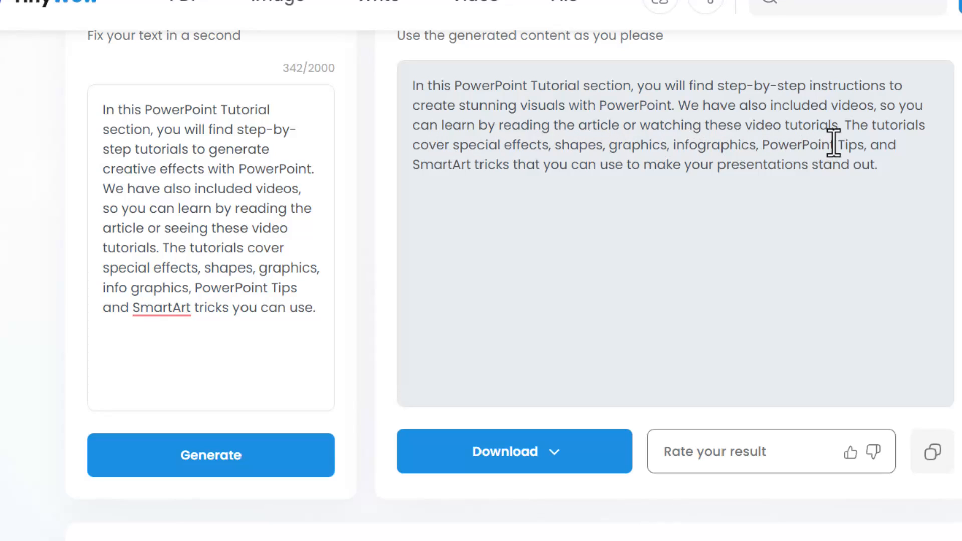
mouse_move(622, 84)
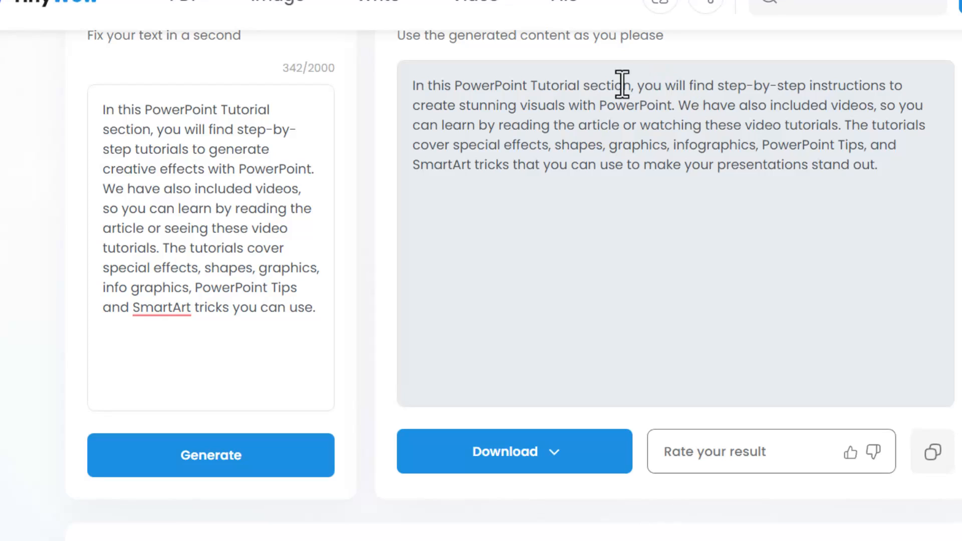
mouse_move(232, 115)
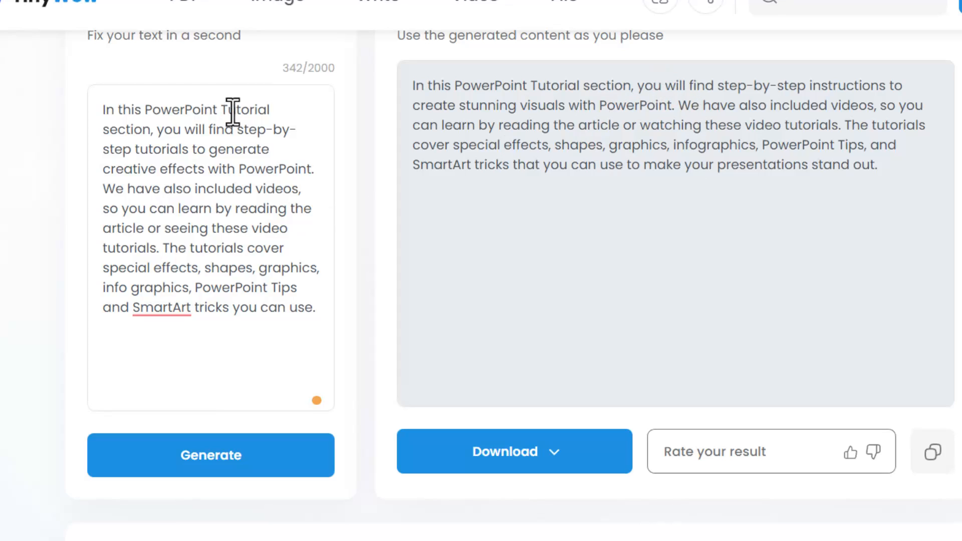
mouse_move(570, 381)
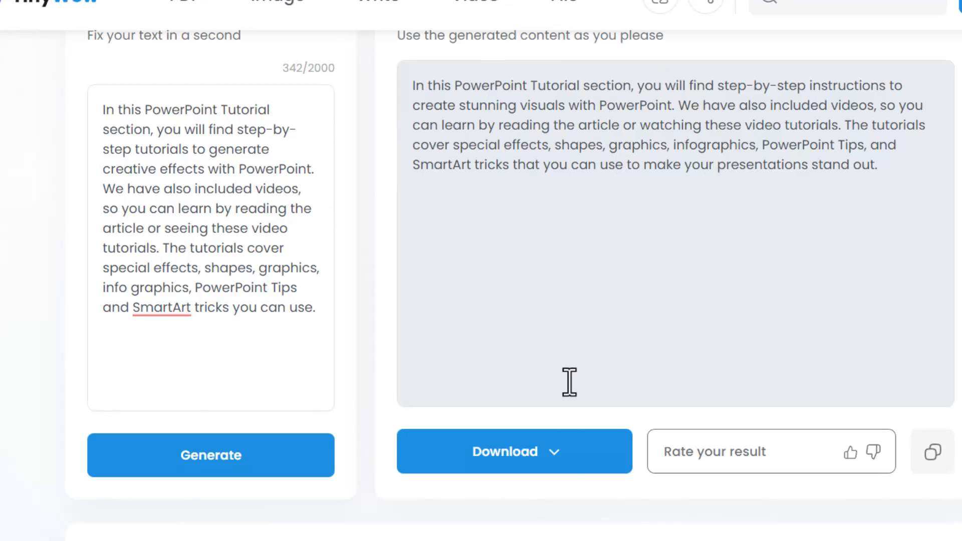
- Check the Download options, then open the Blog Post Ideas tool from the Write page
left_click(514, 451)
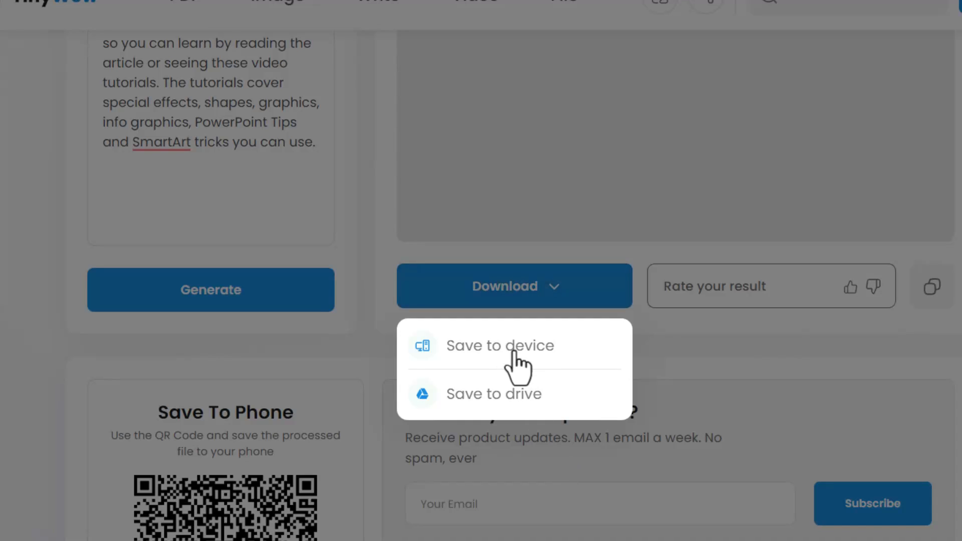
mouse_move(494, 393)
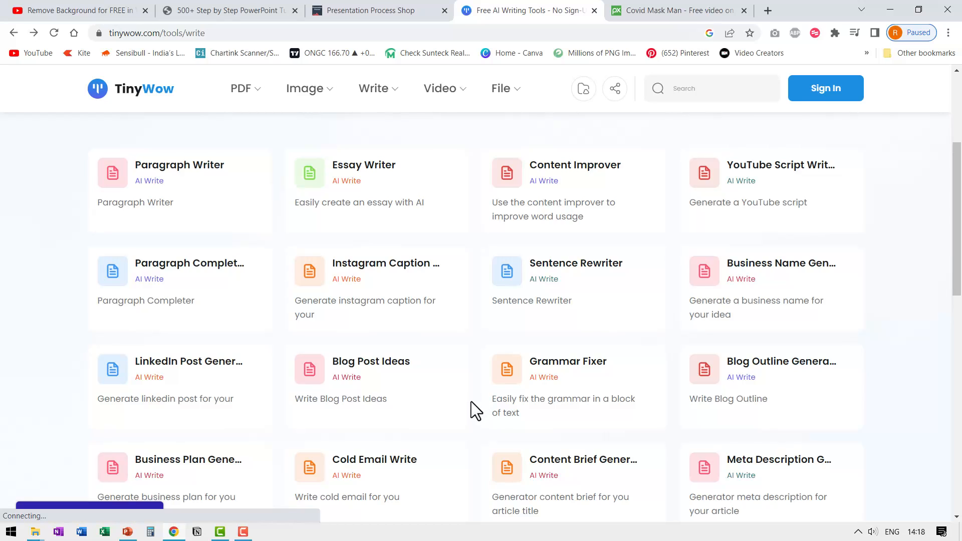
mouse_move(460, 392)
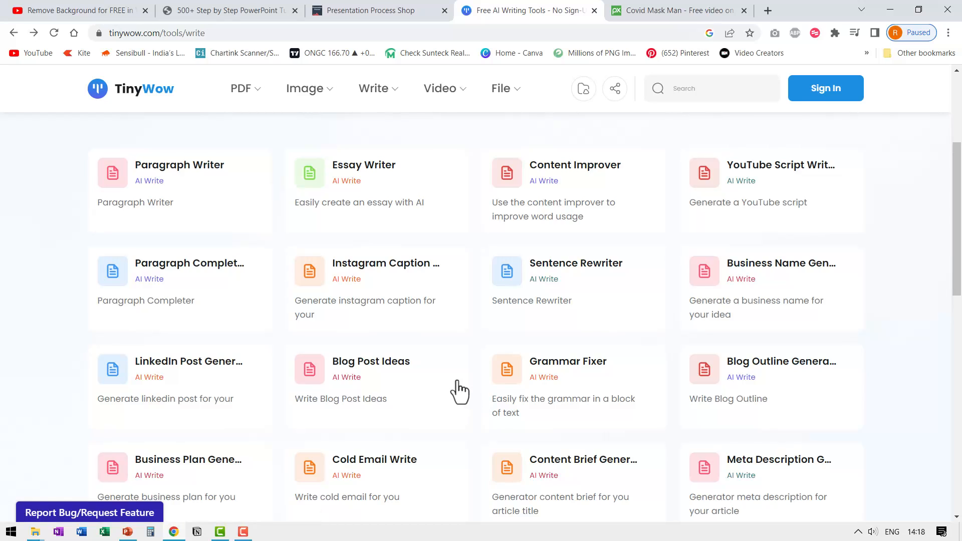
left_click(365, 374)
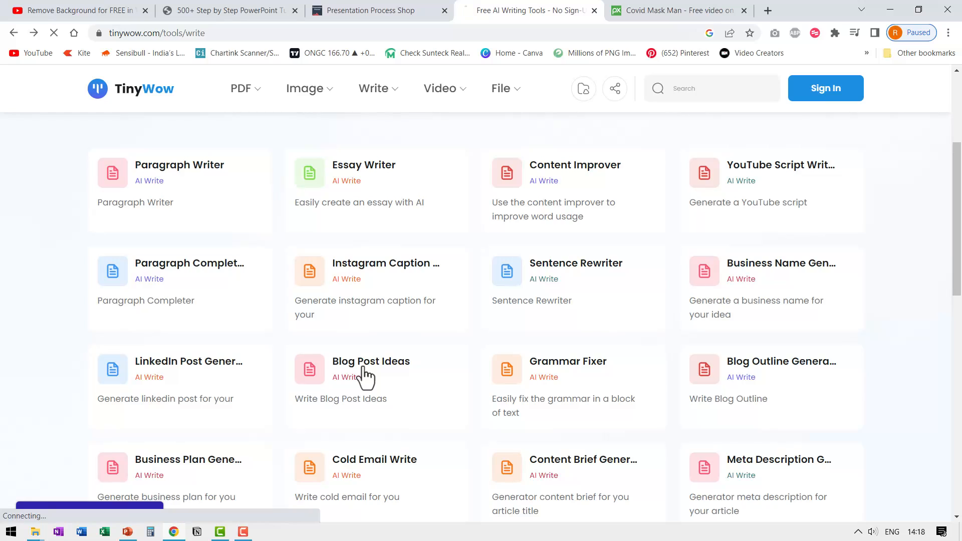
left_click(371, 361)
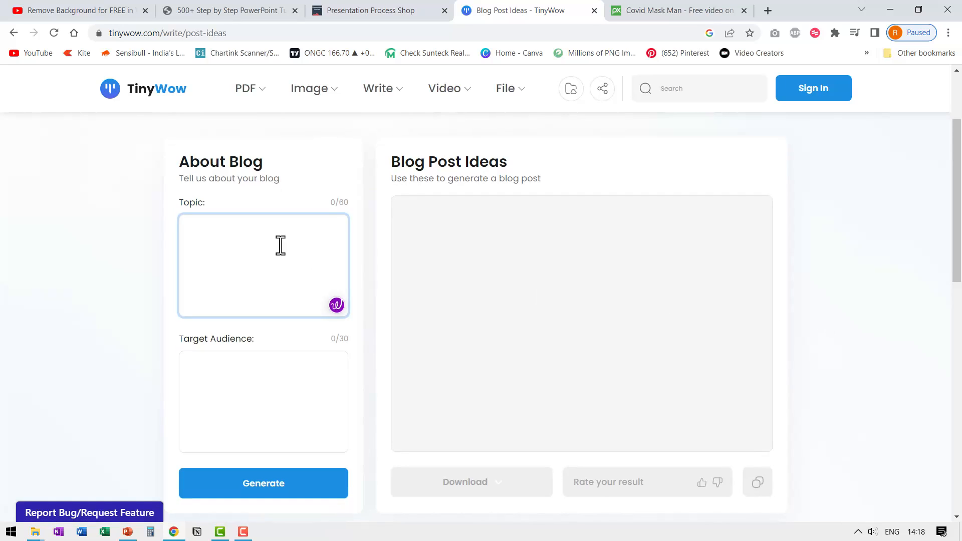
- Generate blog post ideas for topic 'PowerPoint Animation' with target audience 'Teachers'
type("Power")
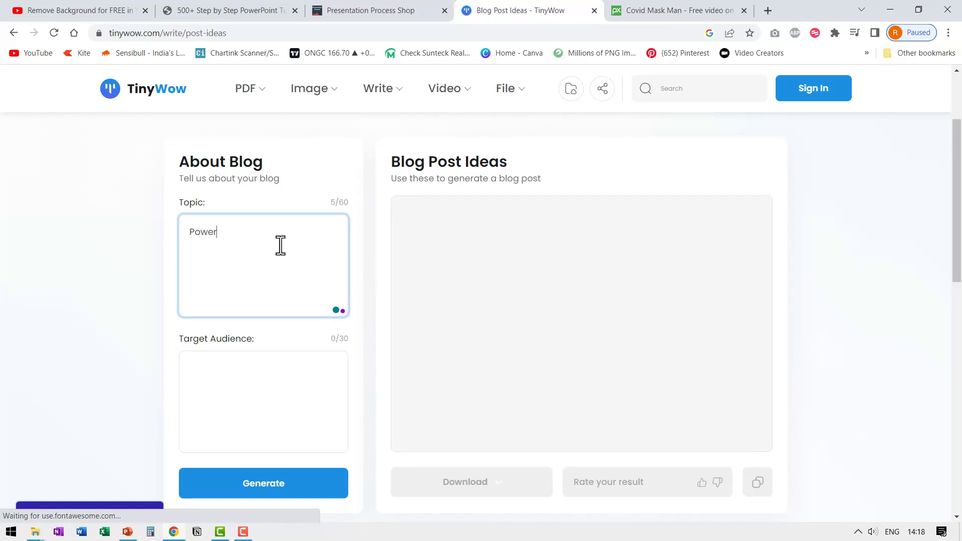
type("Point Animation")
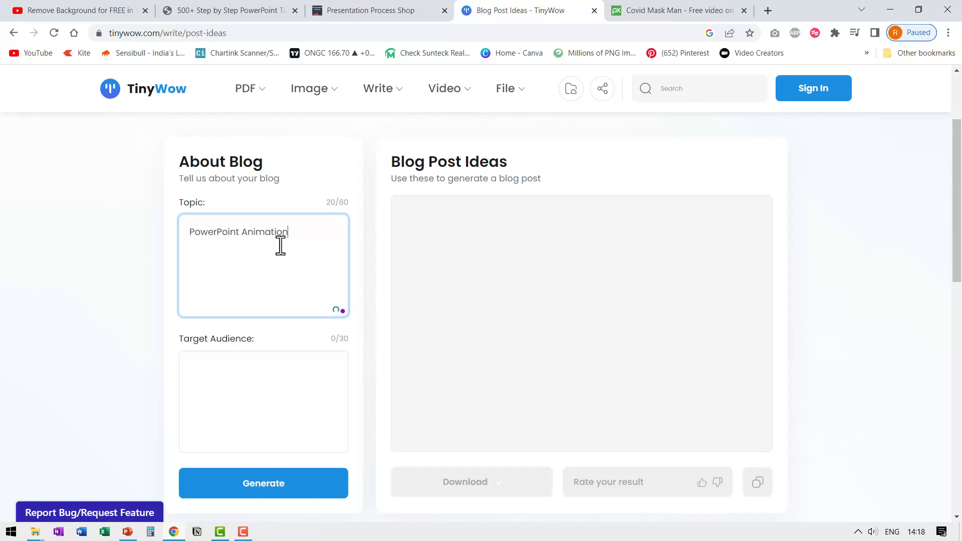
left_click(264, 402)
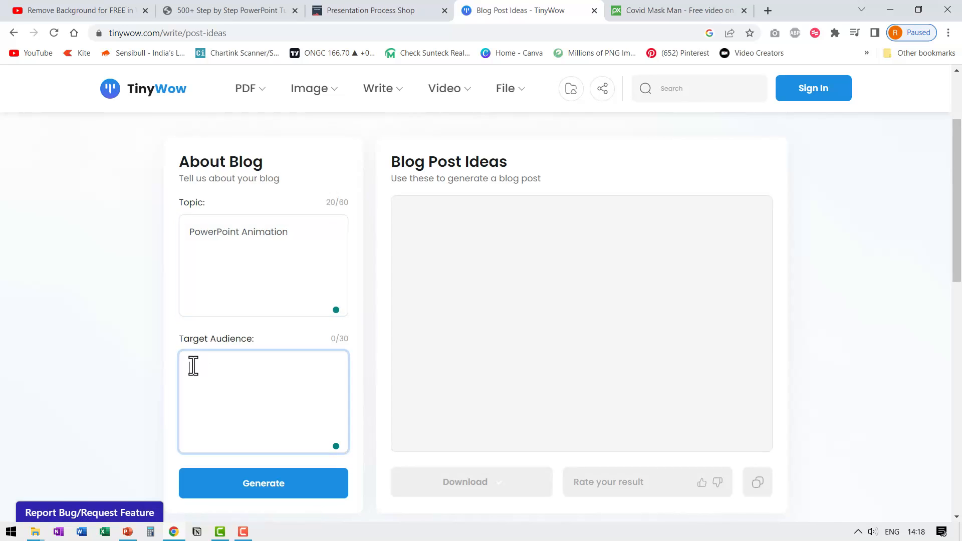
type("Teacher")
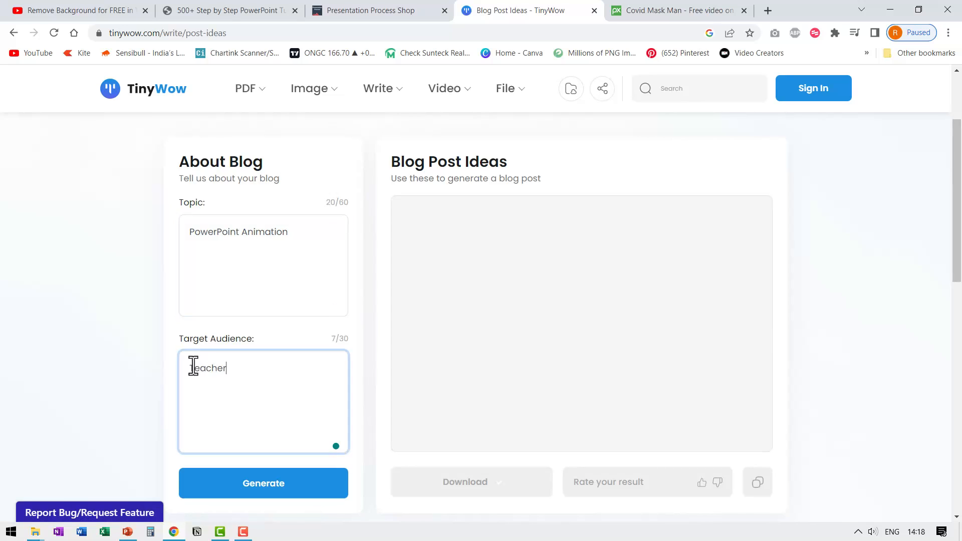
type("s")
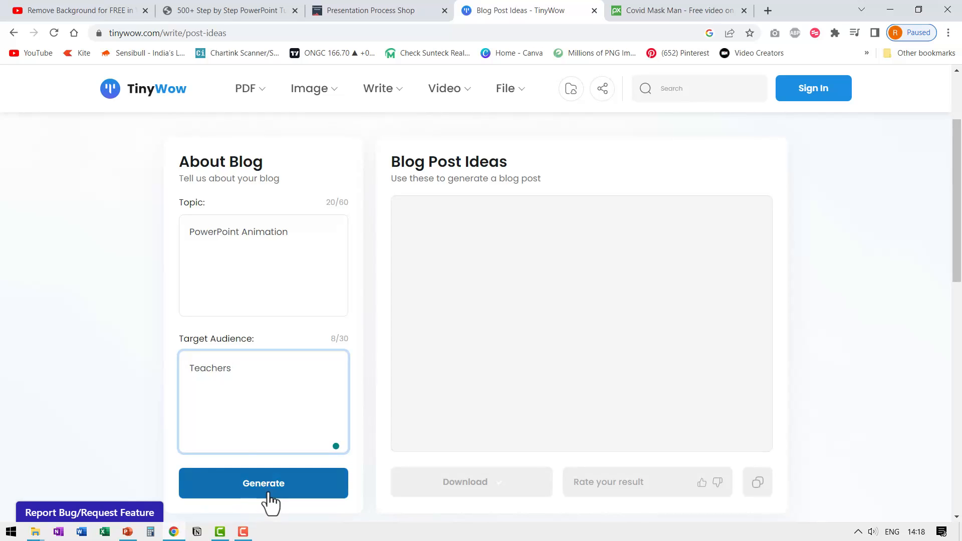
left_click(264, 483)
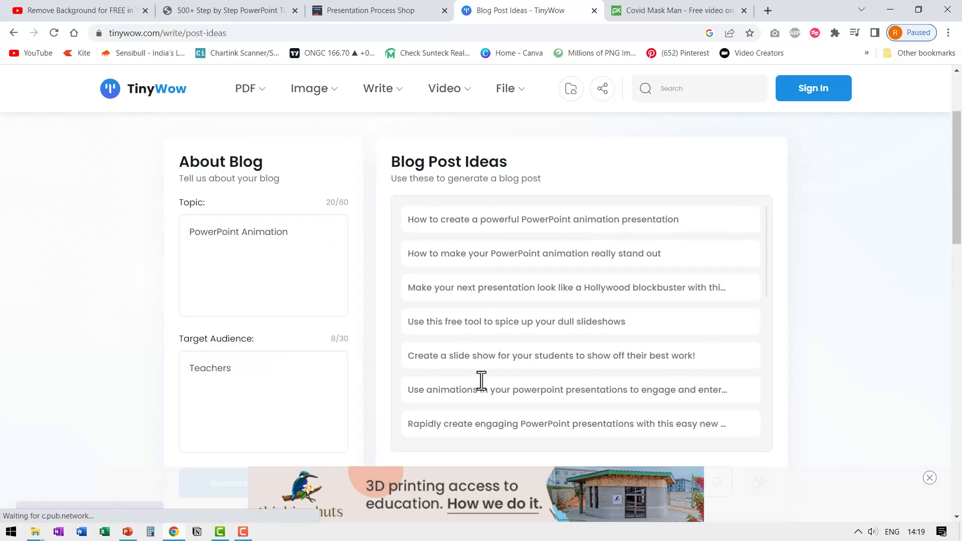
mouse_move(494, 247)
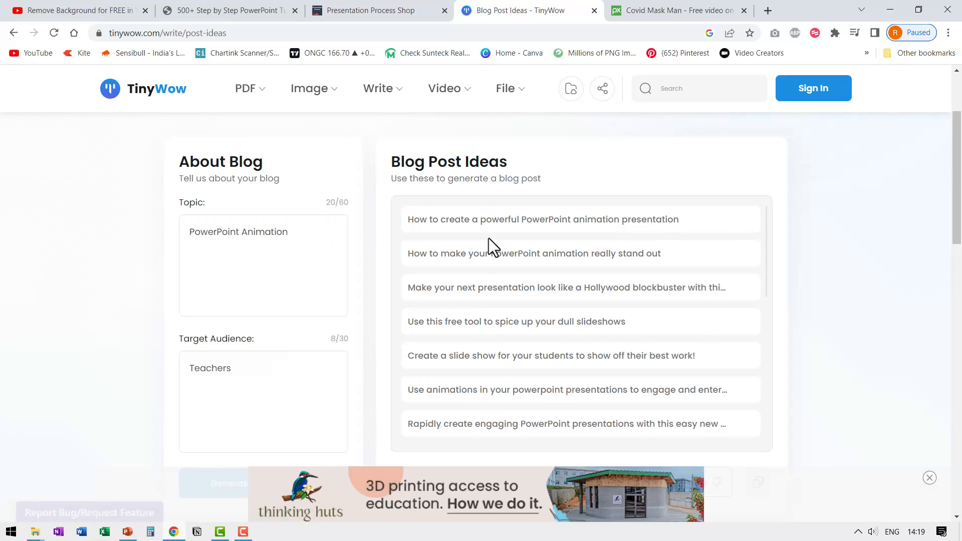
mouse_move(693, 240)
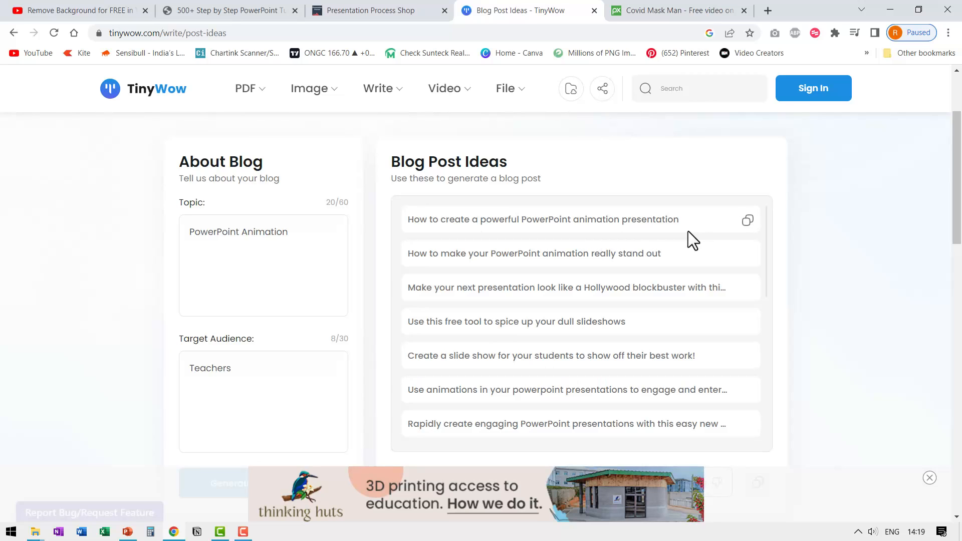
mouse_move(532, 279)
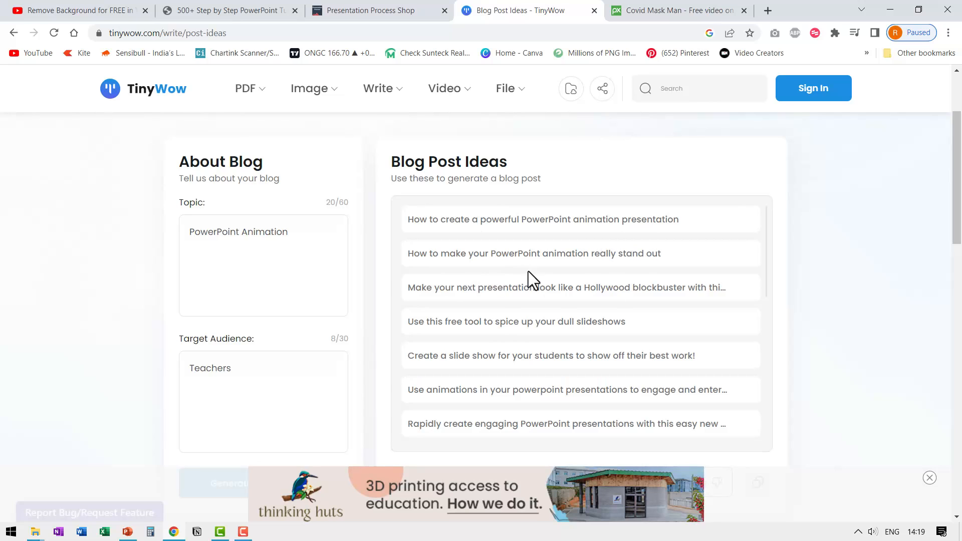
mouse_move(521, 358)
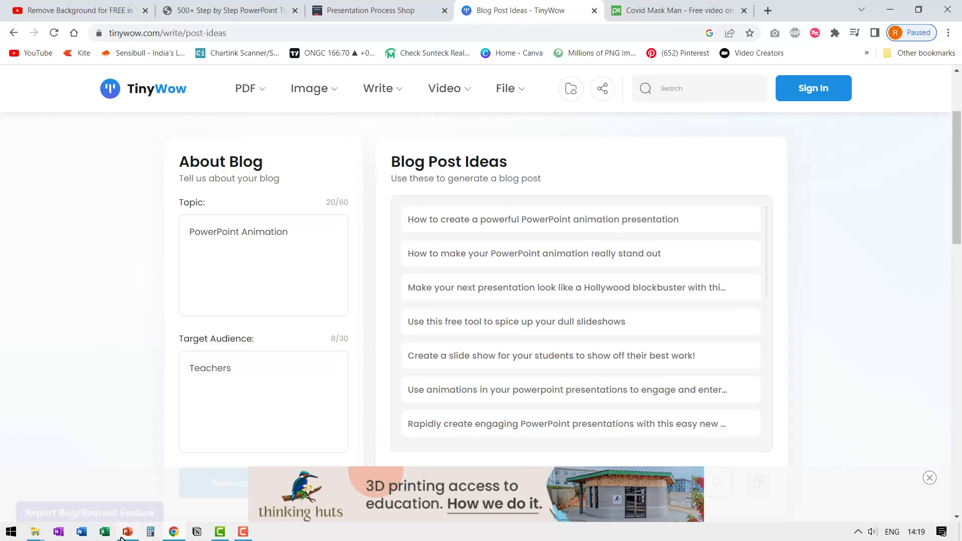
- Paste the Hollywood-blockbuster blog idea into a text box on PowerPoint slide 2
left_click(128, 531)
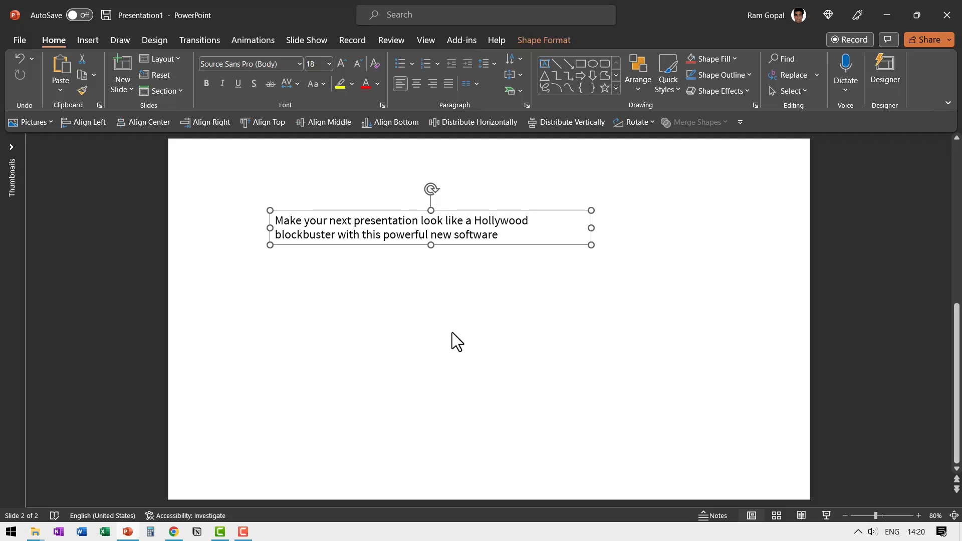
mouse_move(512, 320)
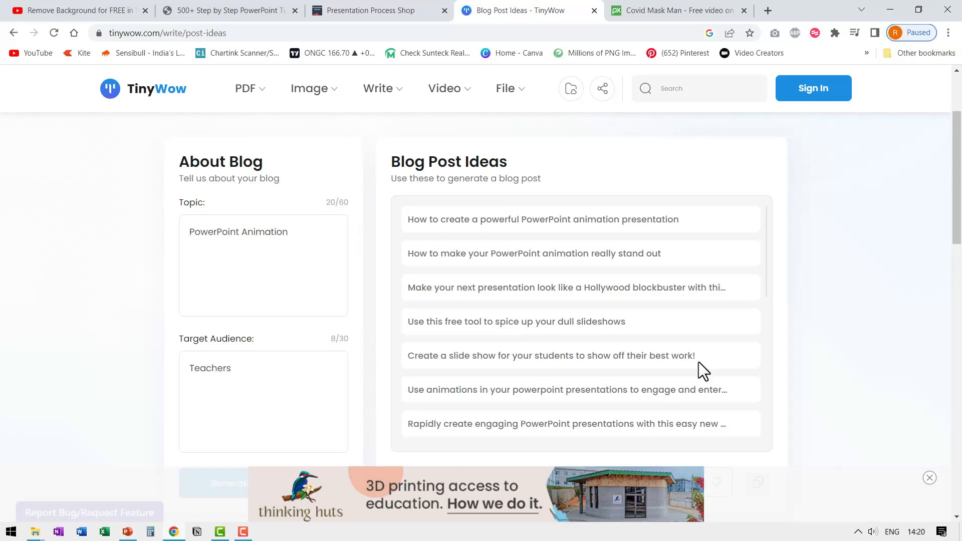
mouse_move(614, 372)
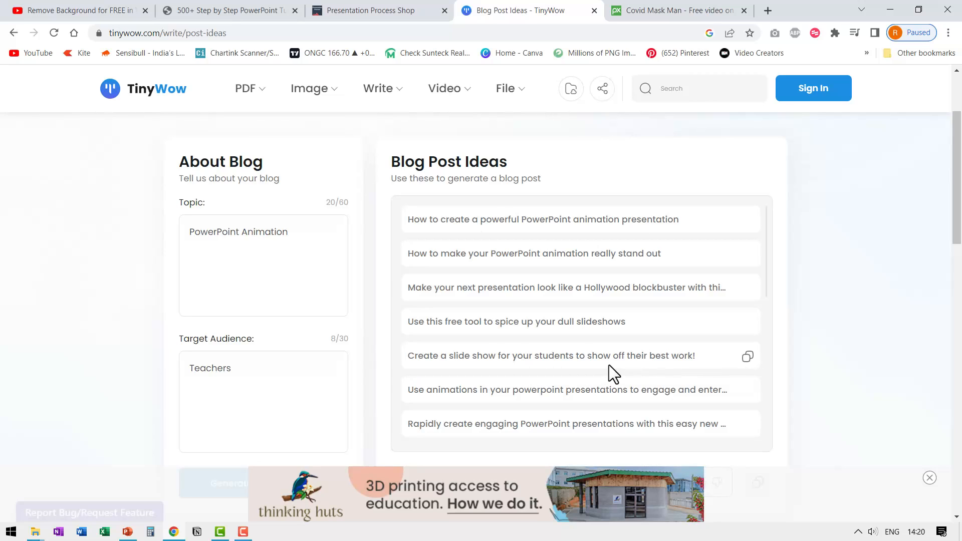
mouse_move(485, 414)
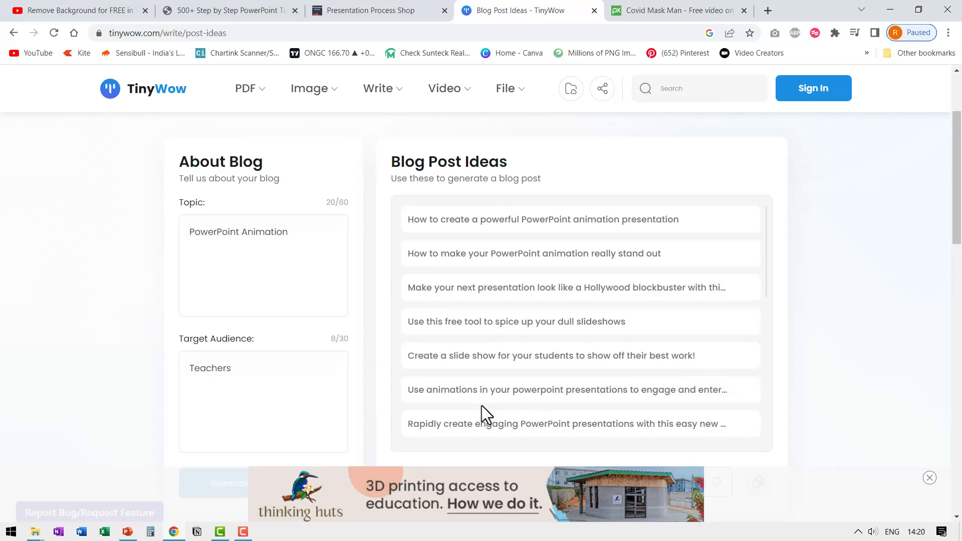
mouse_move(665, 406)
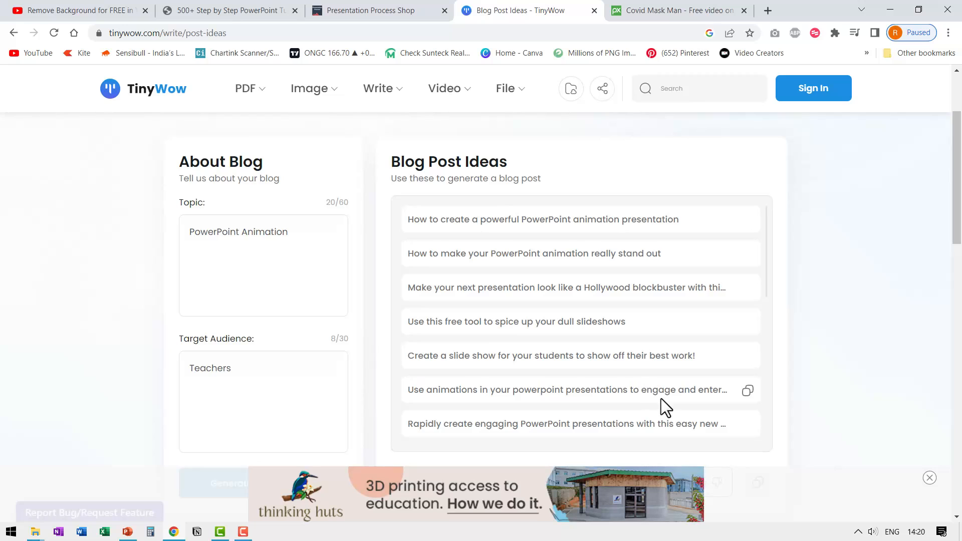
mouse_move(748, 402)
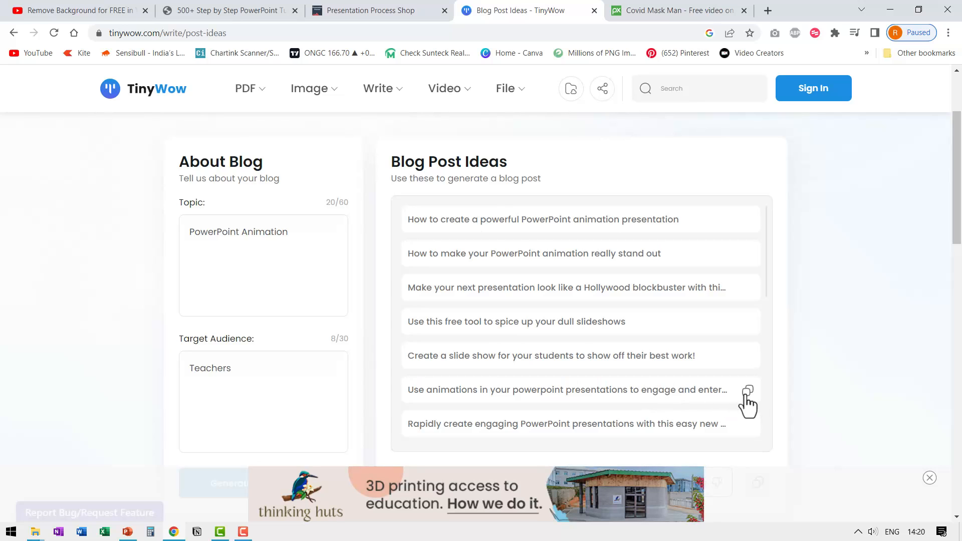
mouse_move(454, 329)
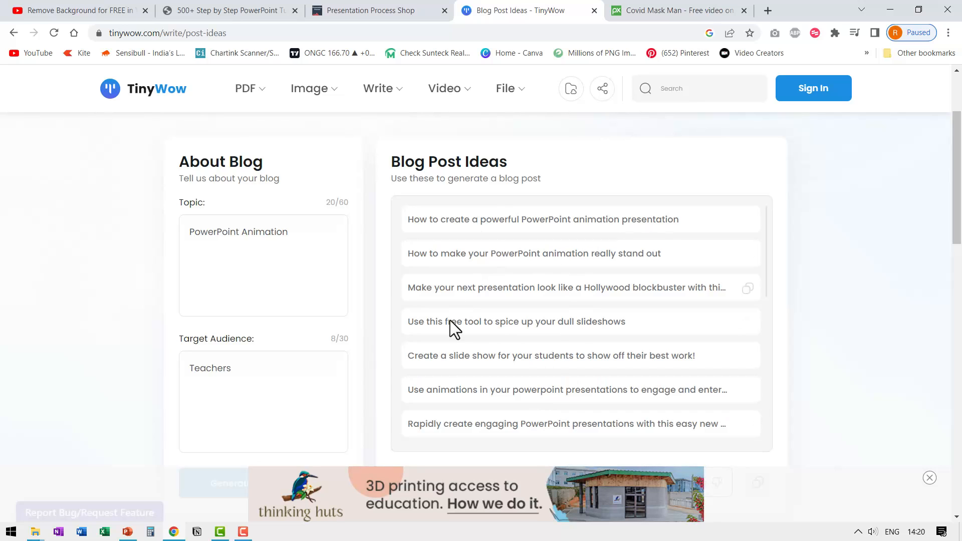
mouse_move(569, 409)
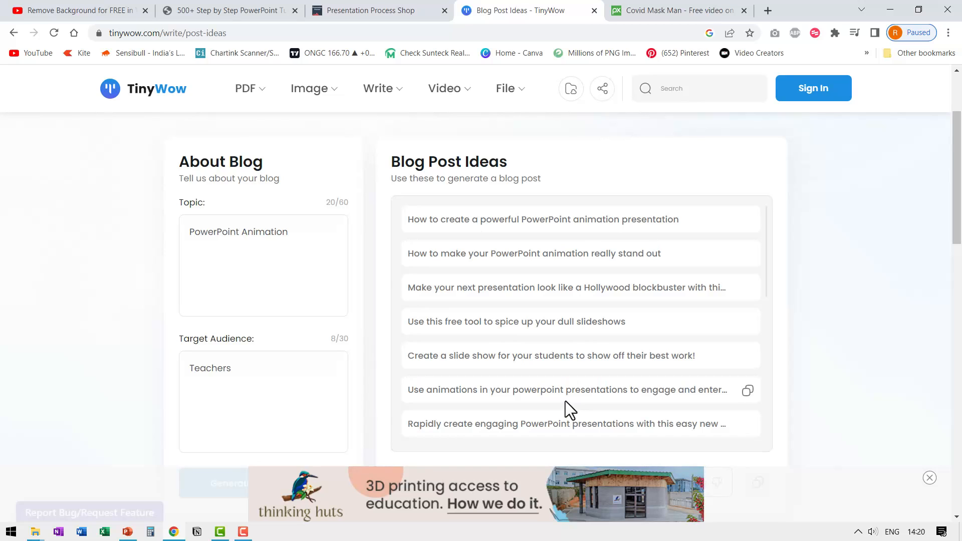
mouse_move(549, 393)
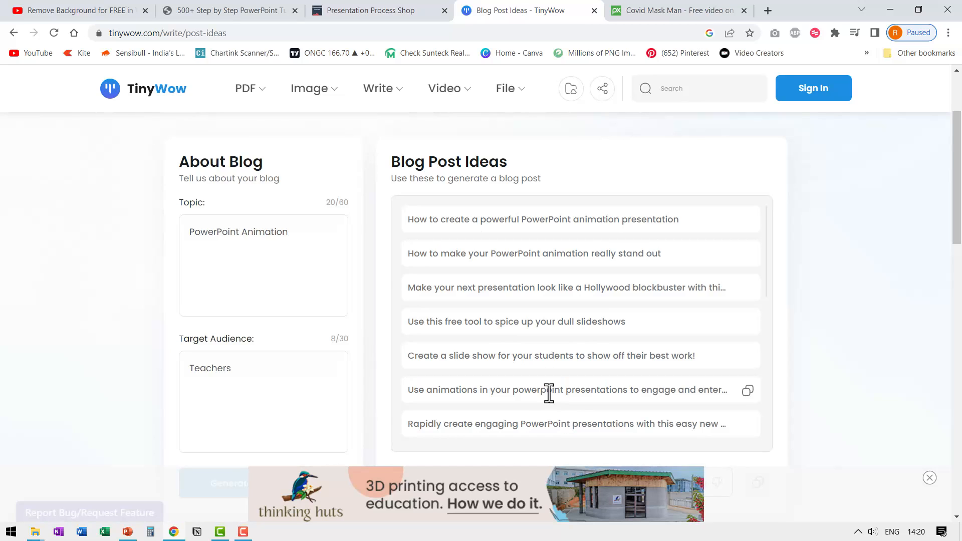
mouse_move(496, 325)
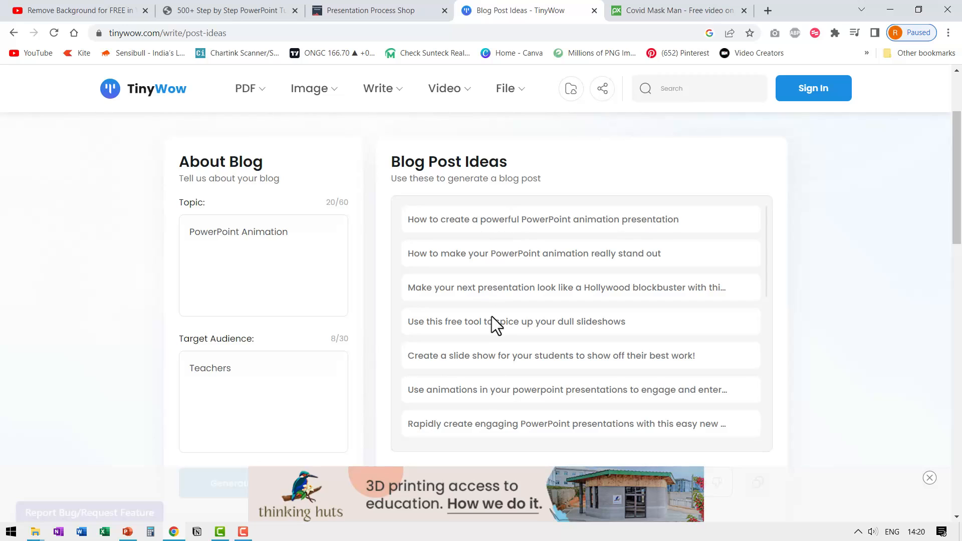
mouse_move(510, 411)
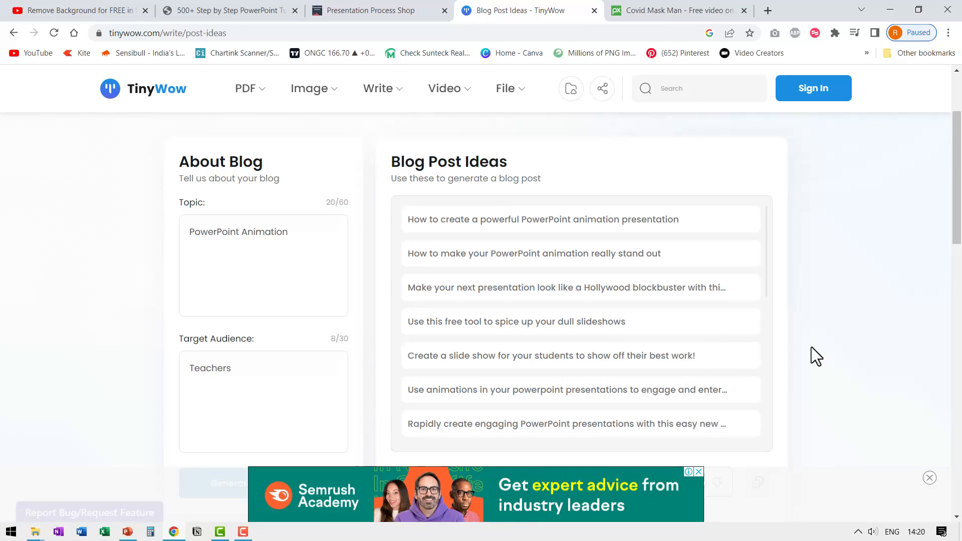
- Choose Video to Gif from the Video menu to reach the MP4-to-GIF converter
left_click(444, 88)
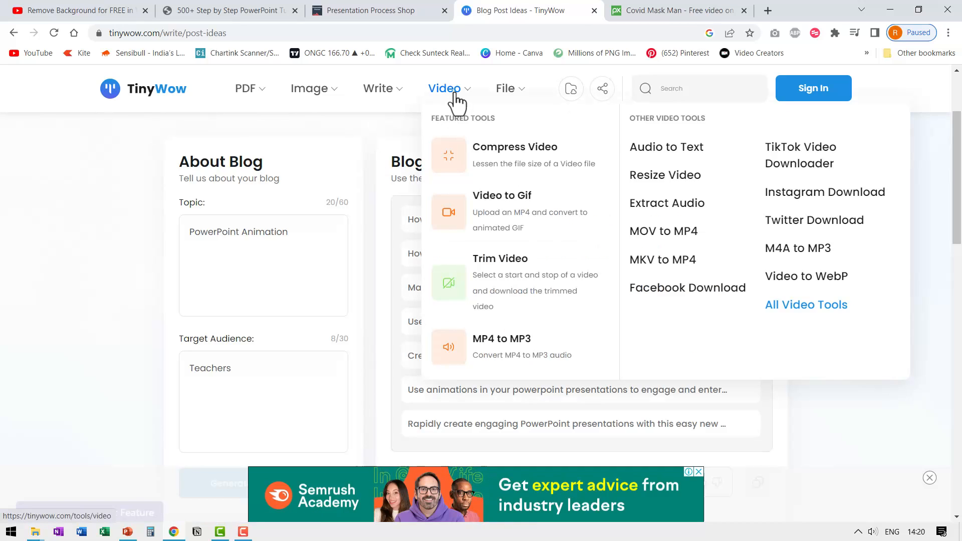
mouse_move(512, 221)
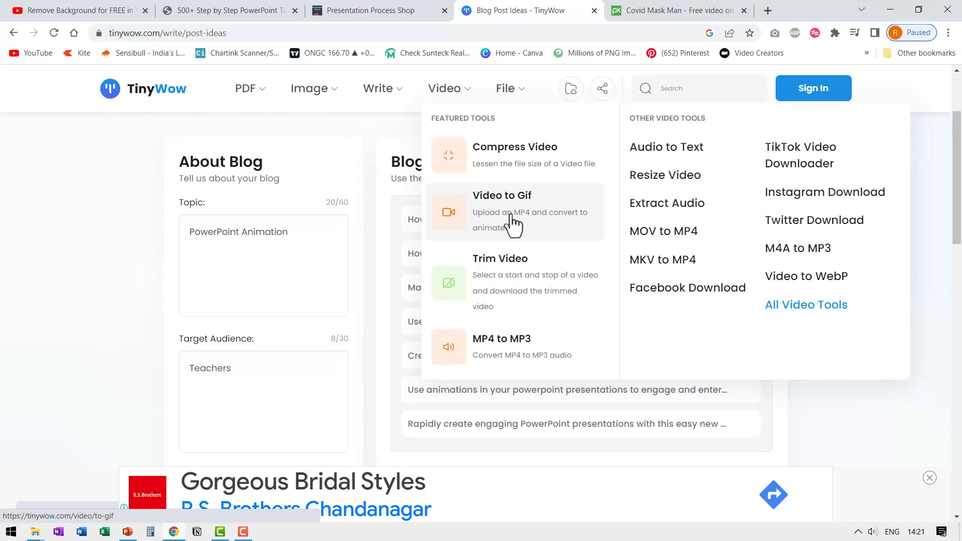
mouse_move(518, 290)
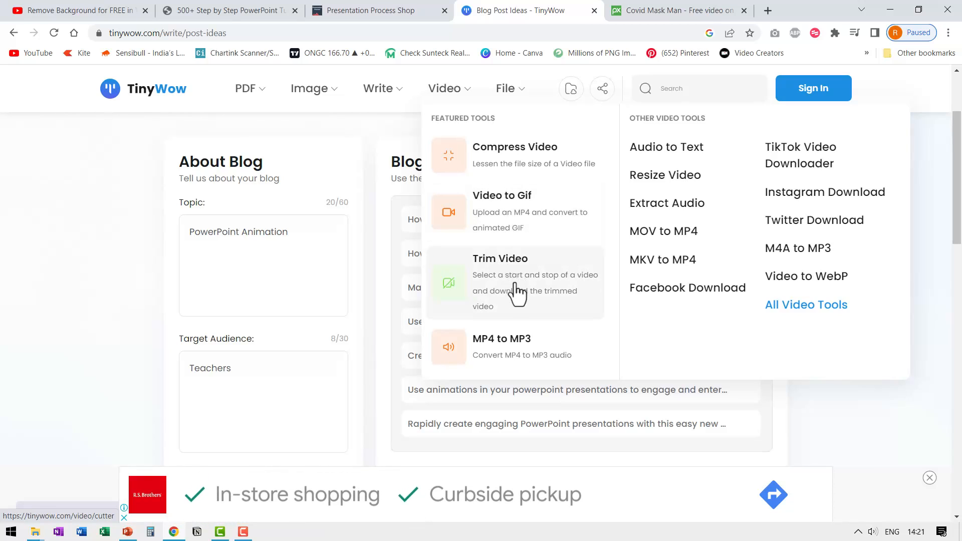
mouse_move(510, 220)
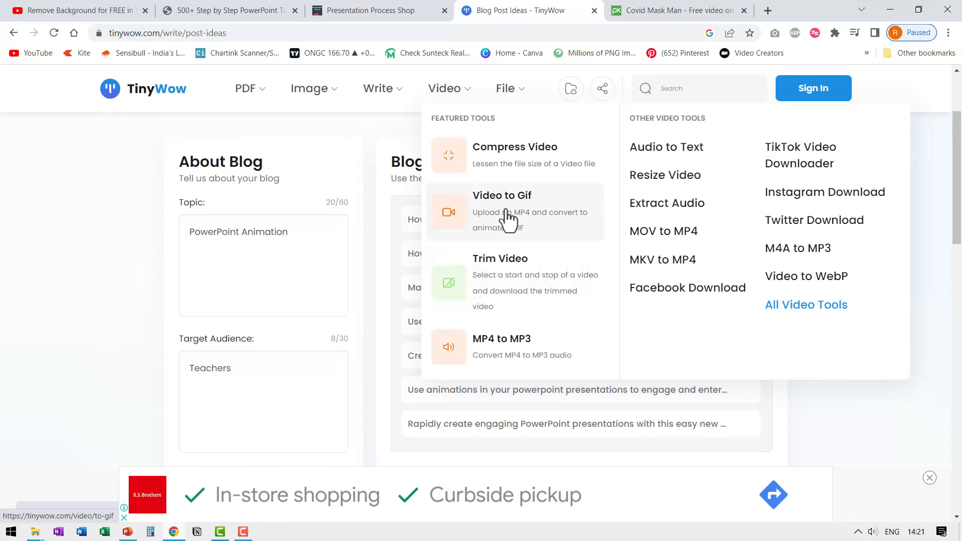
left_click(502, 211)
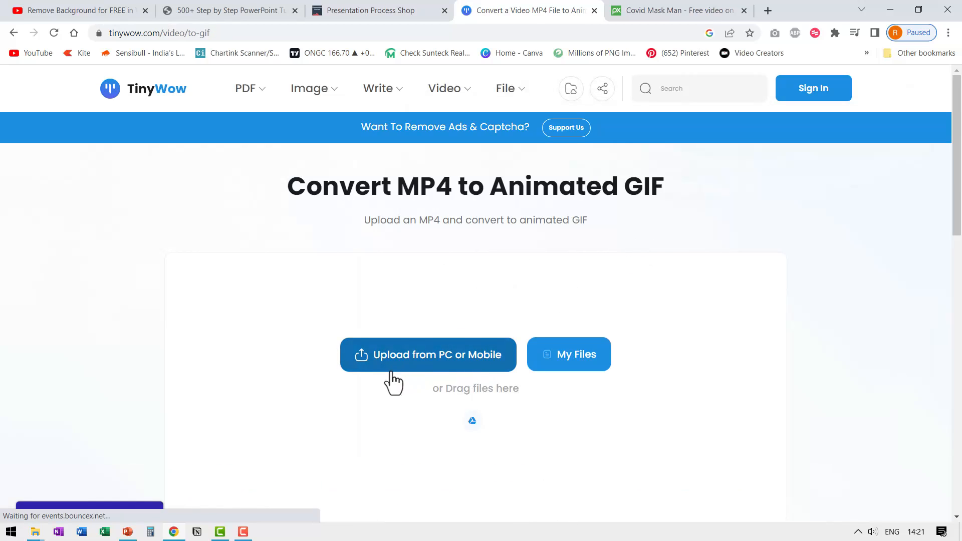
mouse_move(503, 373)
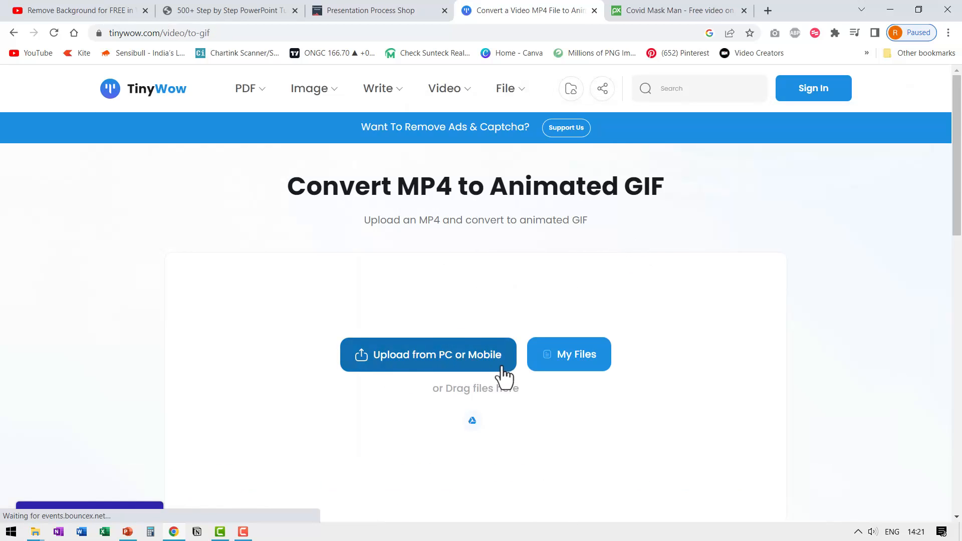
mouse_move(471, 376)
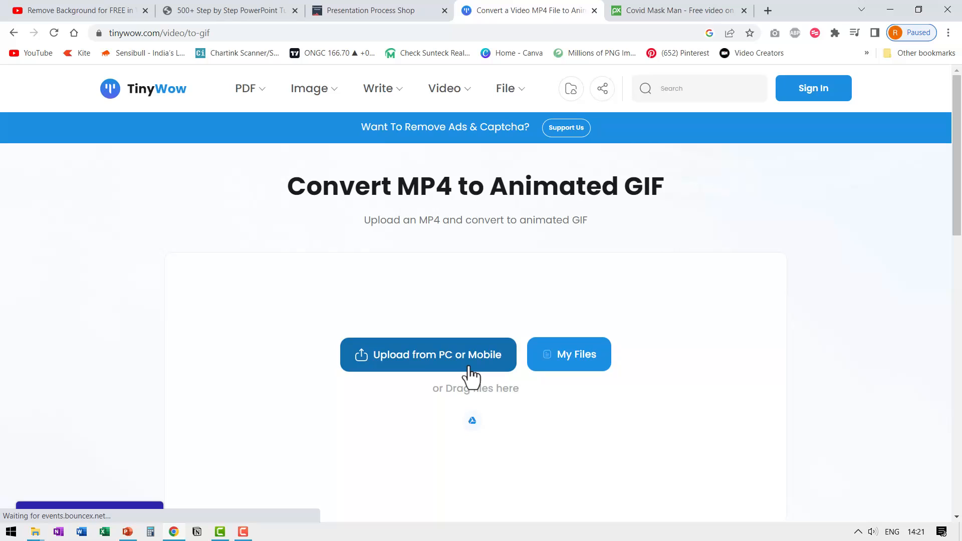
mouse_move(472, 374)
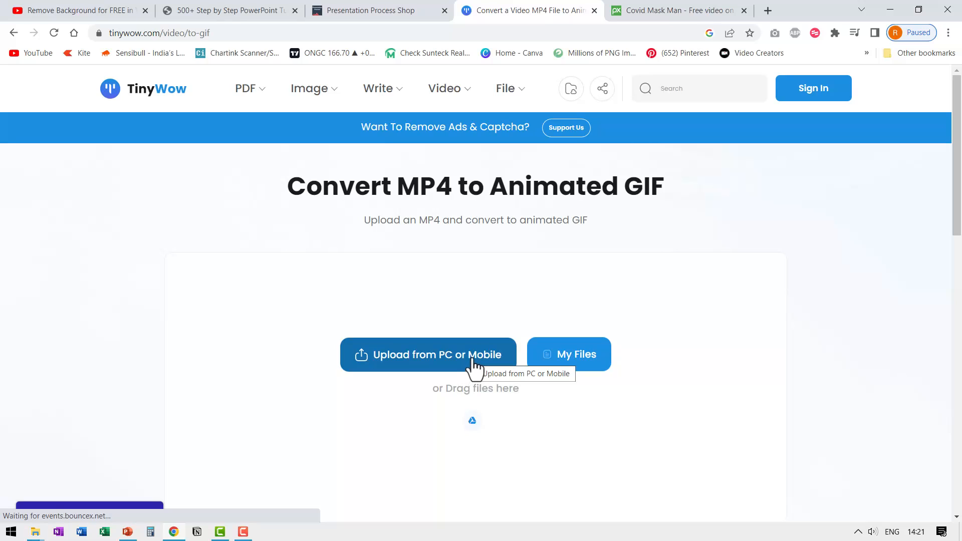
mouse_move(647, 292)
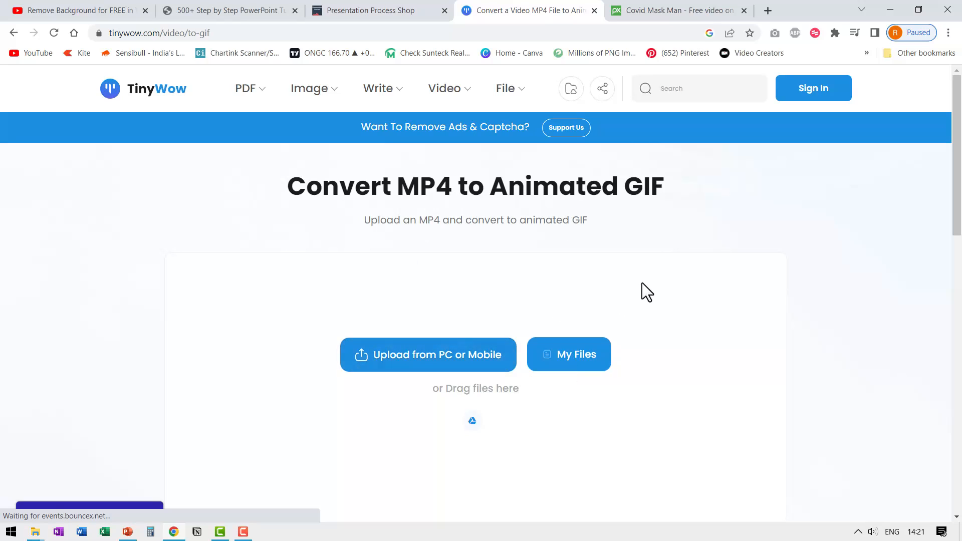
mouse_move(459, 359)
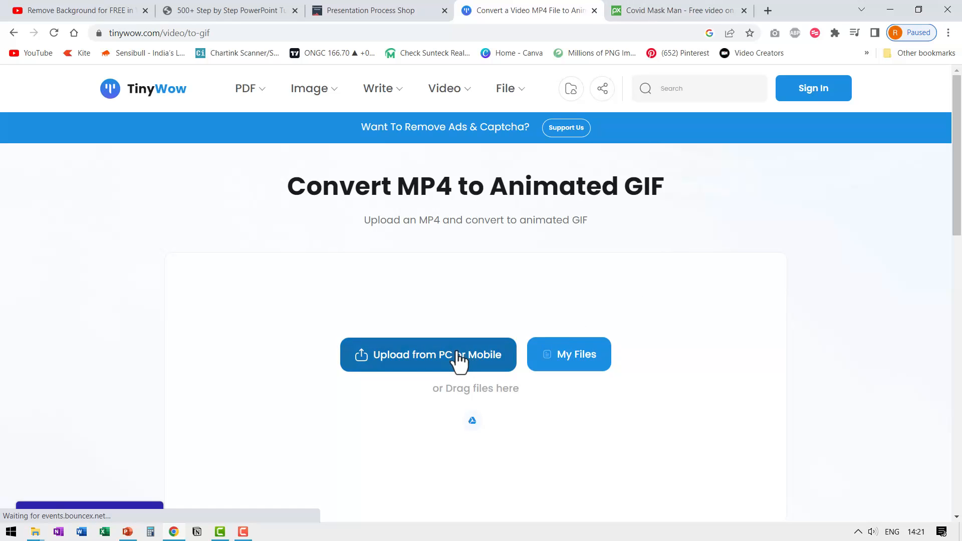
- Download the Pixabay Covid mask man video as a 1920×1080 MP4 and return to TinyWow
left_click(674, 10)
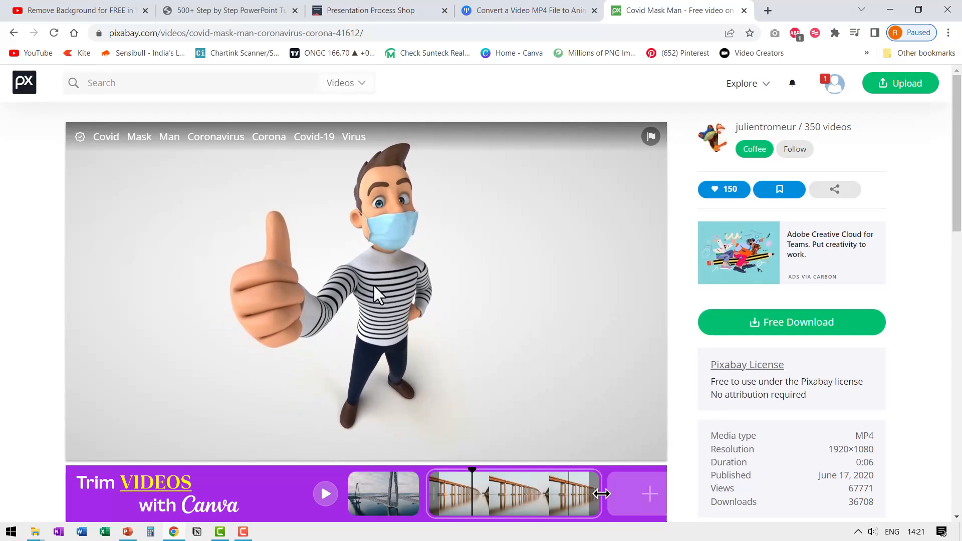
mouse_move(769, 335)
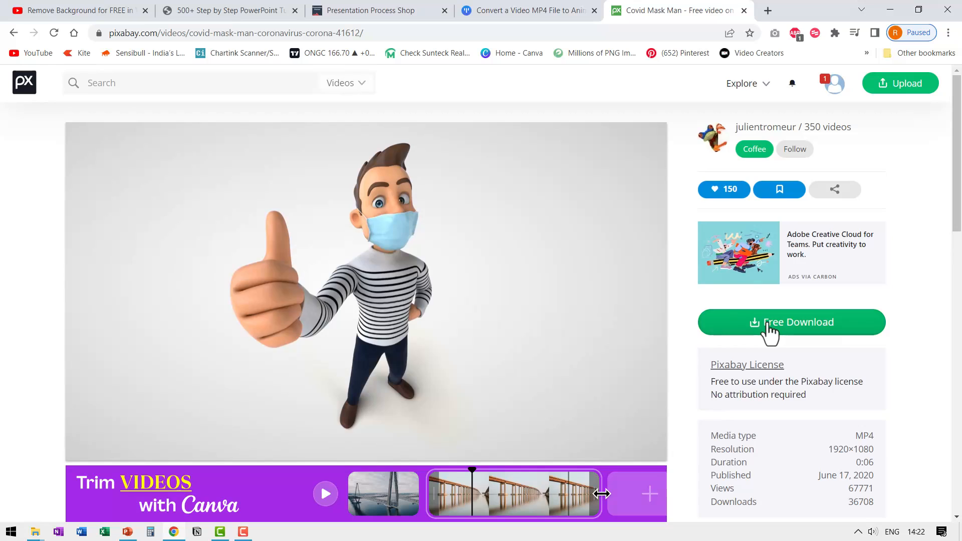
left_click(791, 322)
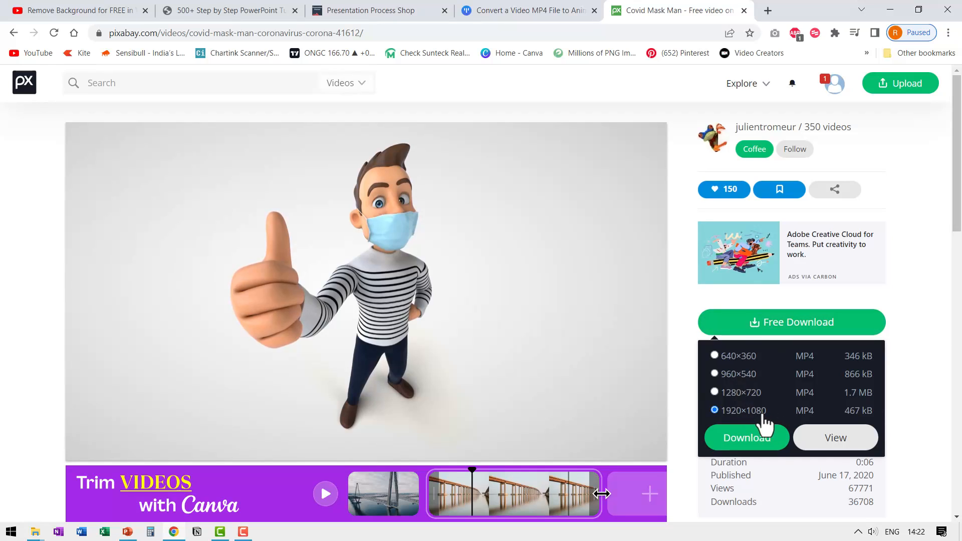
left_click(528, 10)
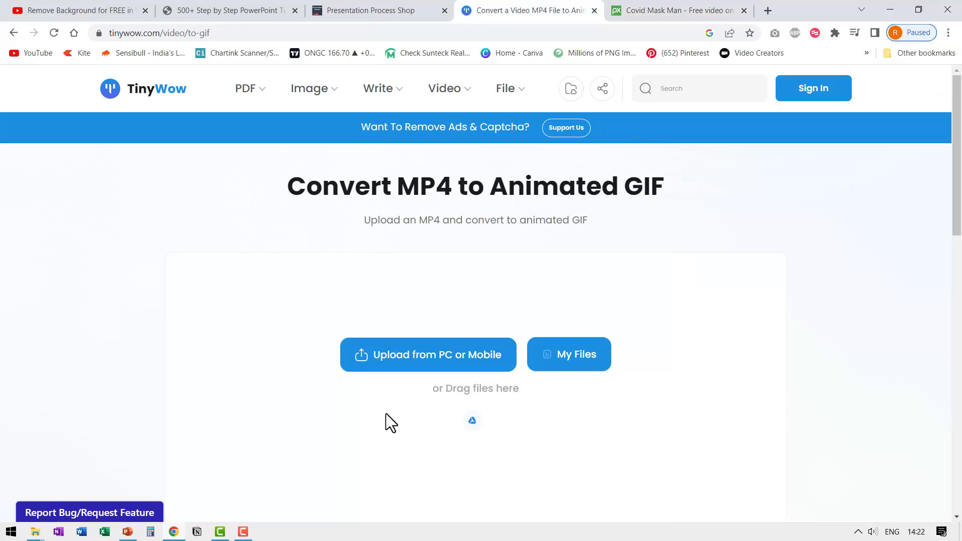
- Upload Covid - 41612.mp4 from Downloads into the MP4-to-GIF converter
left_click(428, 354)
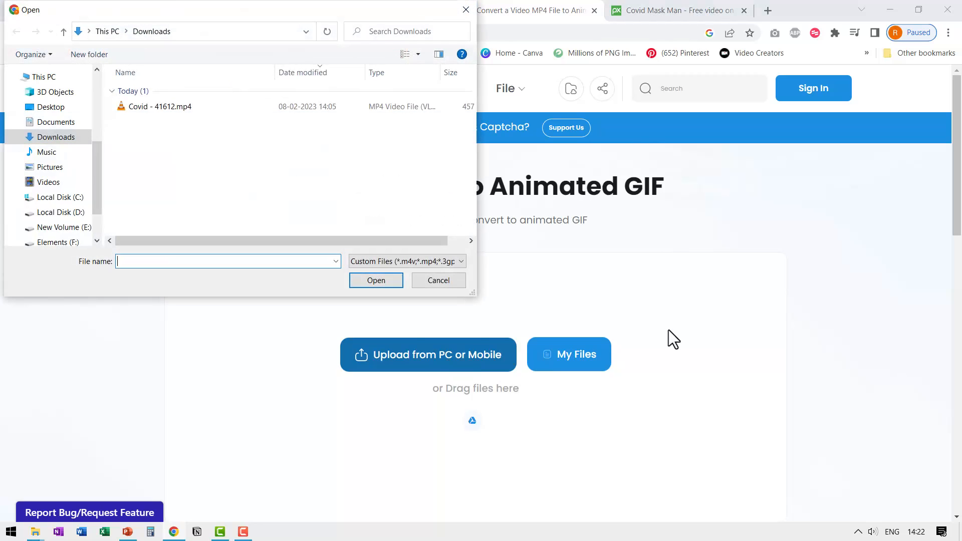
left_click(159, 106)
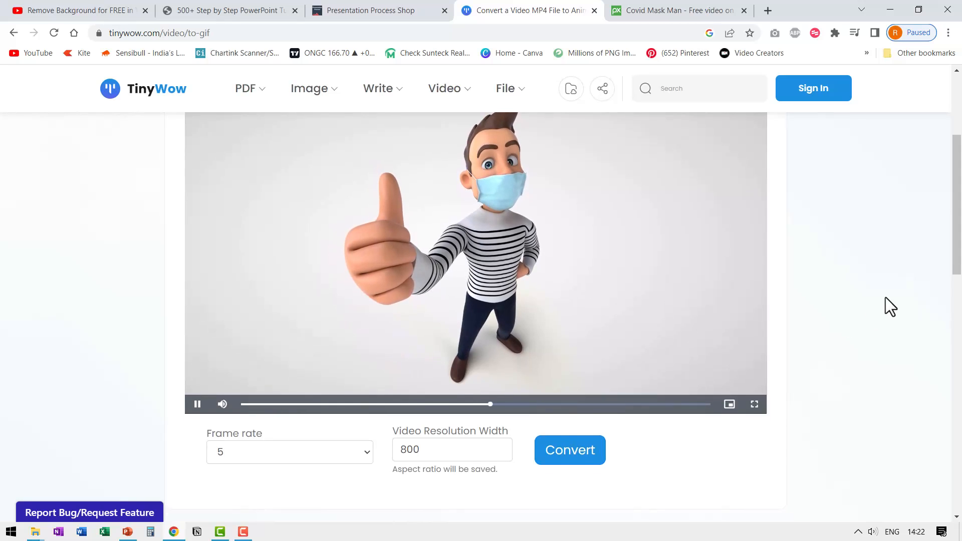
- Convert the video into a 4.46 MB animated GIF at frame rate 5 and width 800
scroll("down", 3)
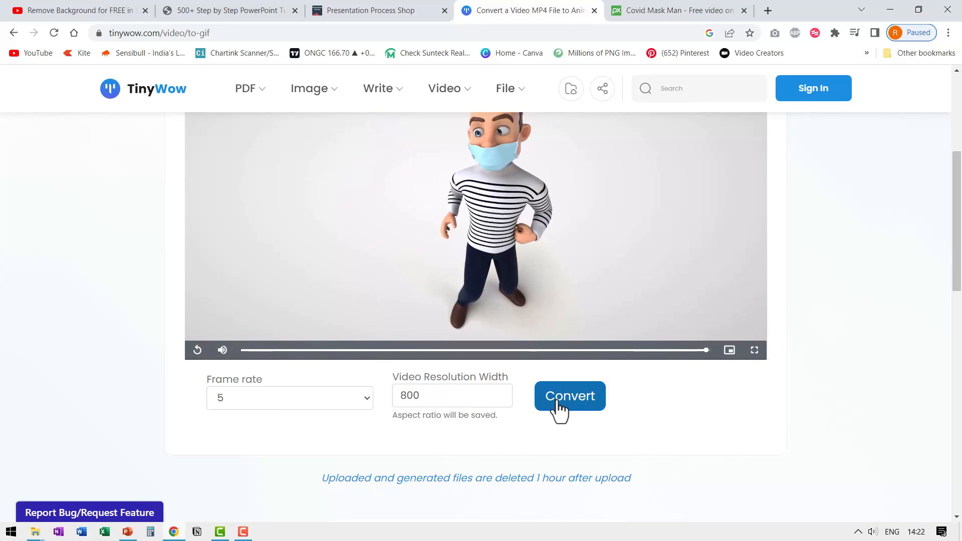
left_click(569, 396)
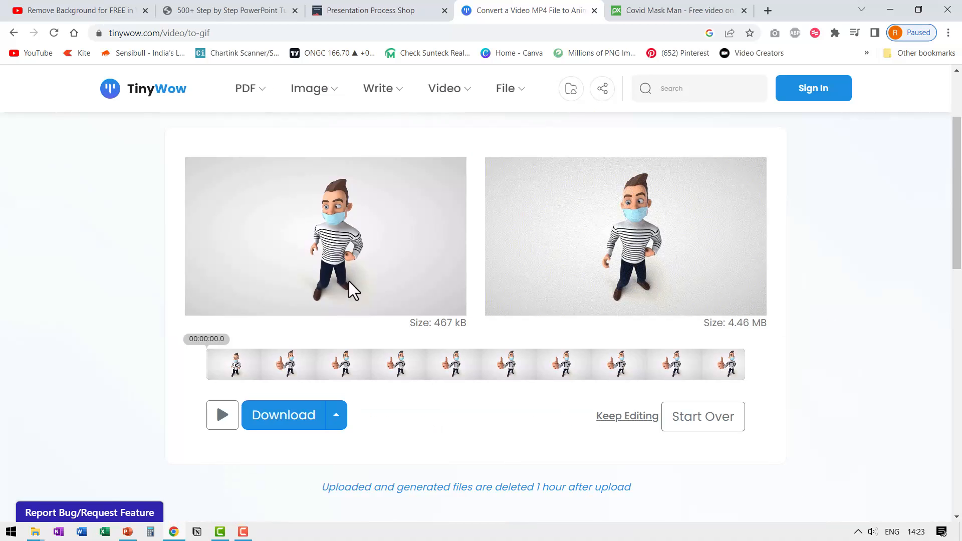
- Download the converted masked cartoon man GIF to the computer
left_click(282, 415)
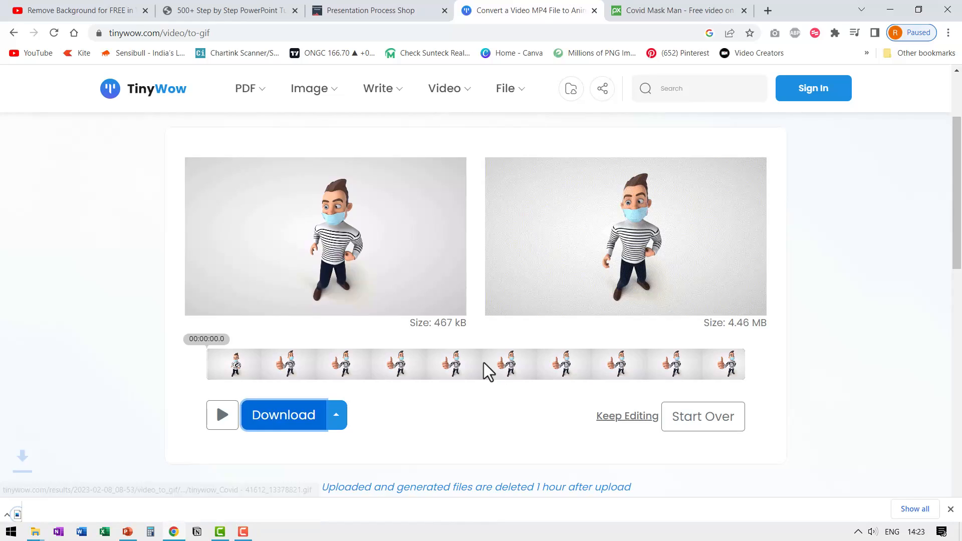
left_click(128, 531)
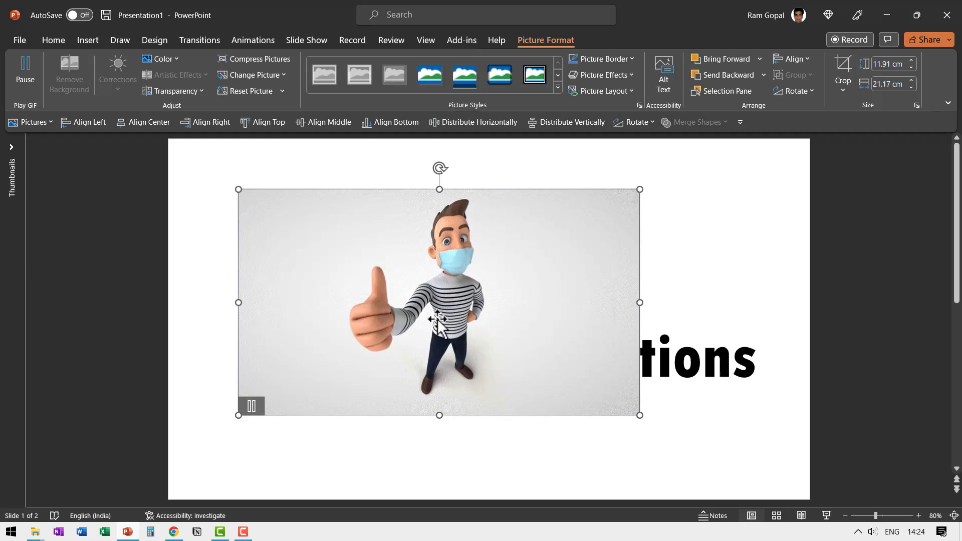
- Pause the masked-man GIF and crop it narrower beside the COVID precautions title
left_click(25, 69)
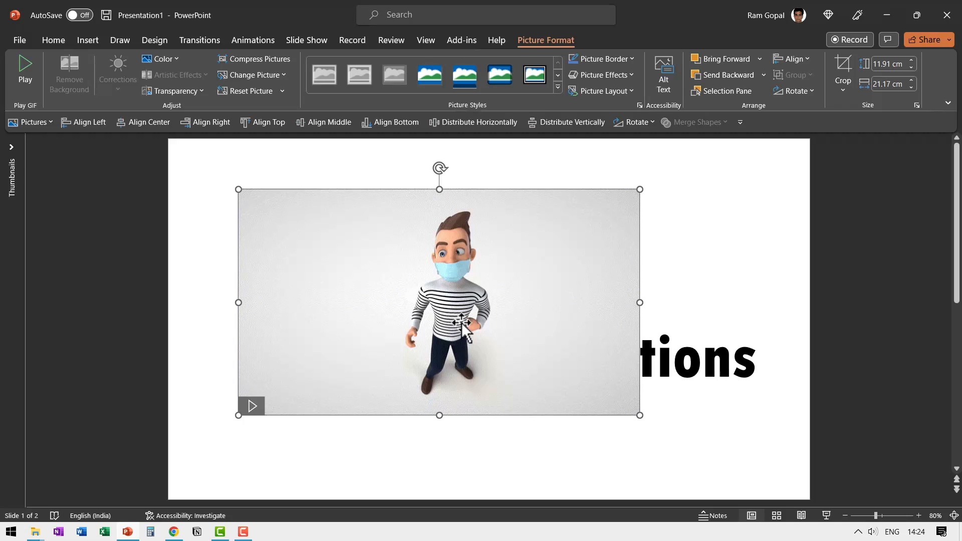
left_click(843, 73)
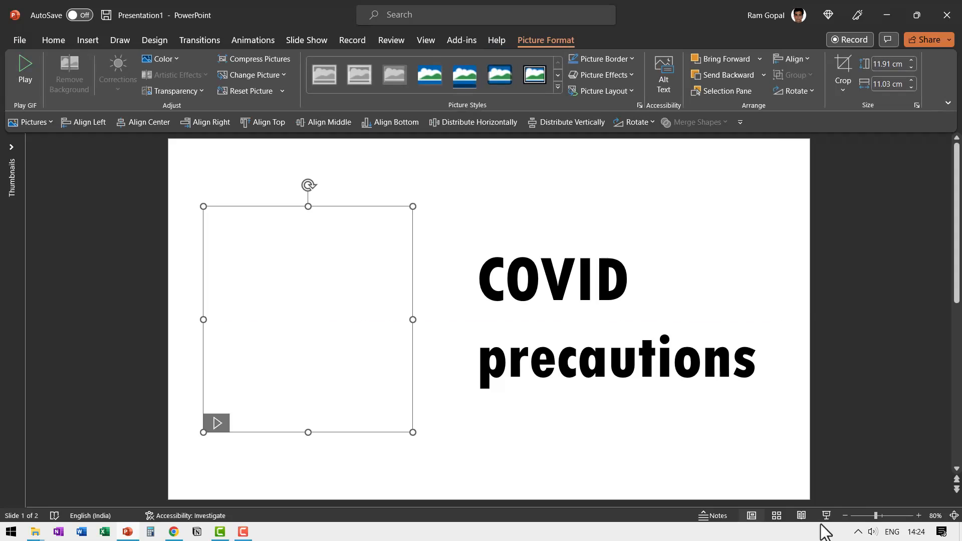
left_click(174, 531)
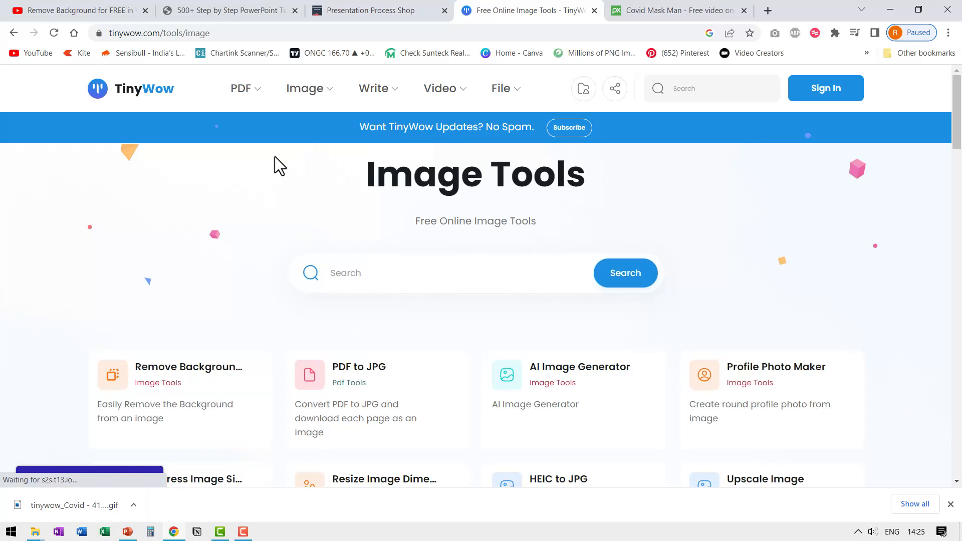
- Expand the Image menu to list AI tools like Background Remover and other image tools
left_click(306, 88)
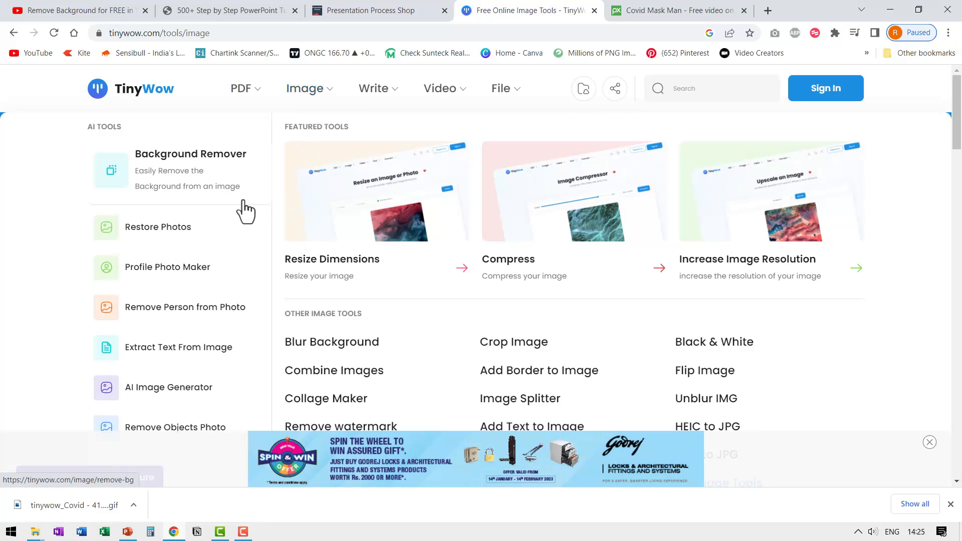
mouse_move(316, 353)
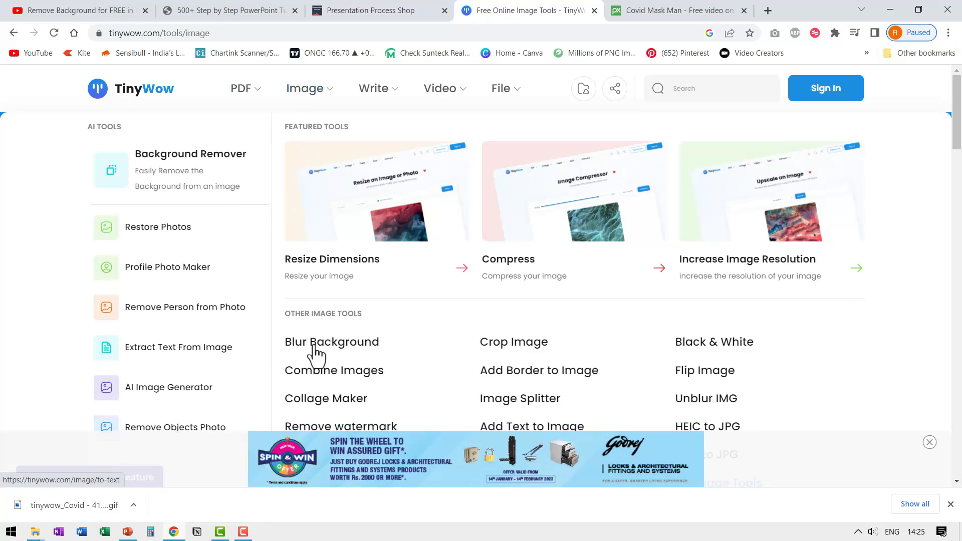
mouse_move(218, 181)
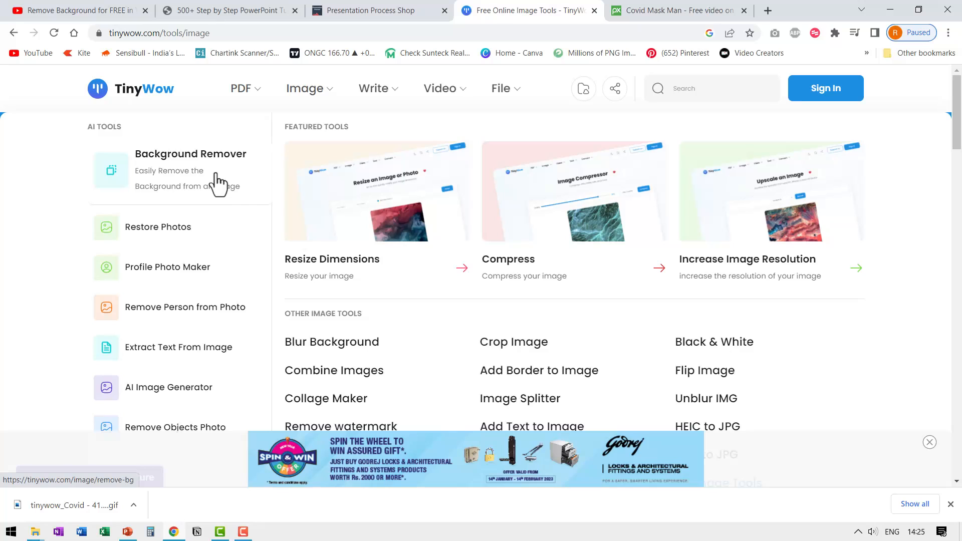
mouse_move(192, 282)
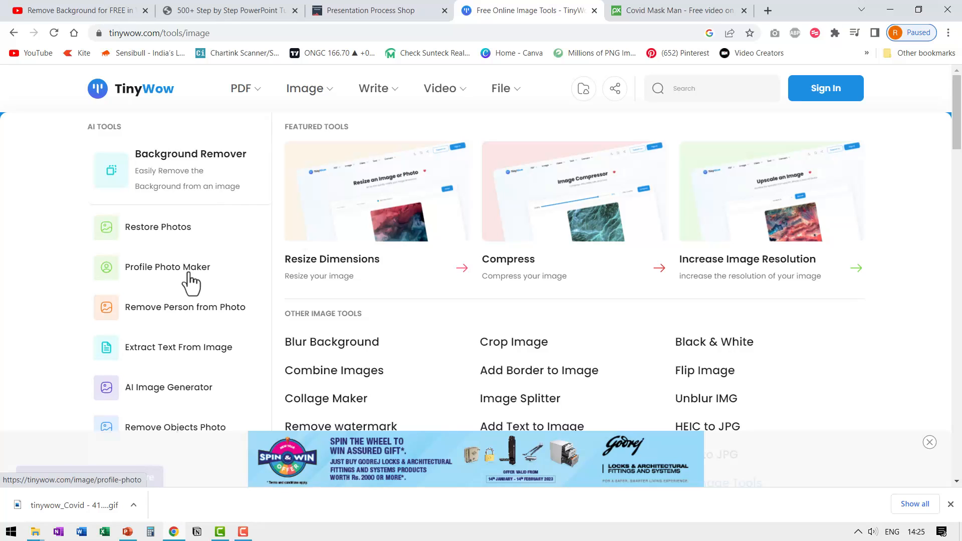
mouse_move(212, 324)
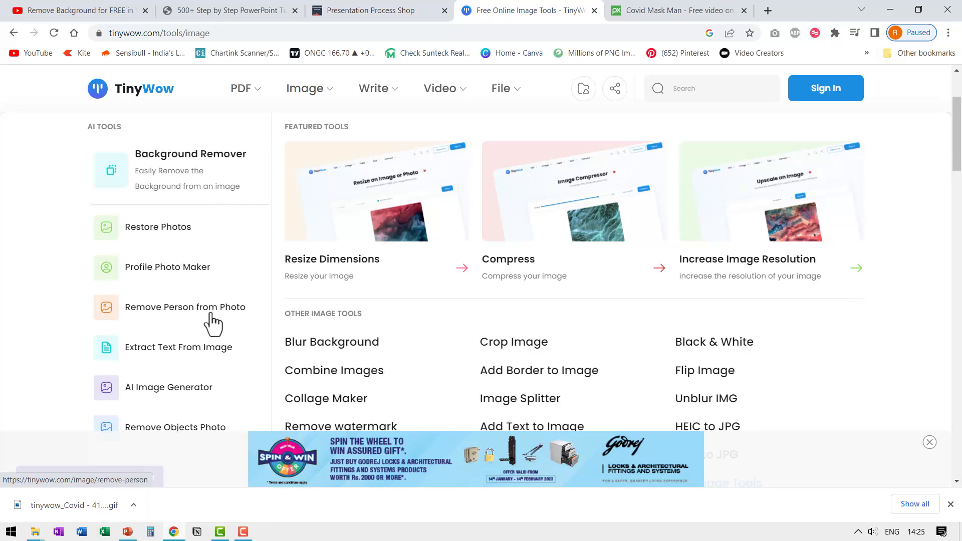
mouse_move(188, 401)
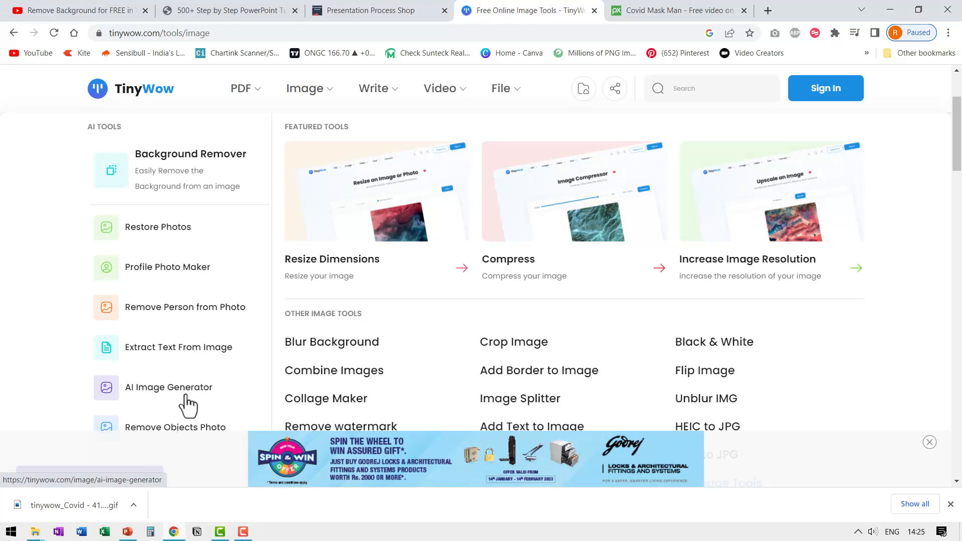
mouse_move(196, 397)
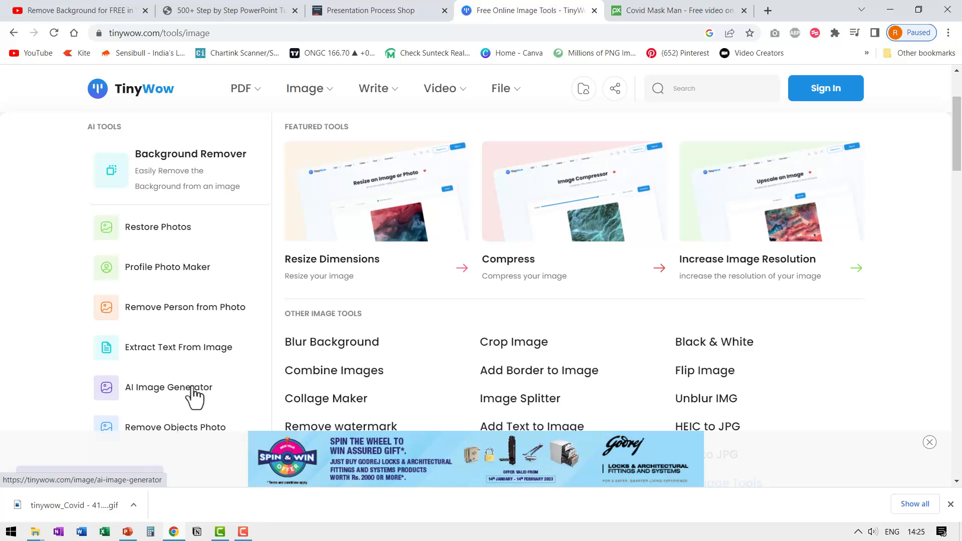
mouse_move(192, 399)
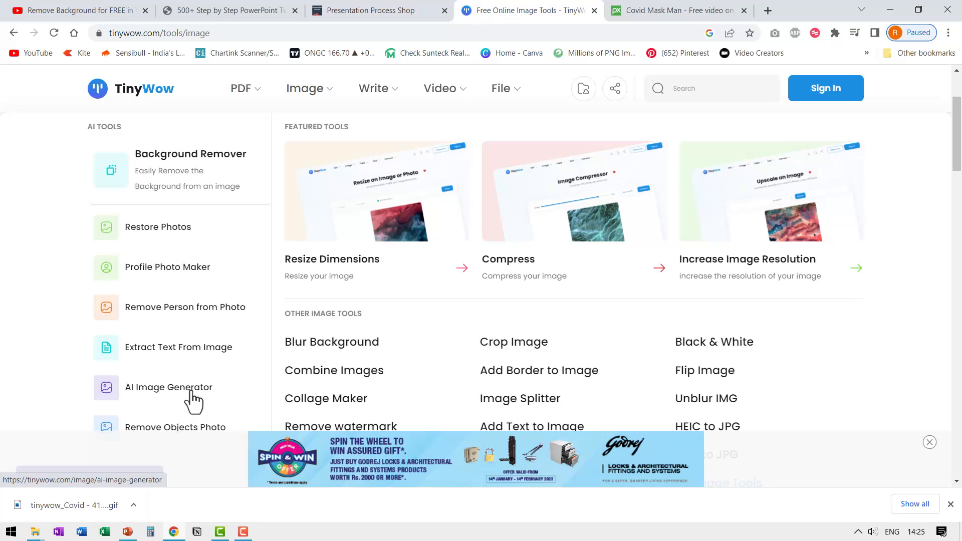
mouse_move(165, 373)
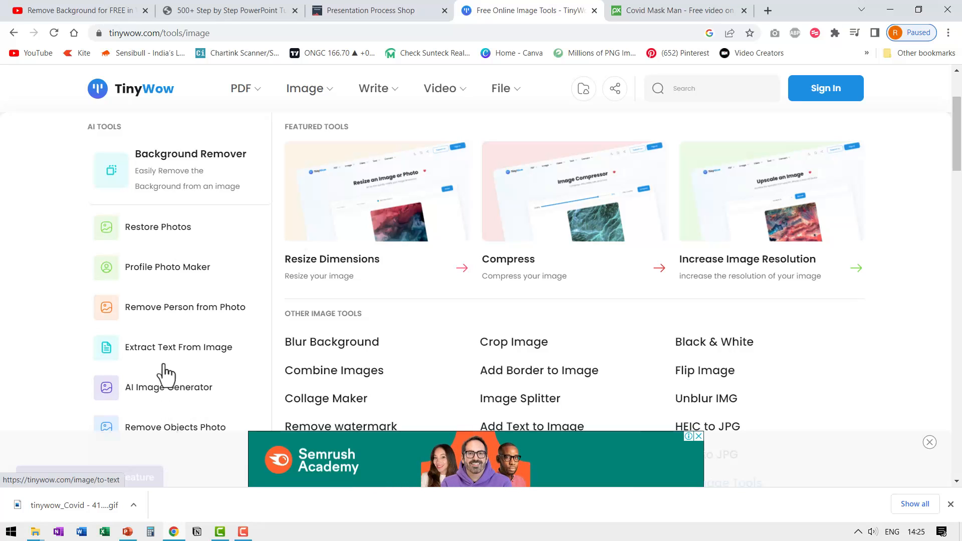
mouse_move(202, 368)
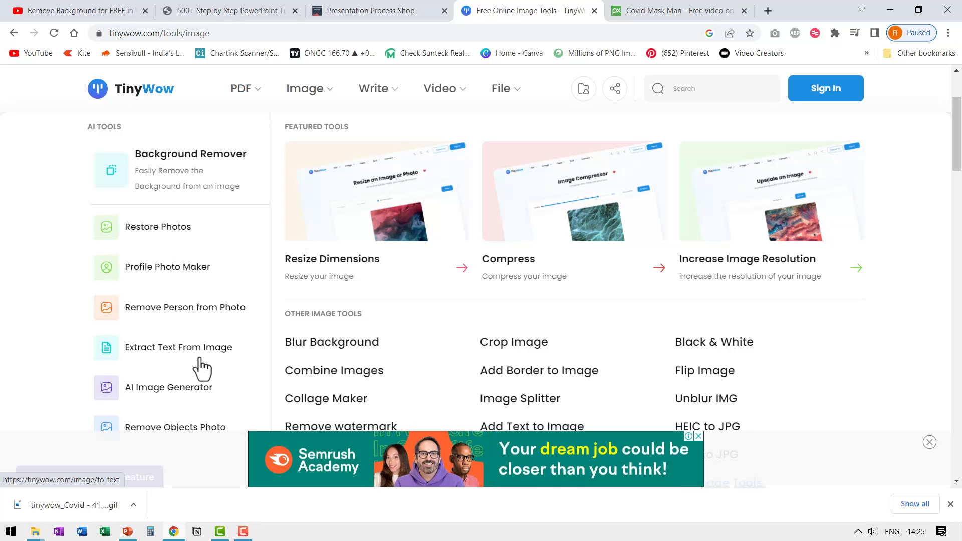
mouse_move(331, 342)
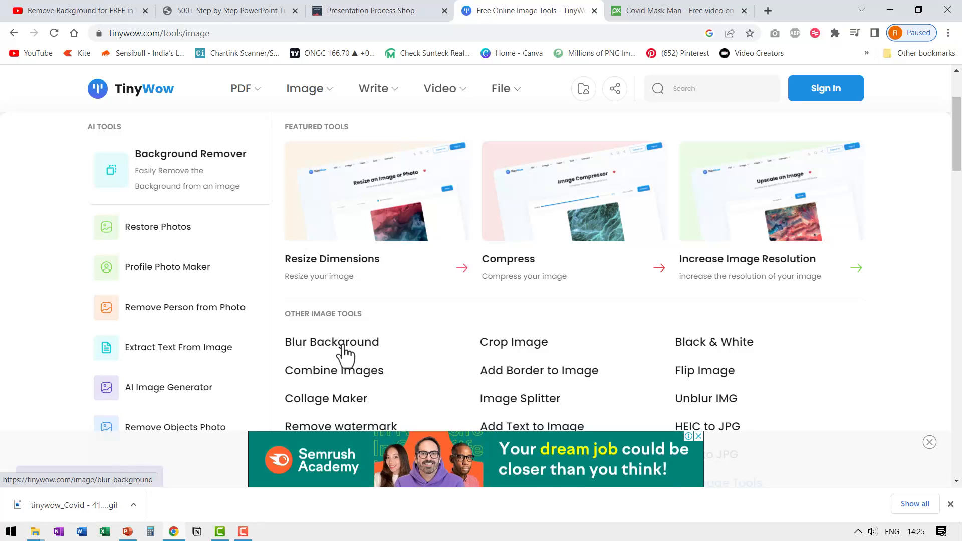
- Start the Blur Background tool and begin uploading a photo from the PC
left_click(332, 341)
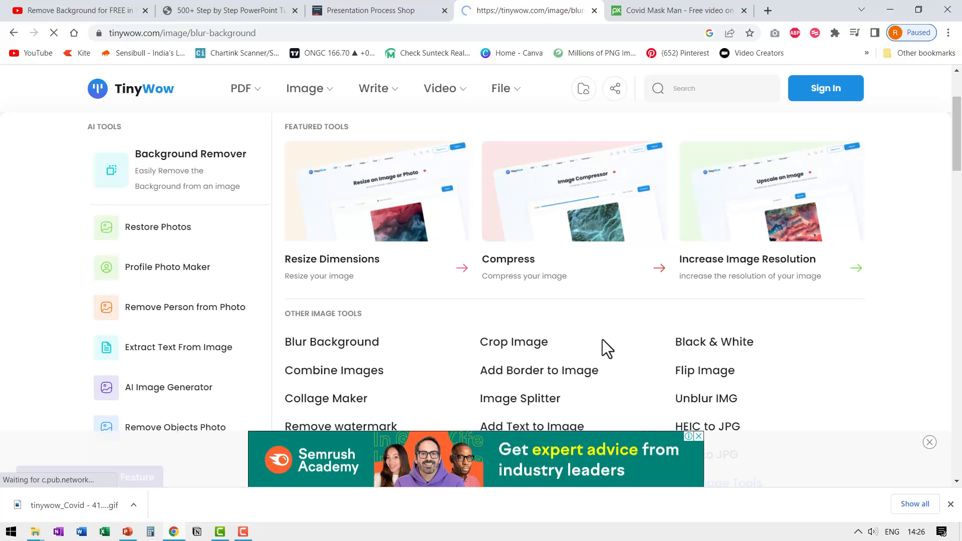
left_click(331, 341)
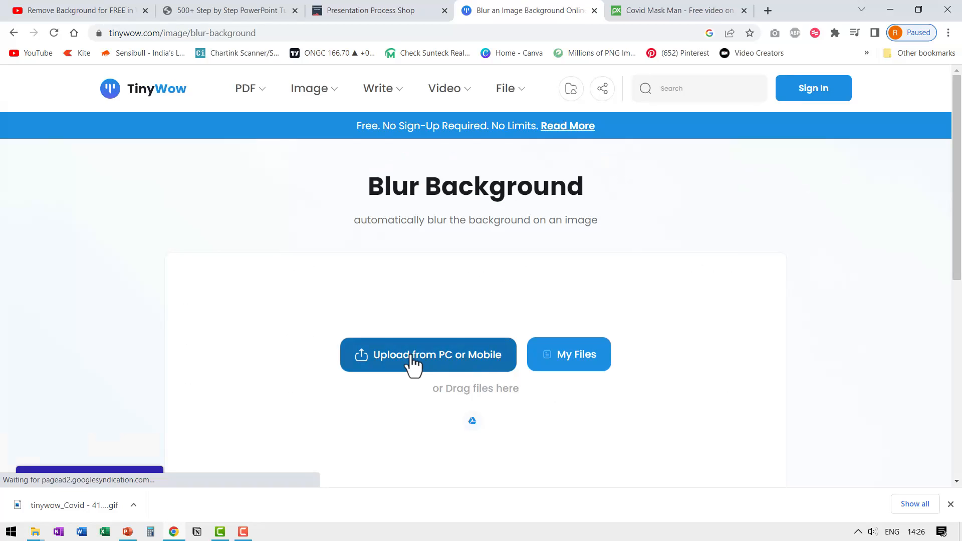
mouse_move(480, 385)
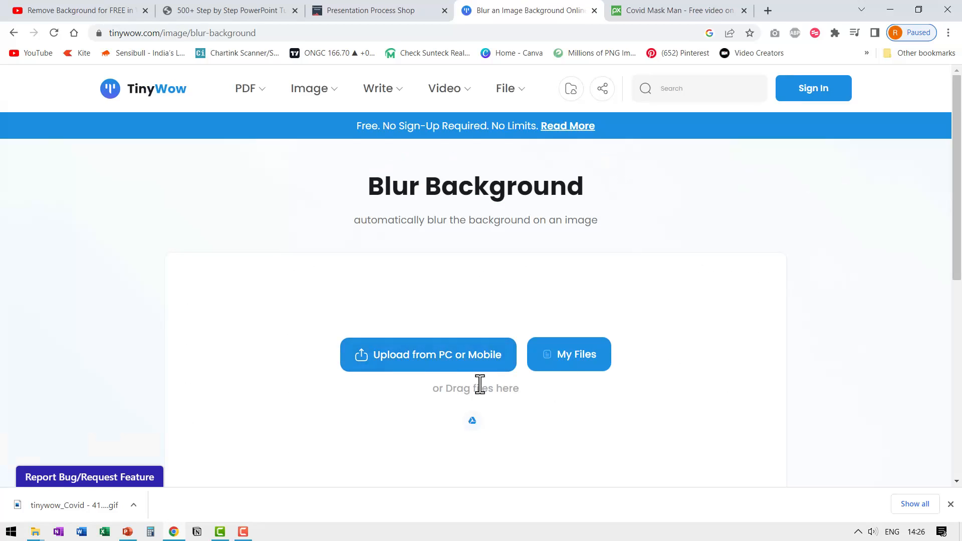
left_click(428, 355)
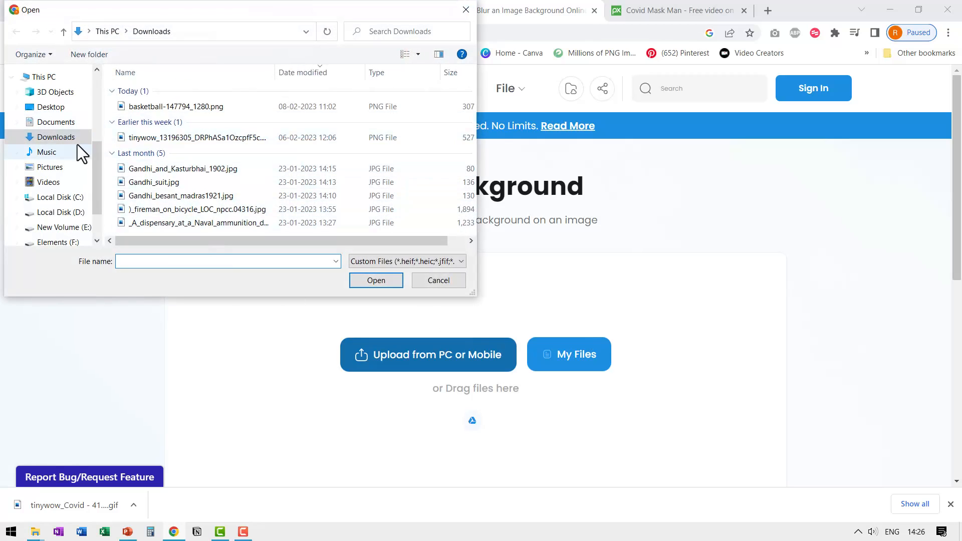
- Upload 0o1a9943-2957.jpg from Pictures and pass the reCAPTCHA robot check
left_click(50, 168)
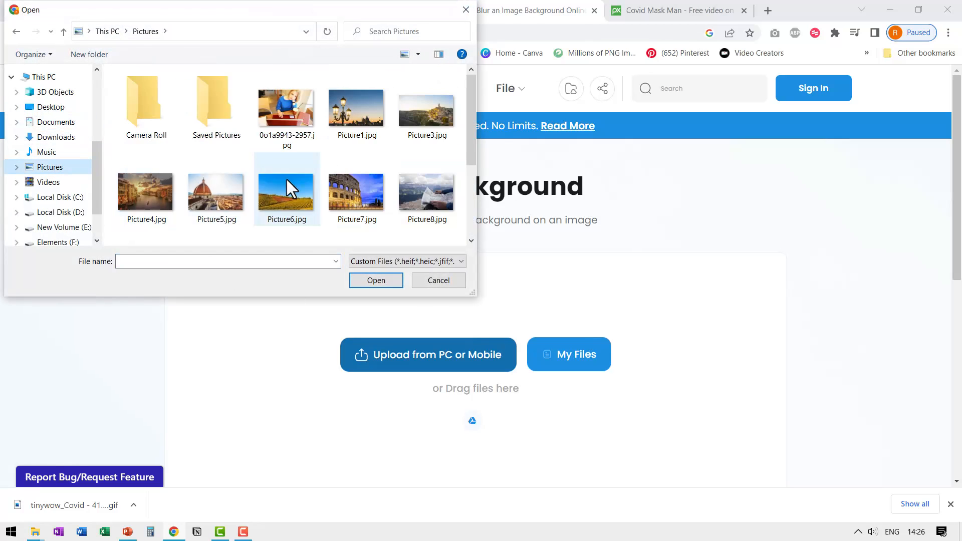
left_click(286, 108)
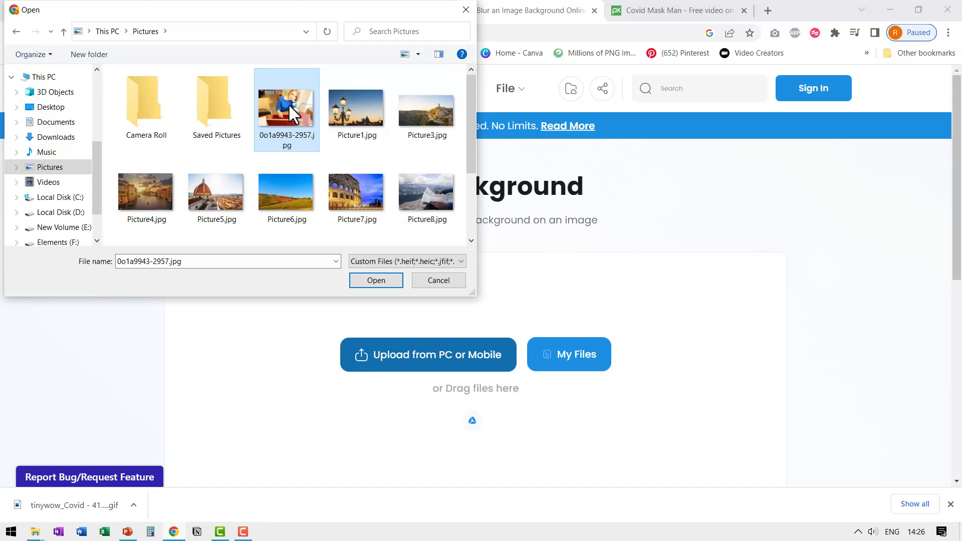
left_click(376, 281)
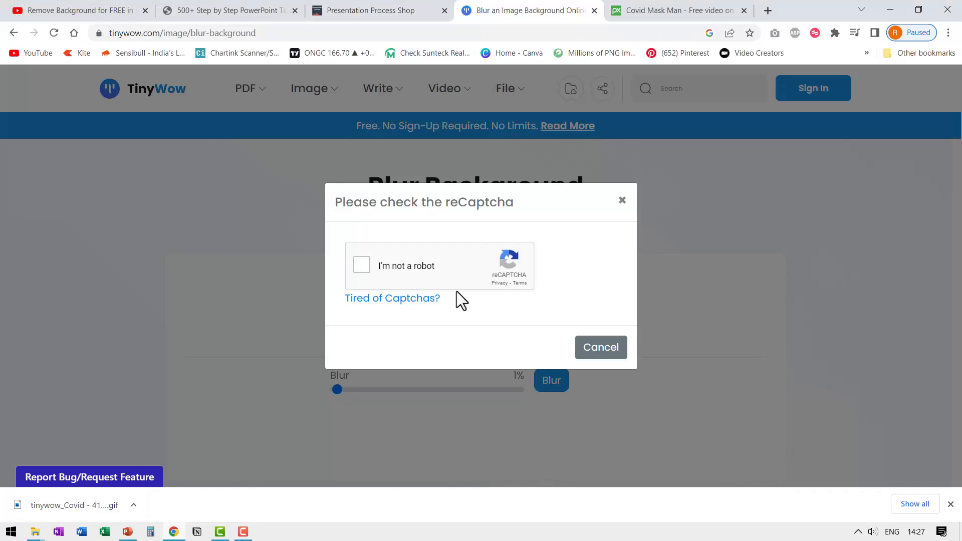
left_click(362, 265)
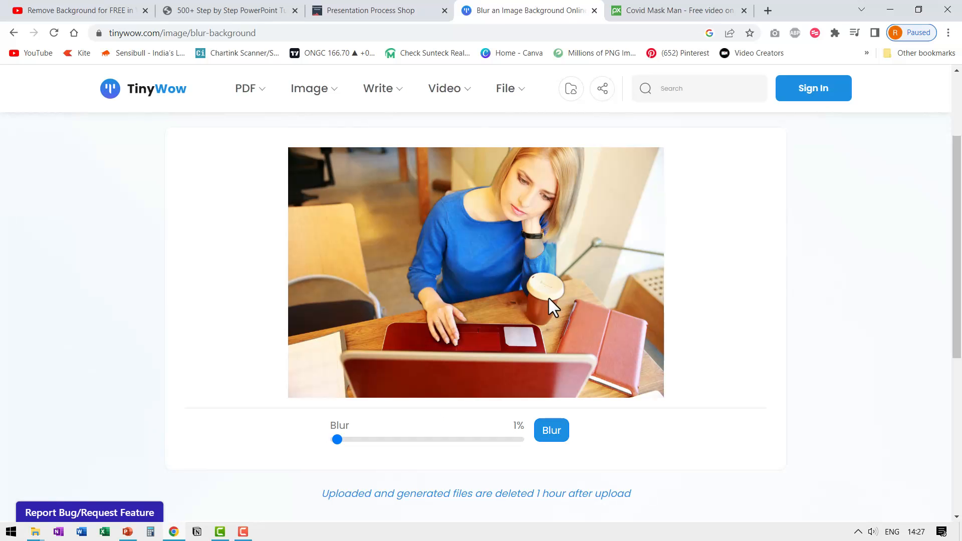
mouse_move(549, 300)
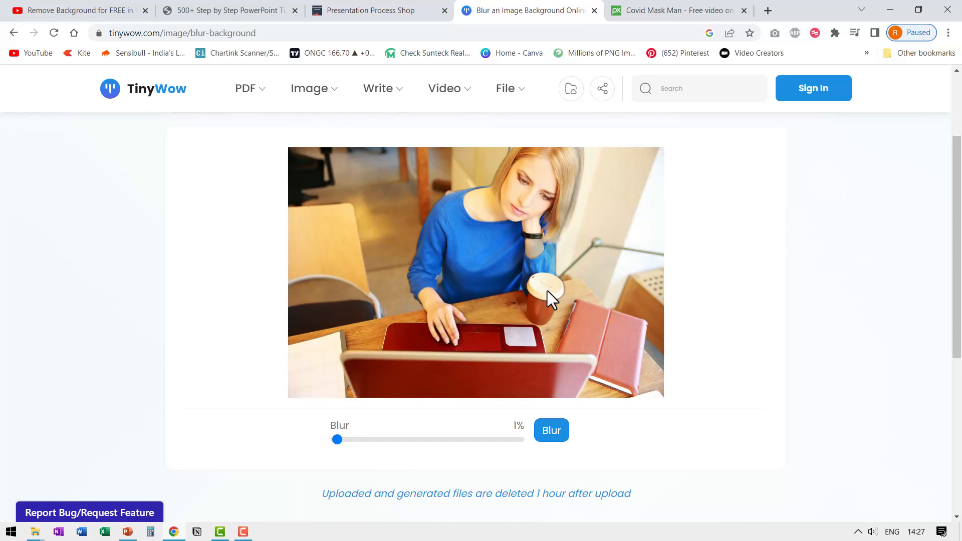
mouse_move(525, 358)
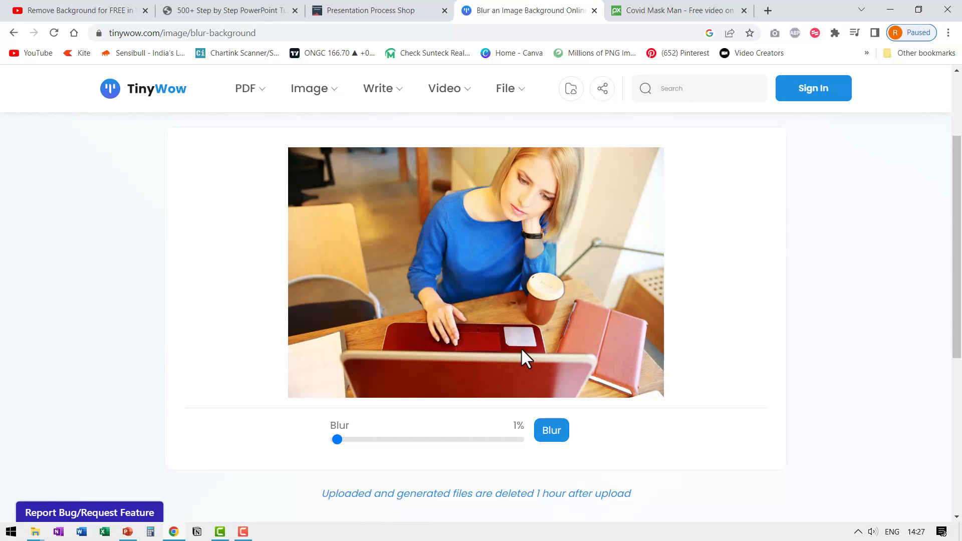
mouse_move(337, 439)
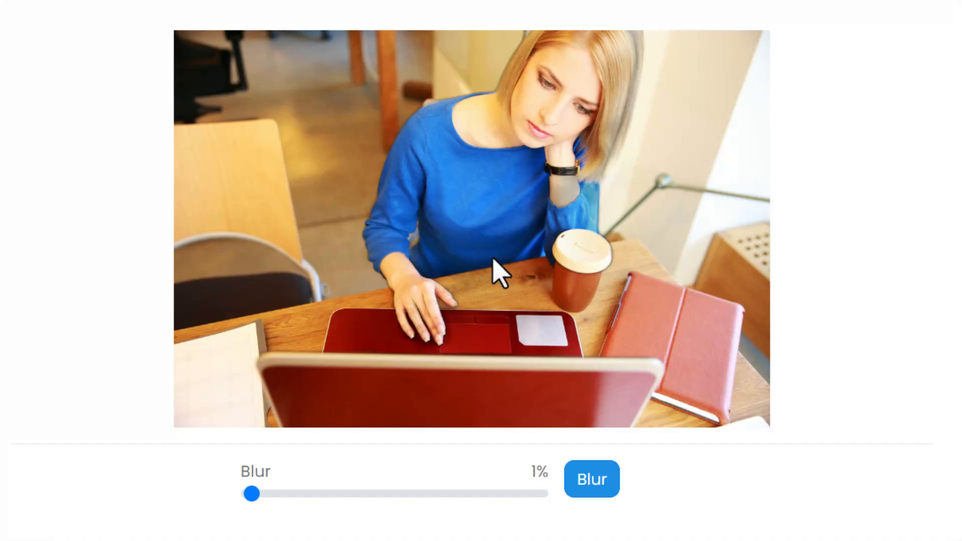
mouse_move(230, 234)
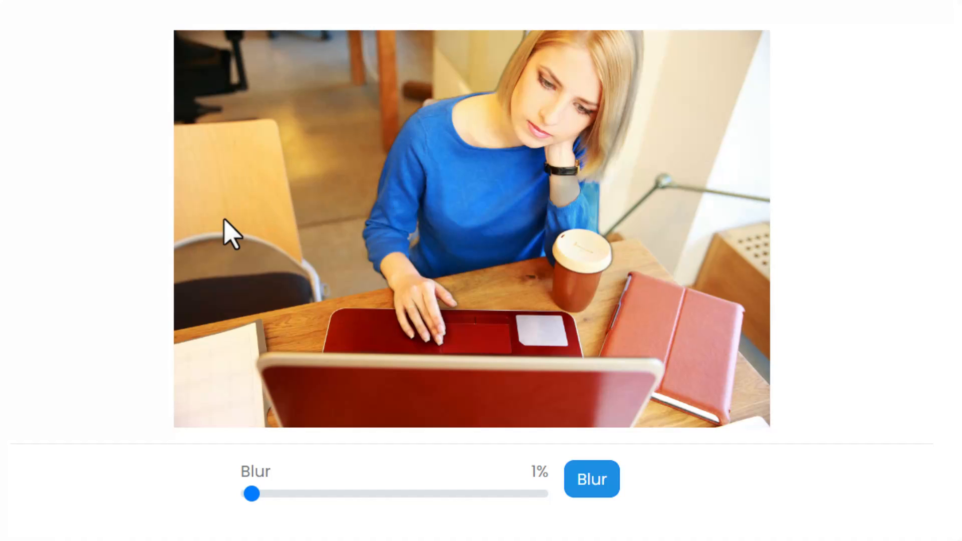
mouse_move(251, 493)
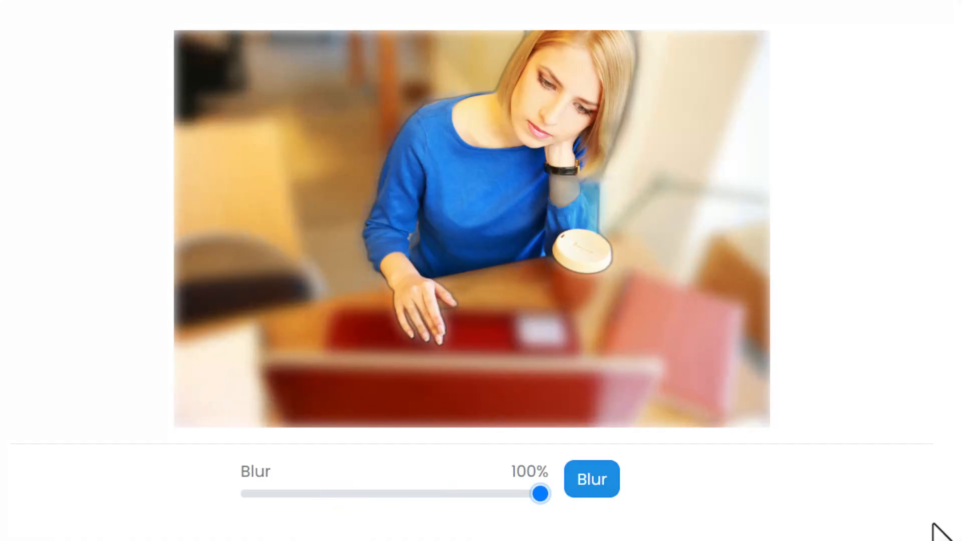
mouse_move(307, 116)
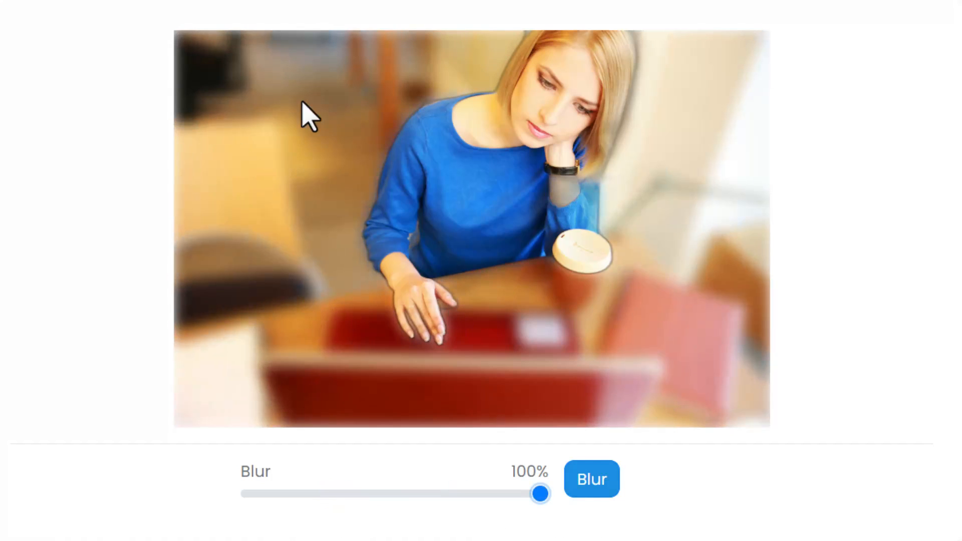
mouse_move(580, 387)
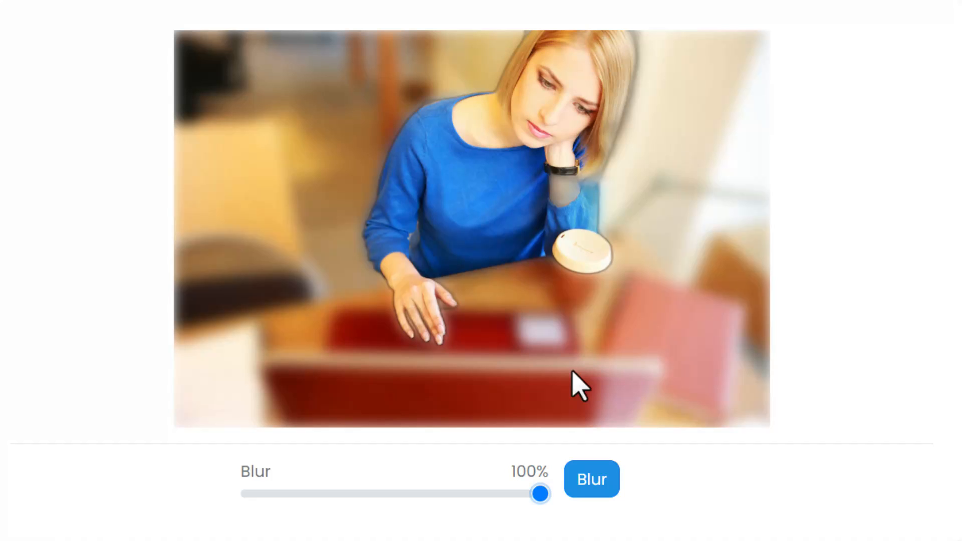
mouse_move(545, 152)
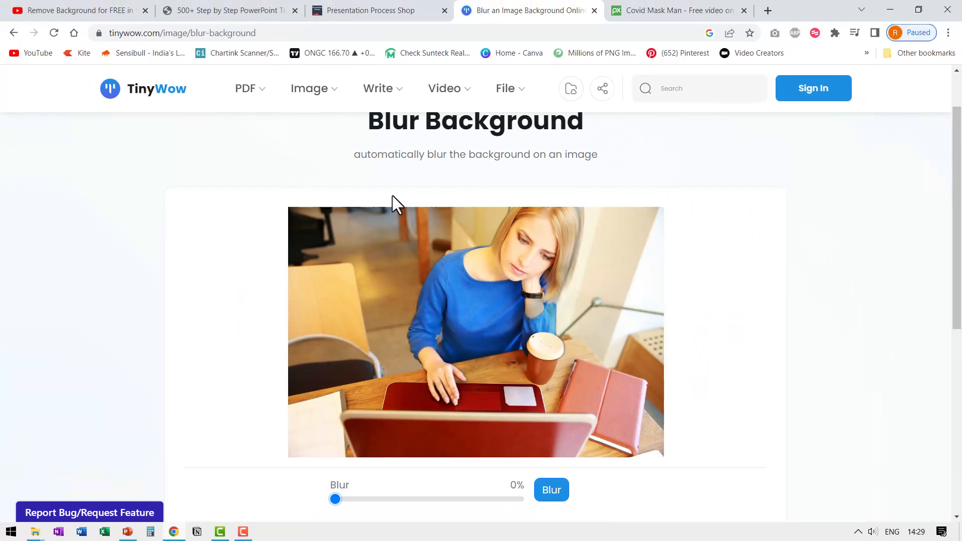
- Browse the All Pdf Tools page listing Merge PDF, Edit PDF and PDF to Powerpoint
left_click(244, 88)
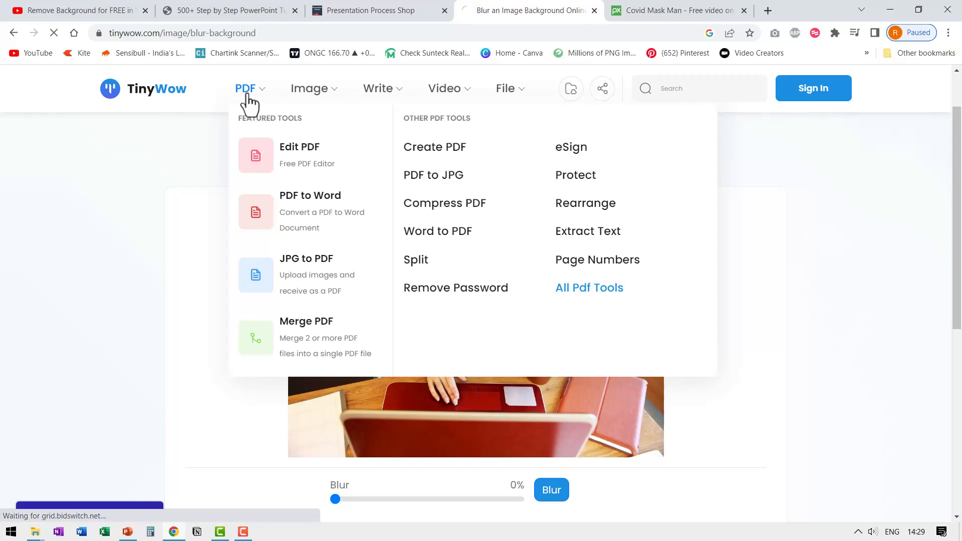
left_click(588, 287)
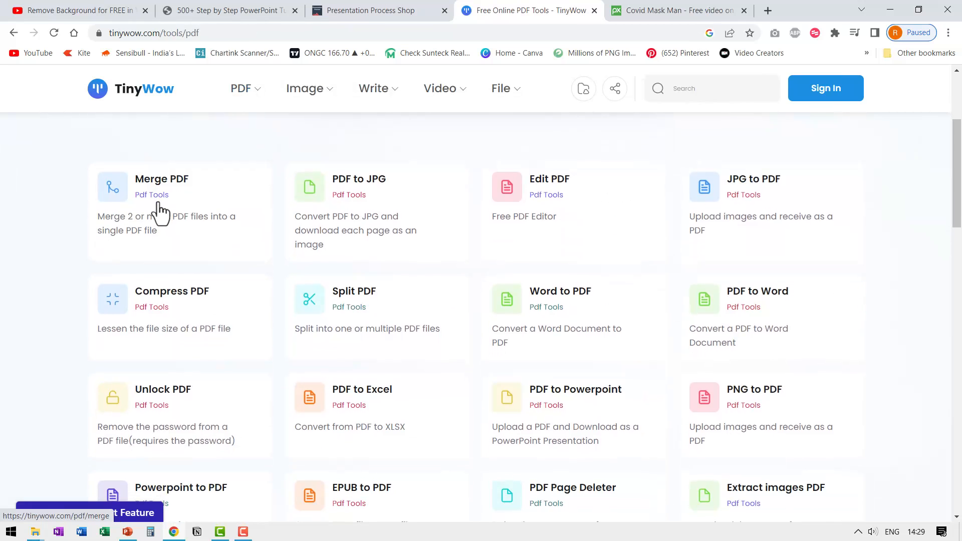
scroll("down", 3)
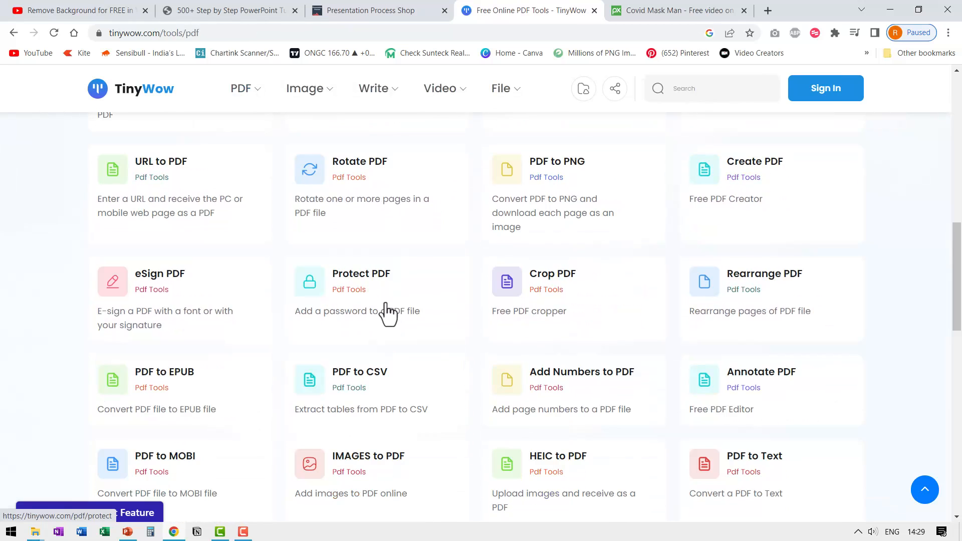
scroll("down", 3)
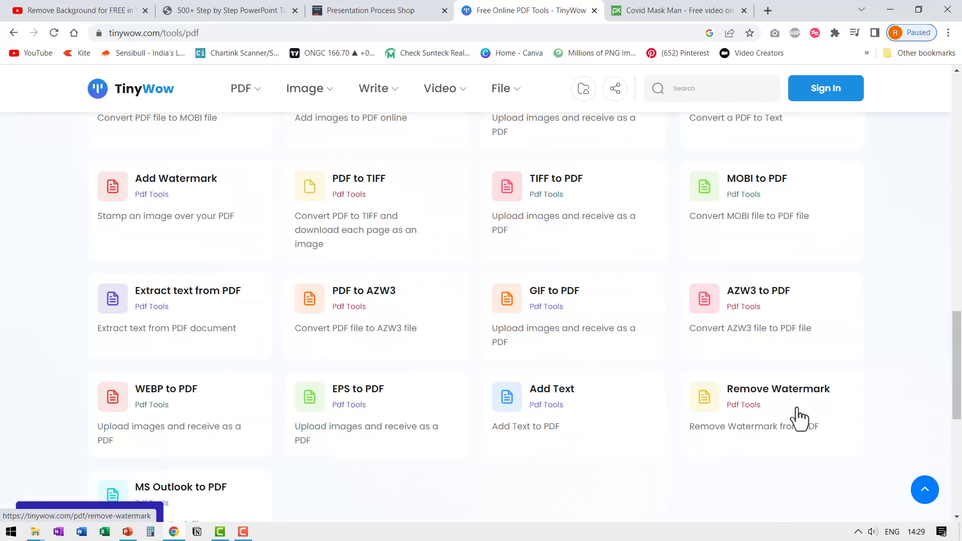
scroll("up", 3)
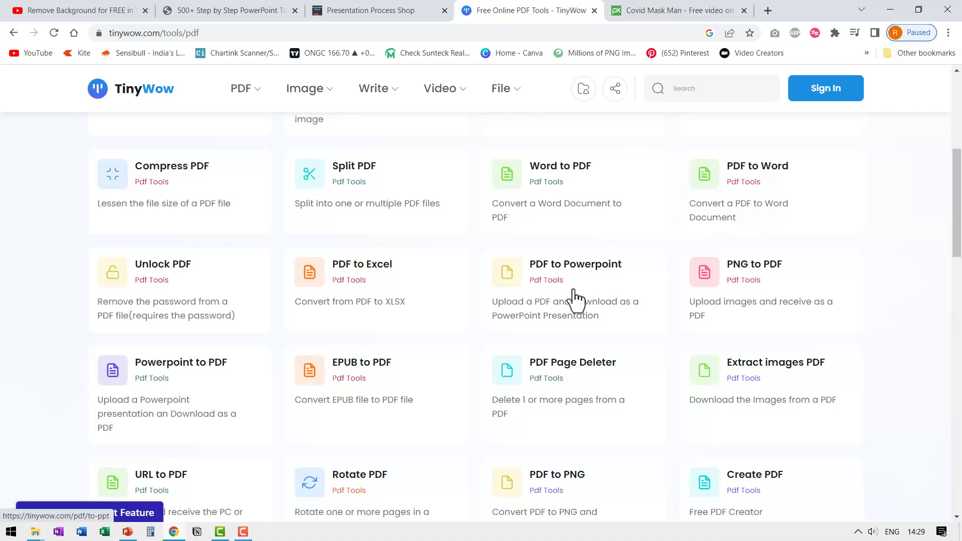
mouse_move(577, 320)
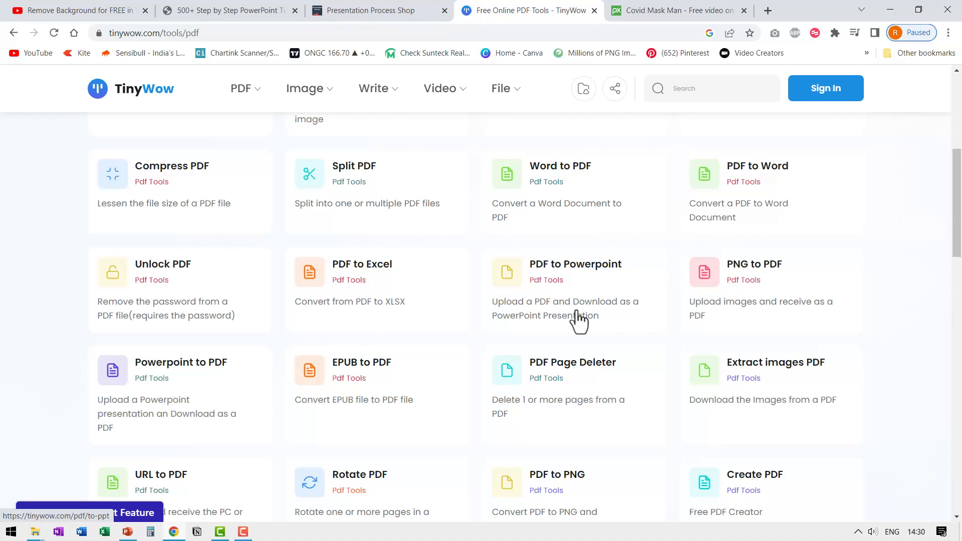
mouse_move(551, 300)
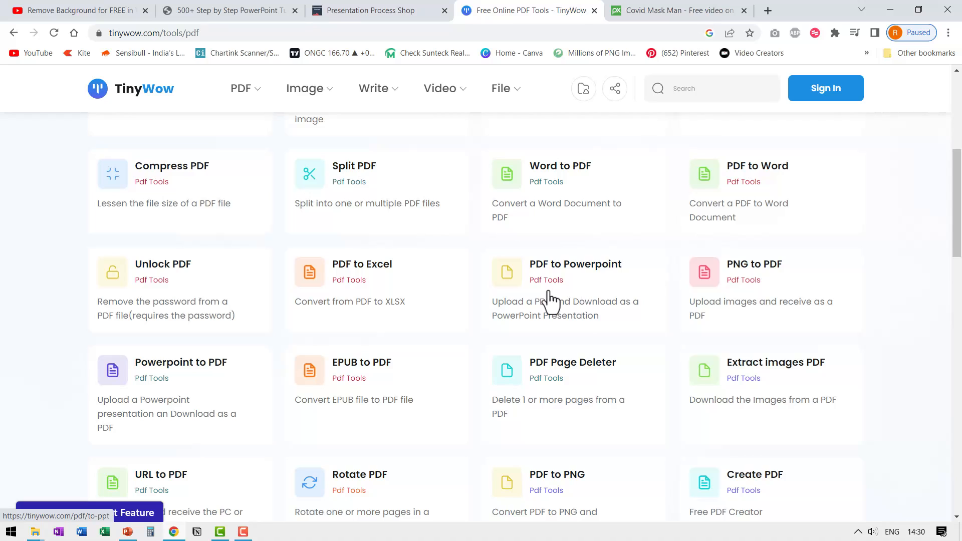
mouse_move(583, 304)
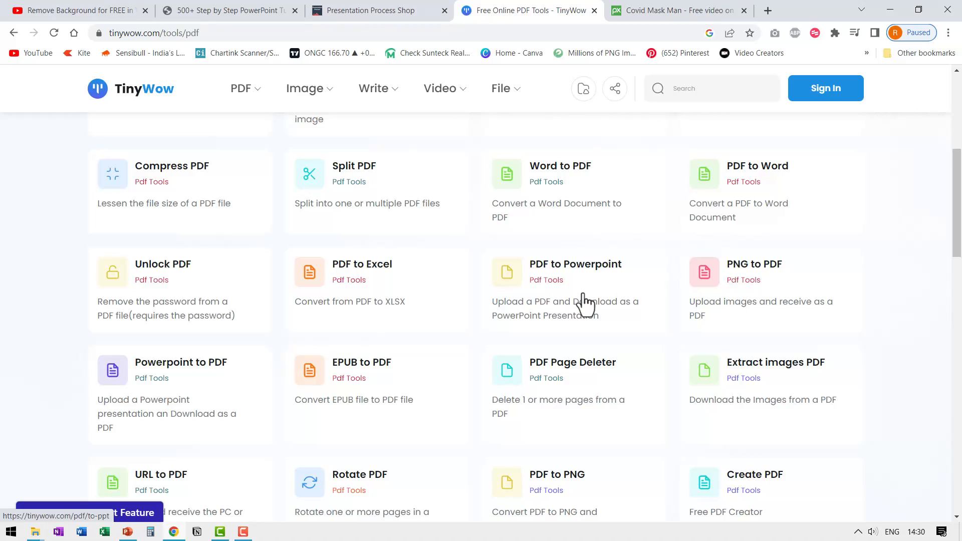
scroll("up", 3)
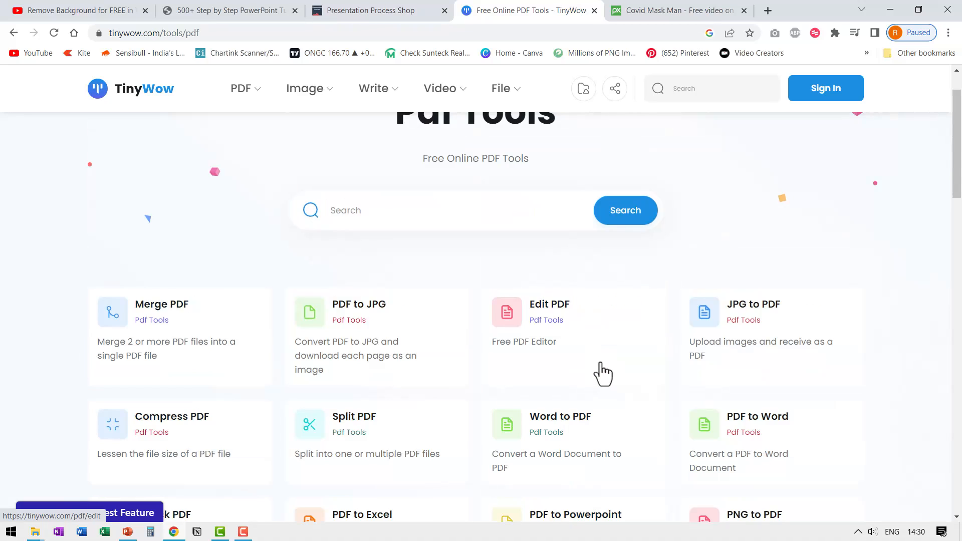
- Browse the File Conversion Tools page with converters like Split Excel and CSV to Excel
left_click(501, 89)
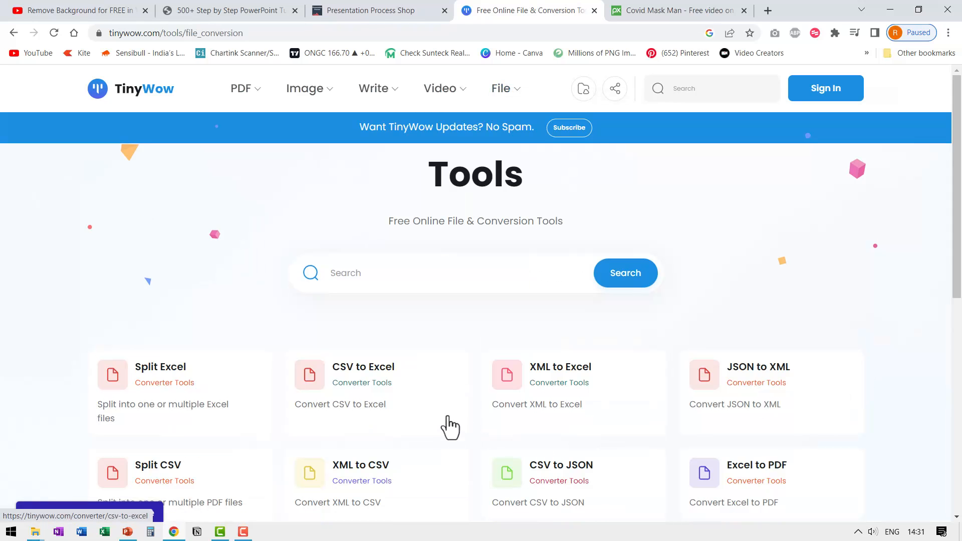
scroll("down", 3)
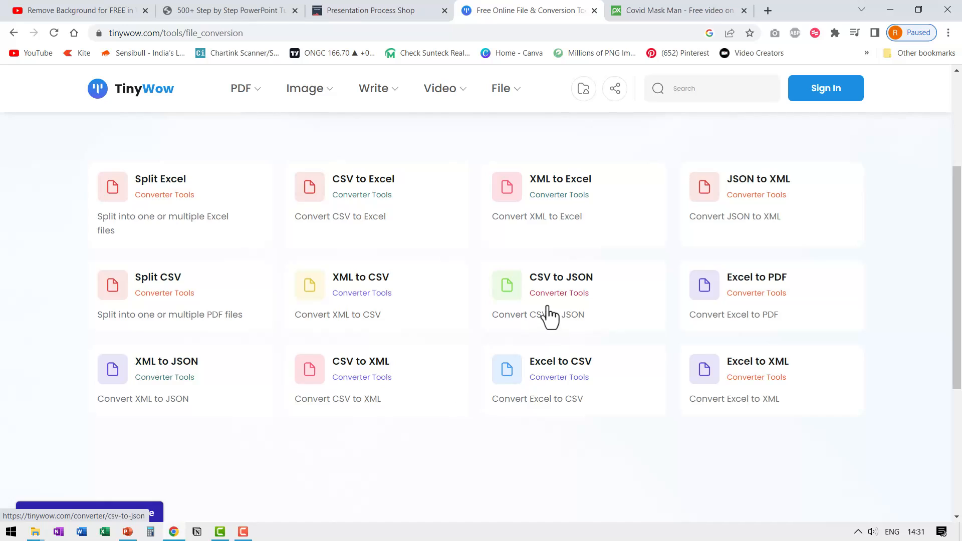
mouse_move(785, 372)
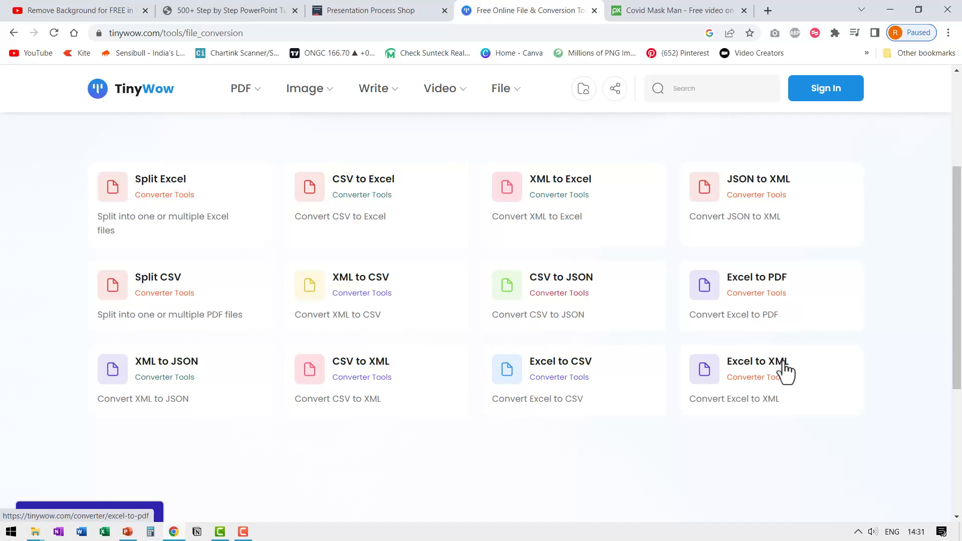
mouse_move(353, 288)
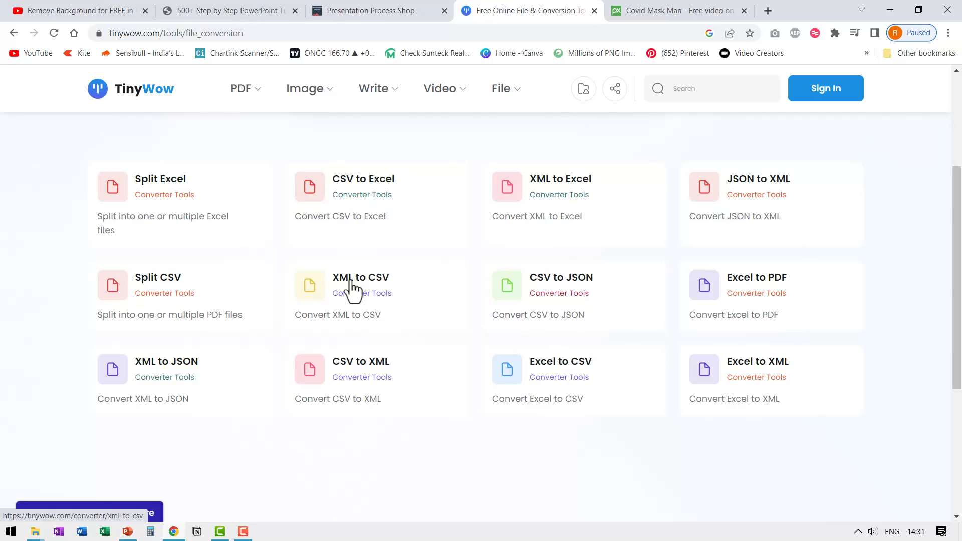
mouse_move(550, 417)
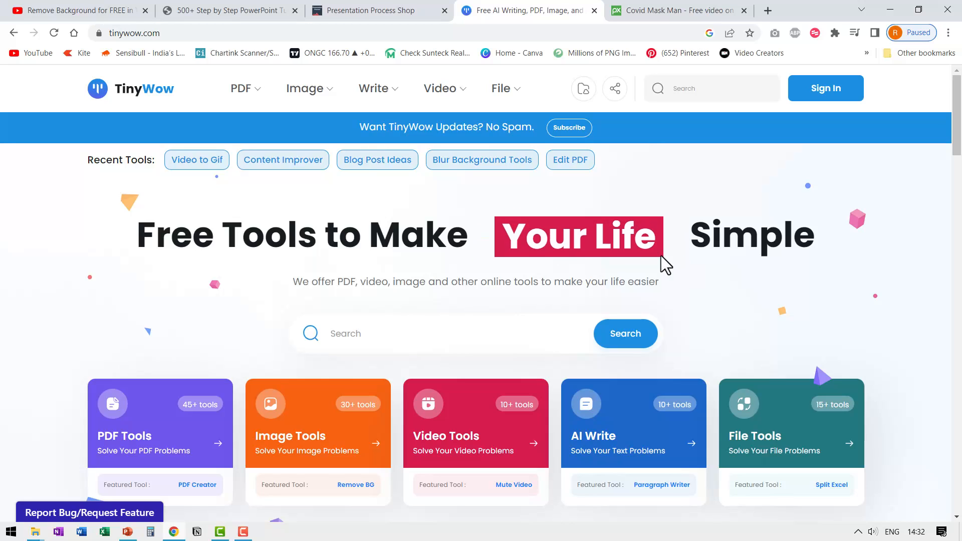
mouse_move(150, 98)
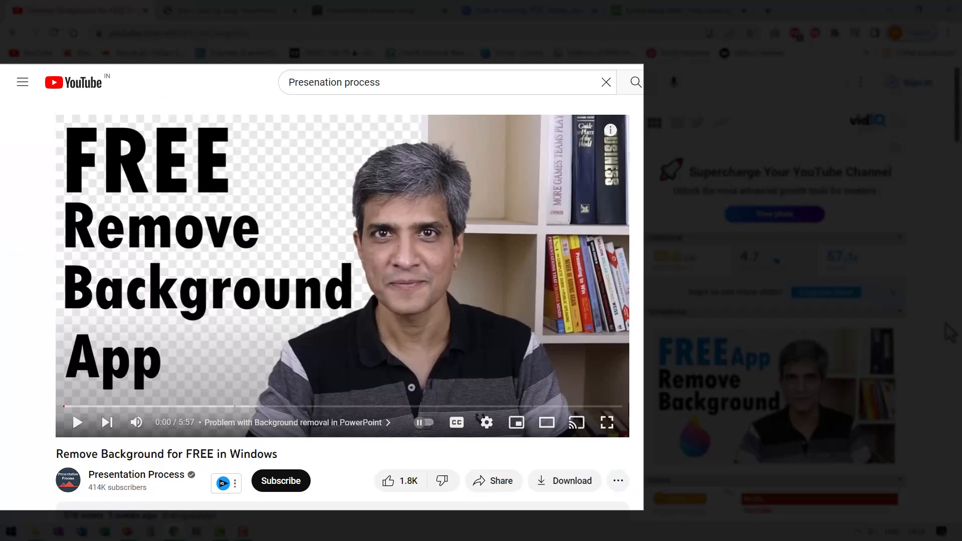
mouse_move(318, 253)
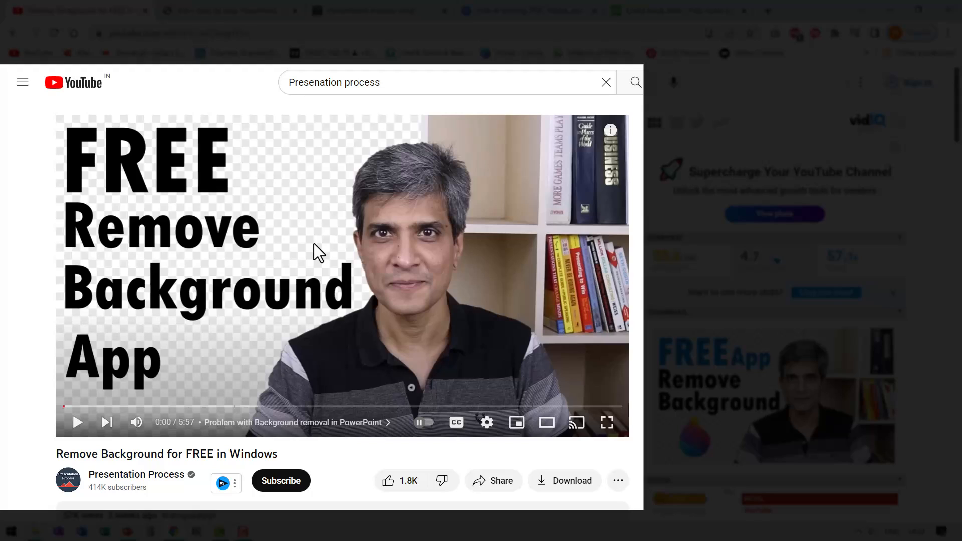
mouse_move(324, 268)
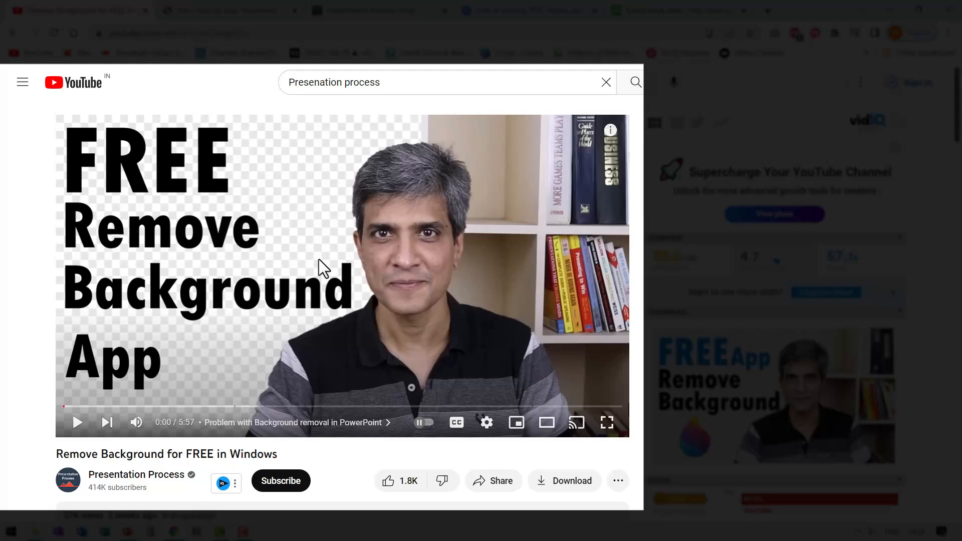
mouse_move(280, 340)
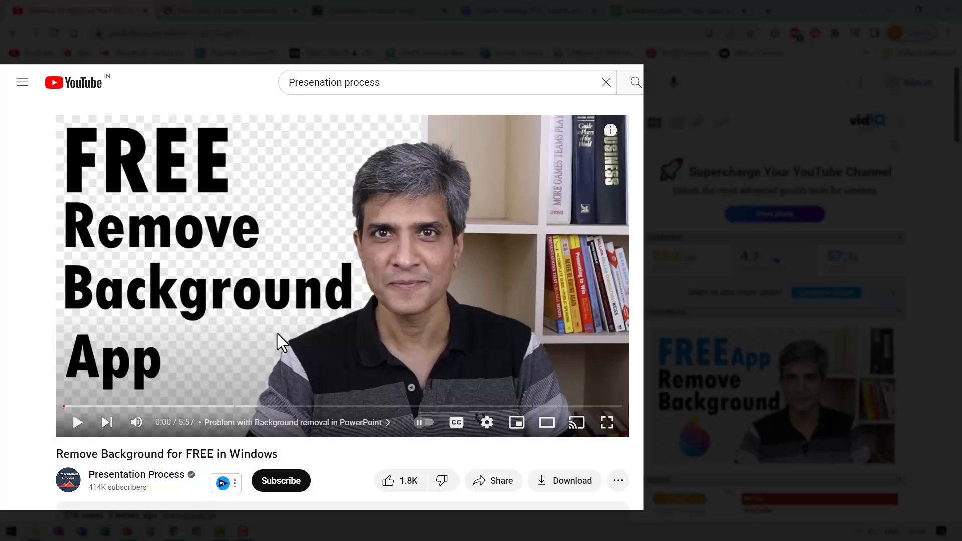
mouse_move(341, 325)
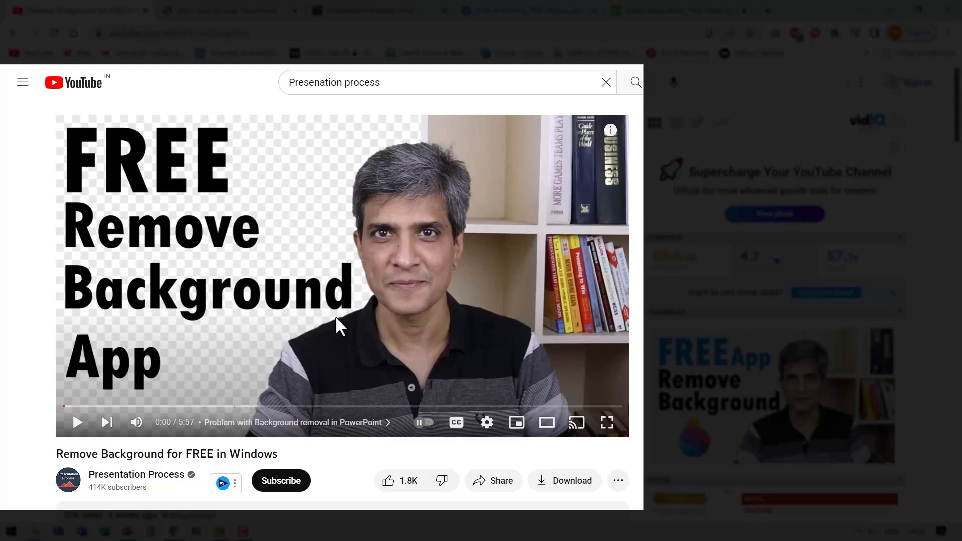
mouse_move(338, 319)
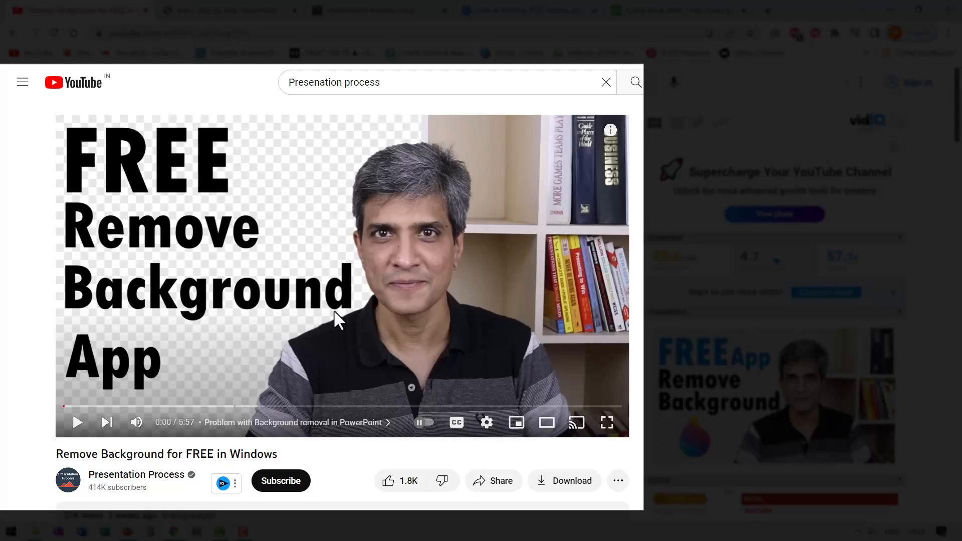